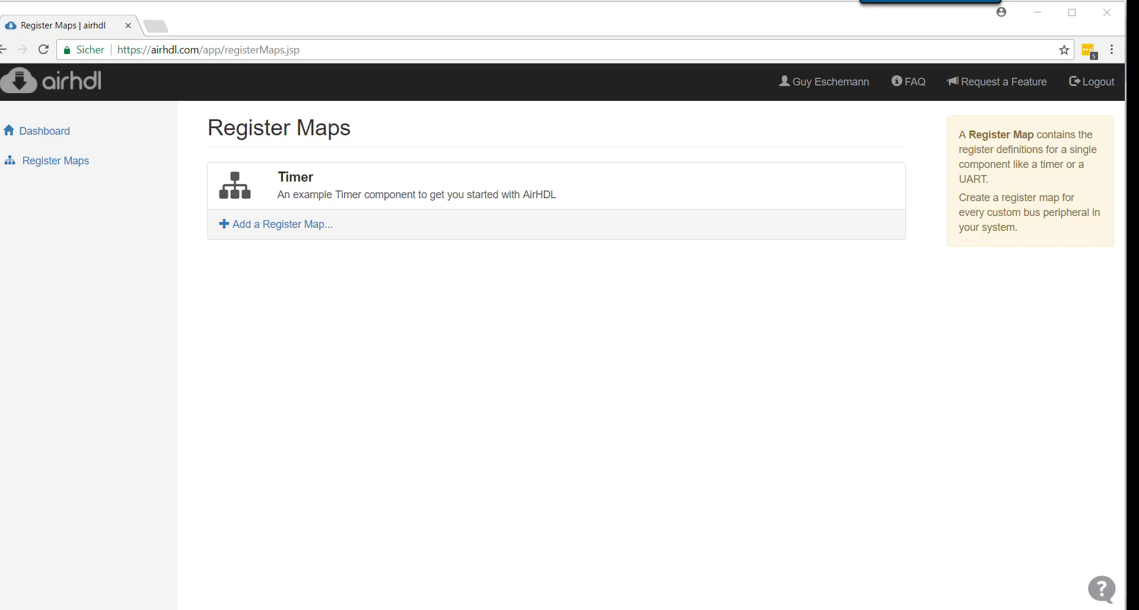
mouse_move(604, 395)
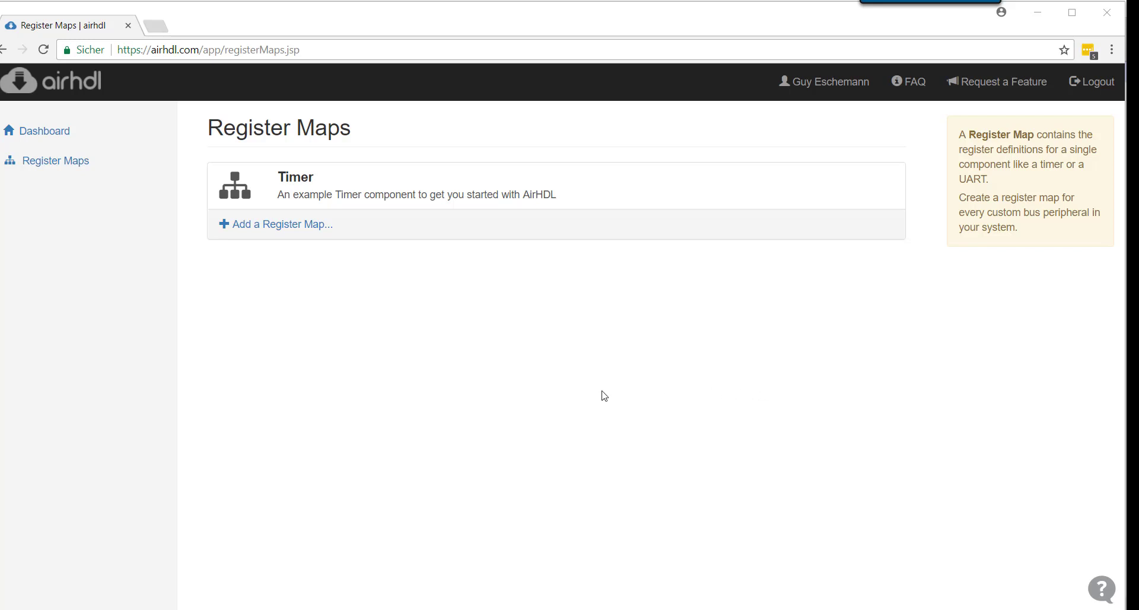
mouse_move(239, 311)
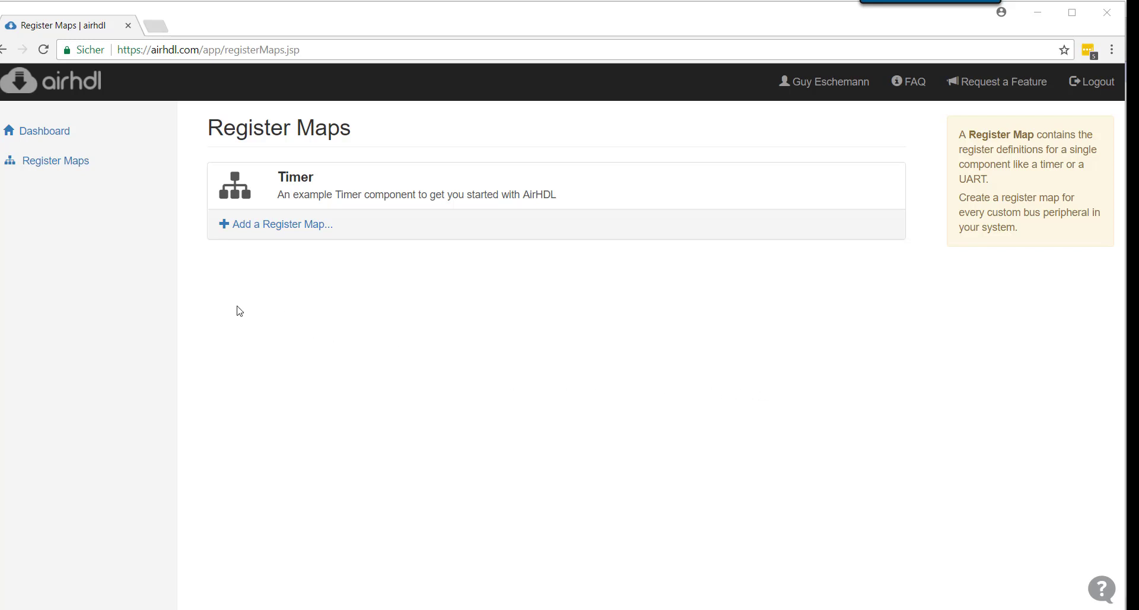
mouse_move(346, 228)
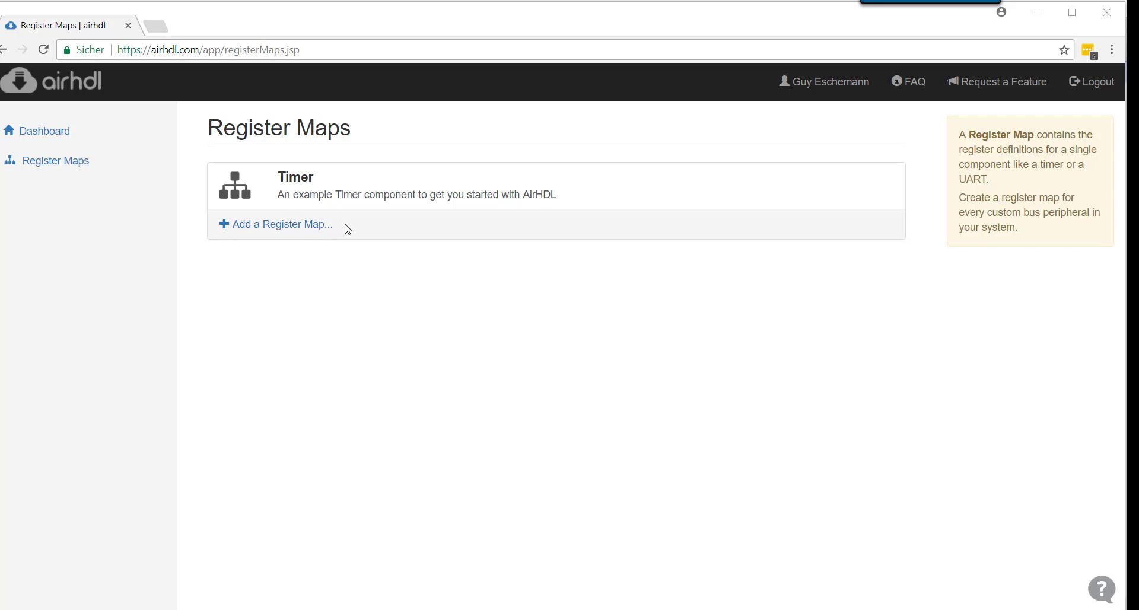
mouse_move(294, 223)
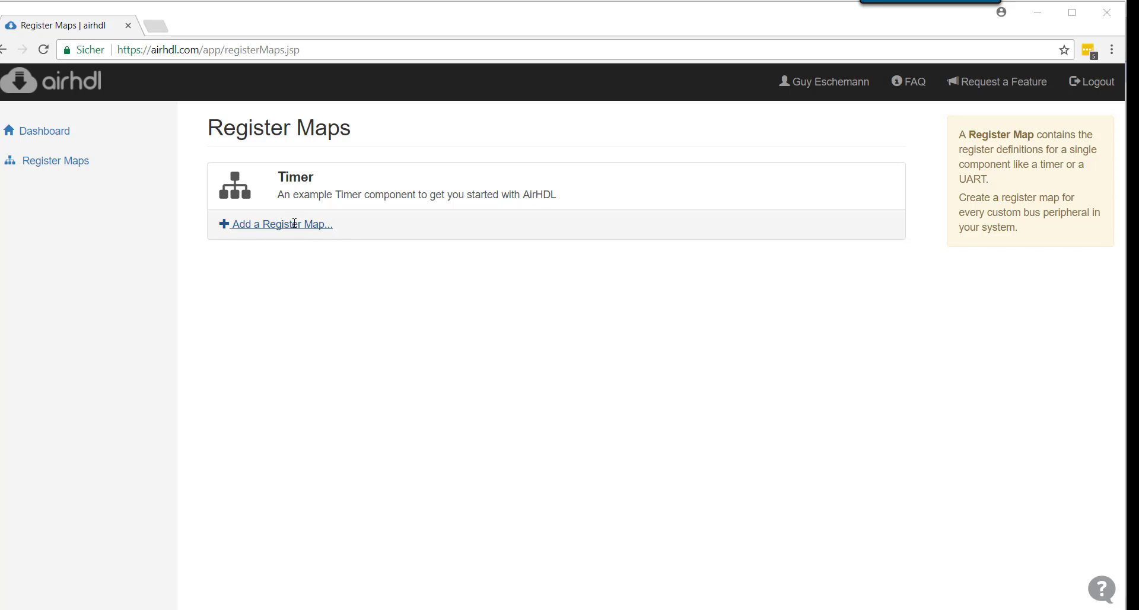
Start a new register map named gpio at base address 0x41210000.
left_click(281, 223)
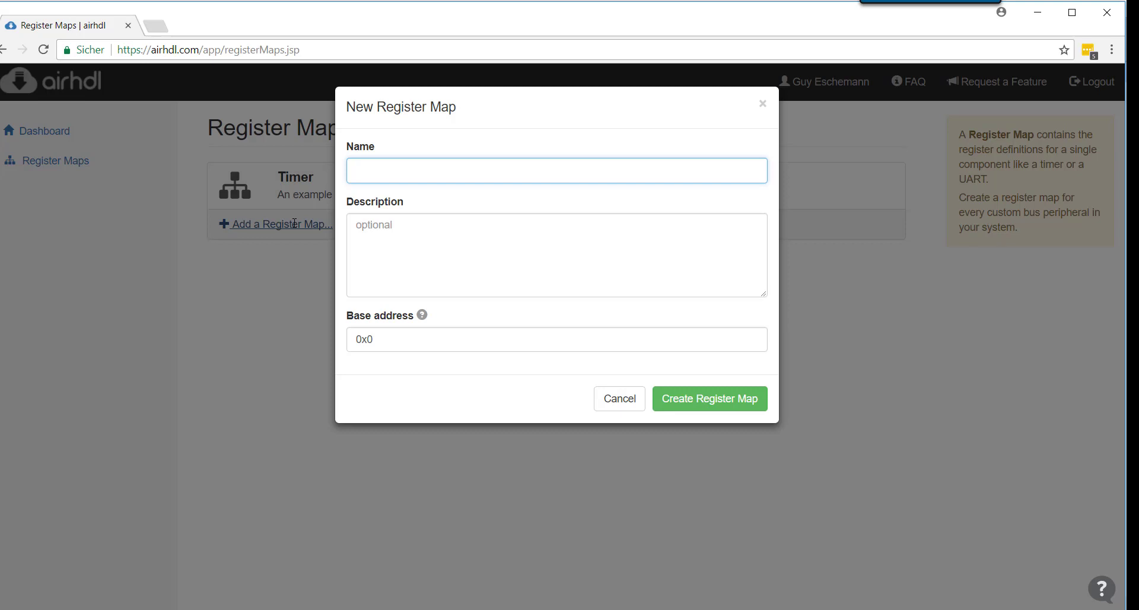
left_click(555, 169)
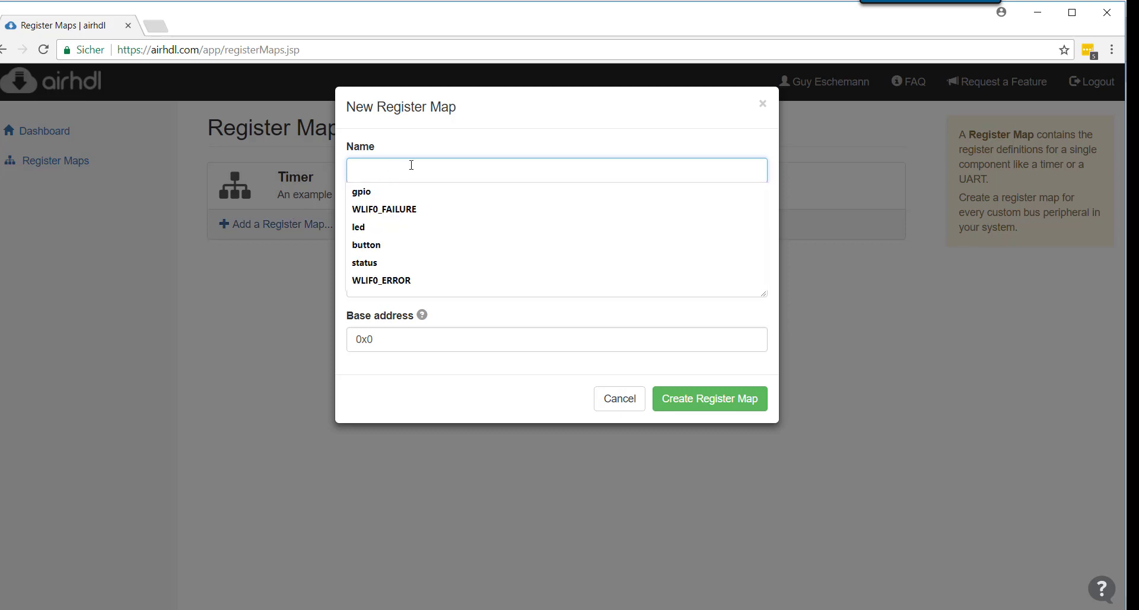
left_click(361, 192)
type("0x41210000")
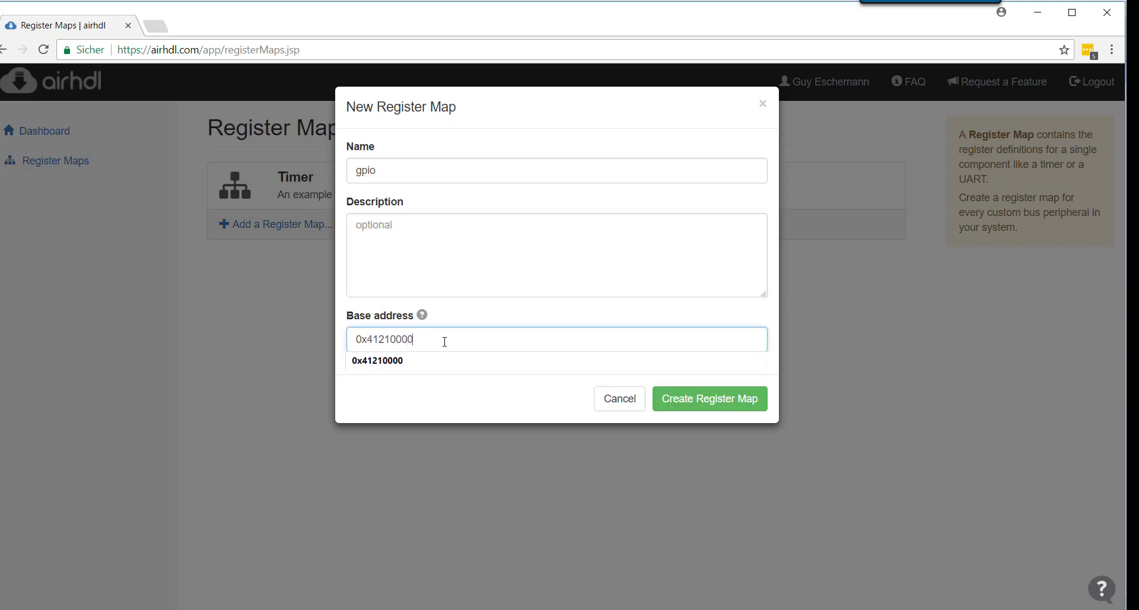
Describe the map as 'a simple register map with two registers'.
left_click(556, 254)
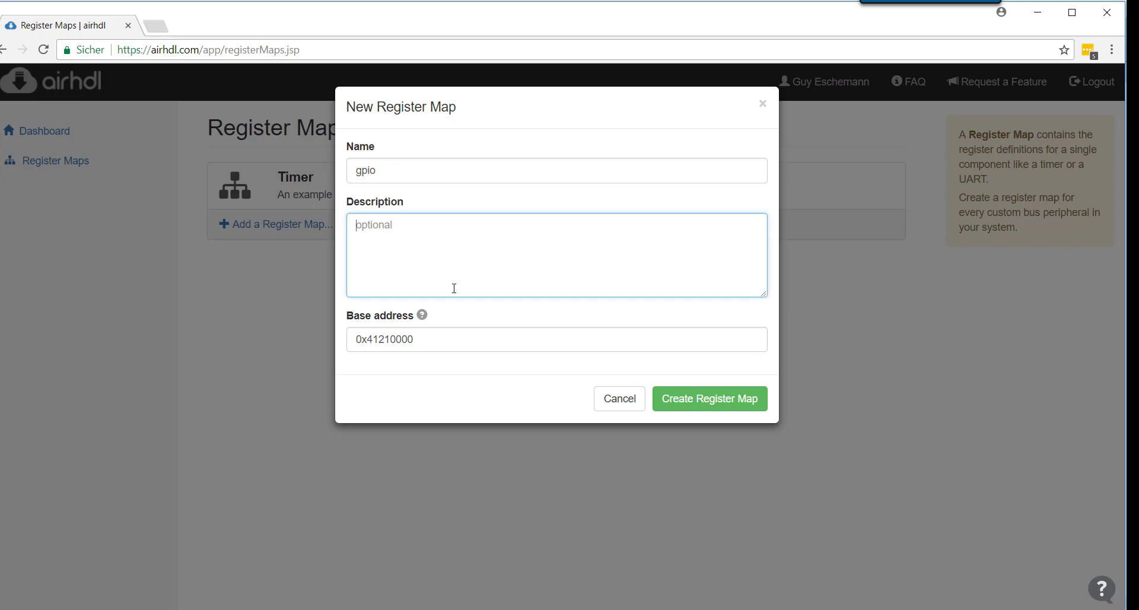
type("a simple re")
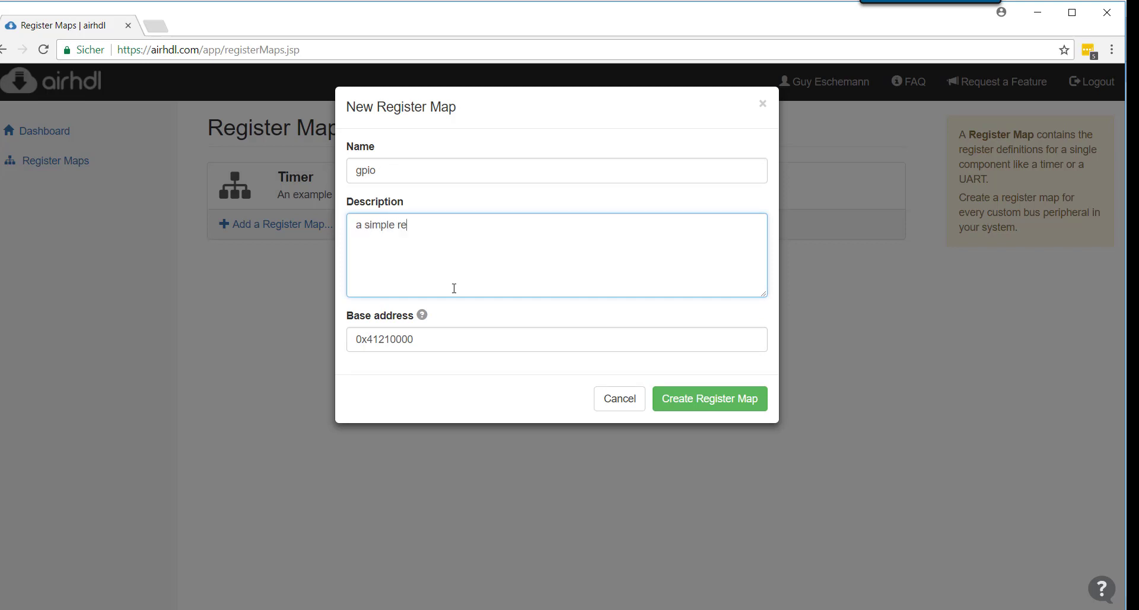
type("gister map wi")
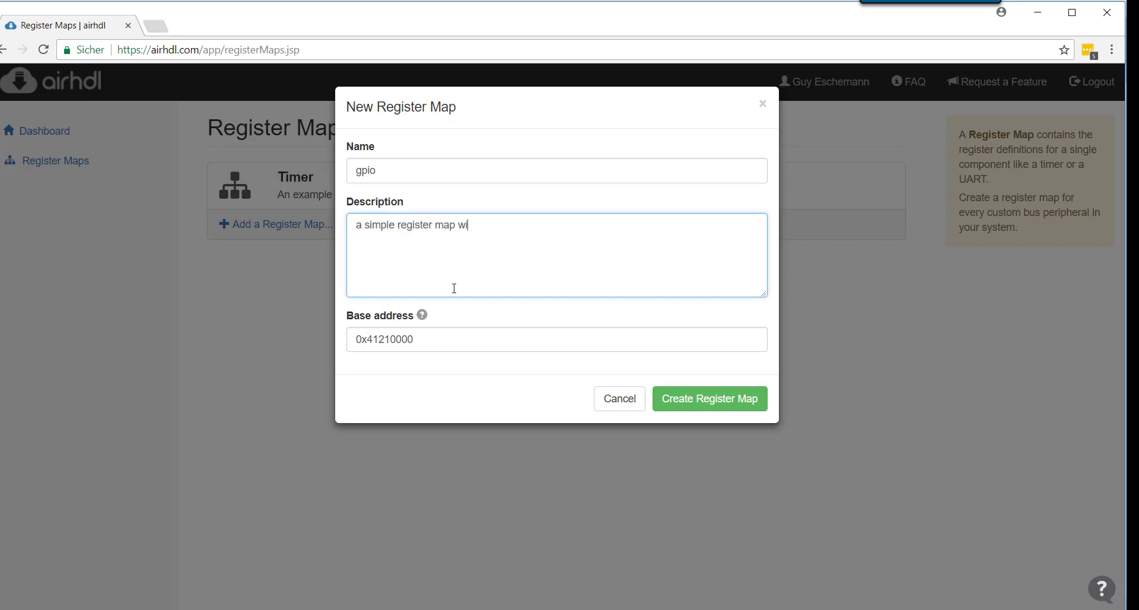
type("th two regis")
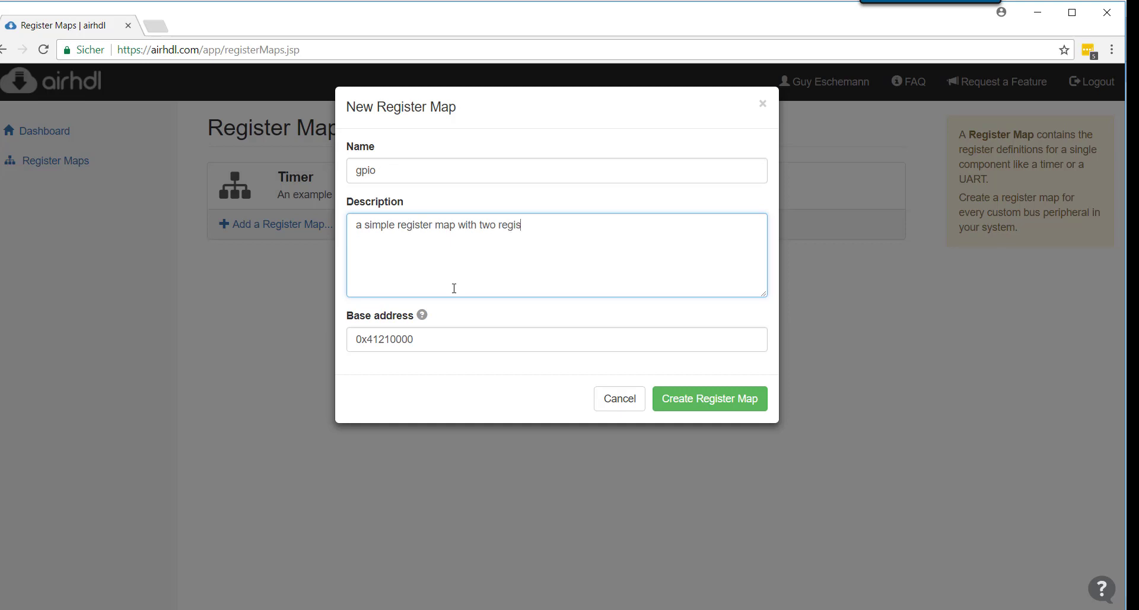
type("ters")
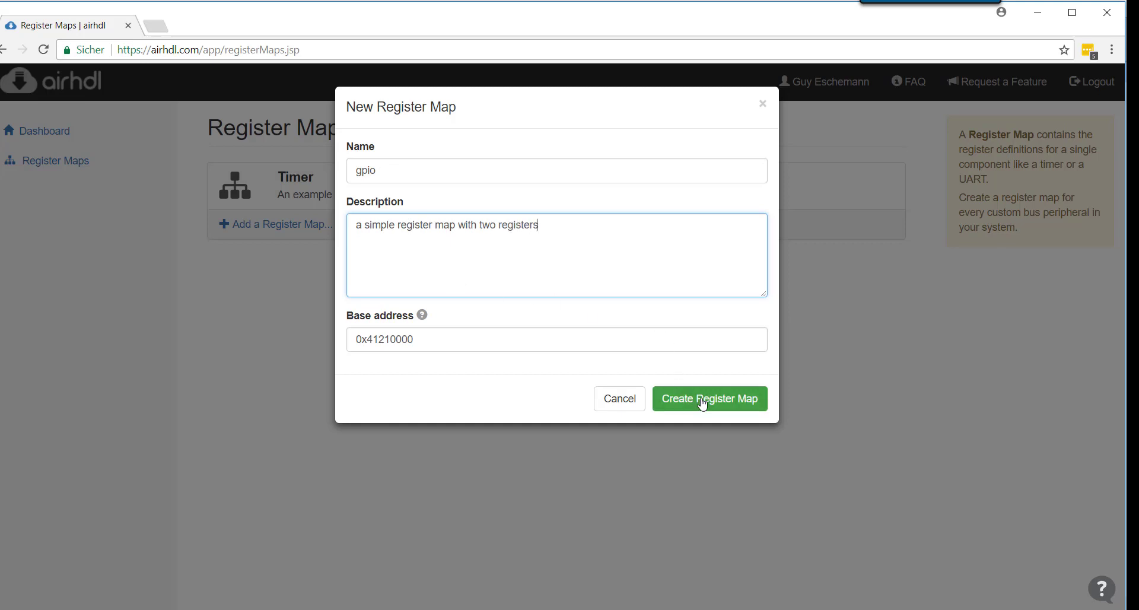
Create the gpio register map at 0x41210000 with no registers yet.
left_click(708, 399)
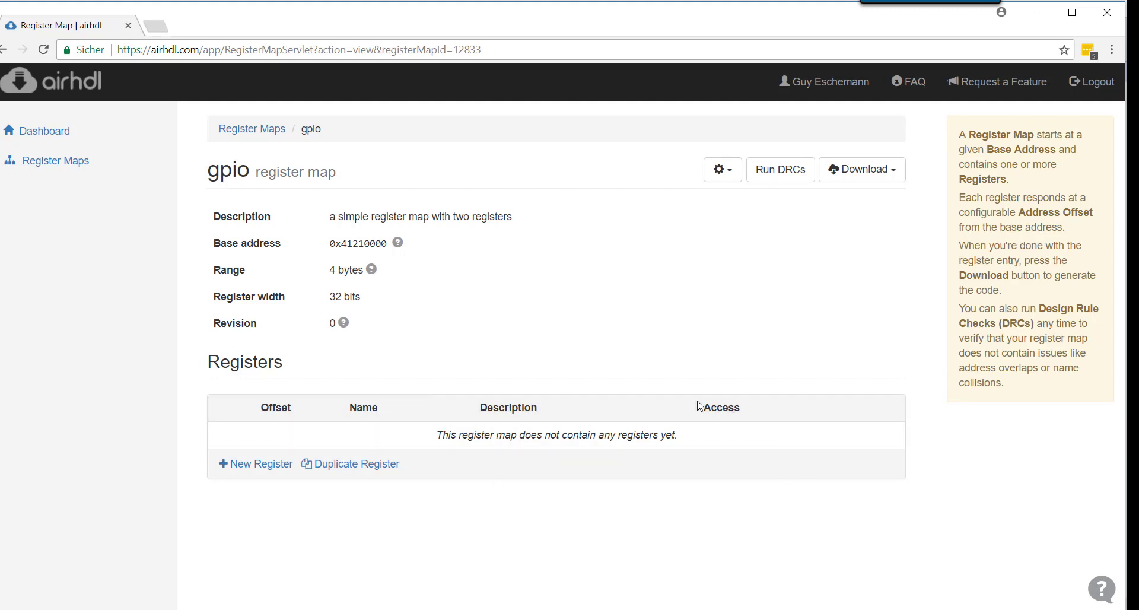
mouse_move(831, 505)
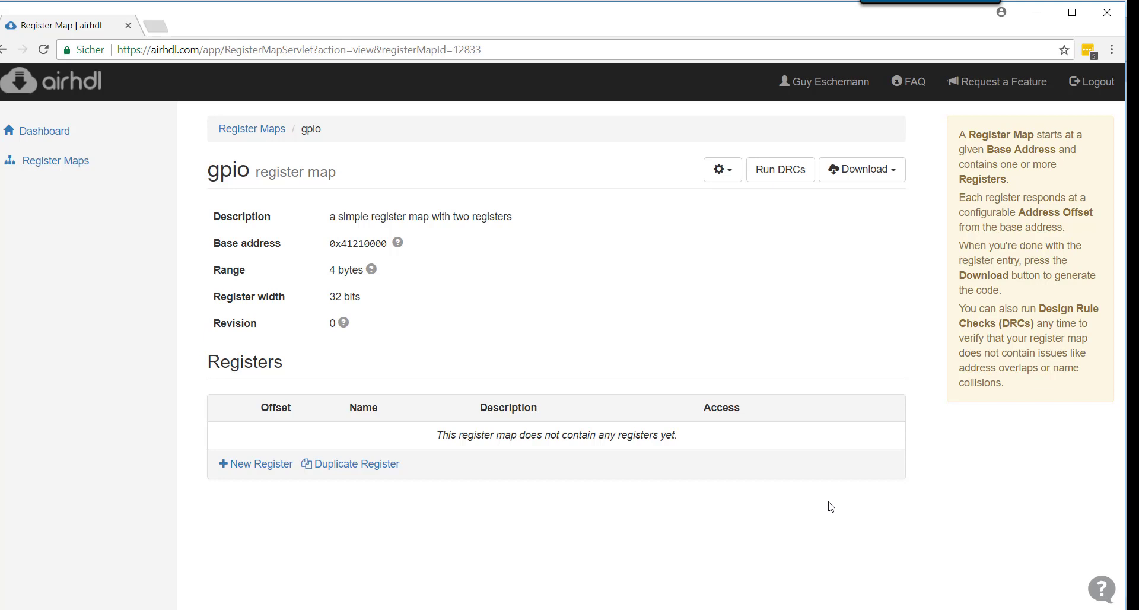
mouse_move(315, 521)
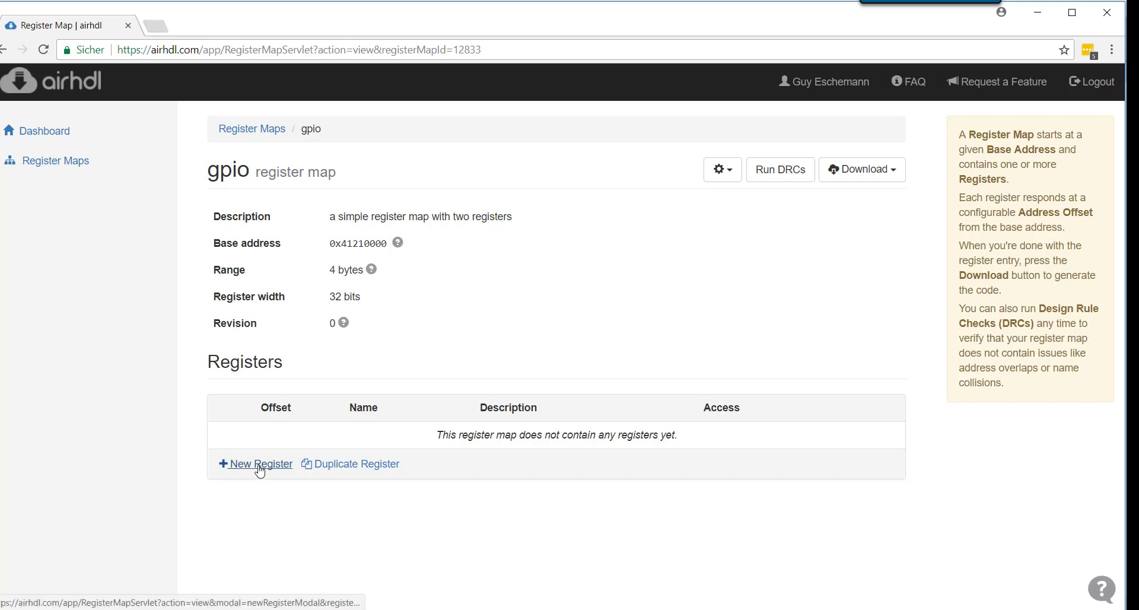
Start a new register in the gpio map at offset 0x0, name still empty.
left_click(255, 463)
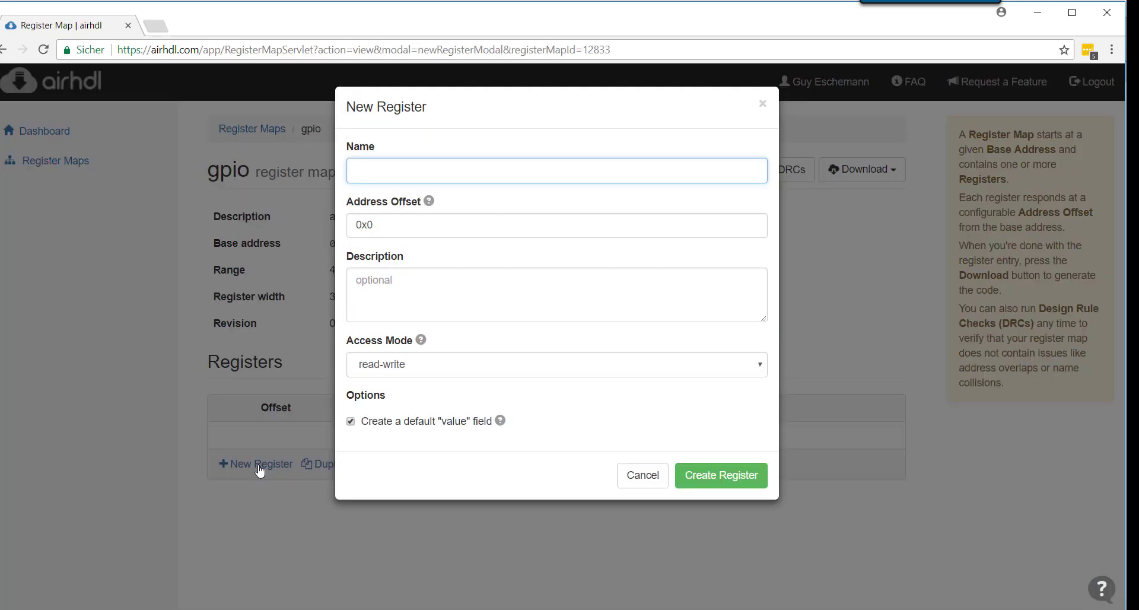
mouse_move(455, 215)
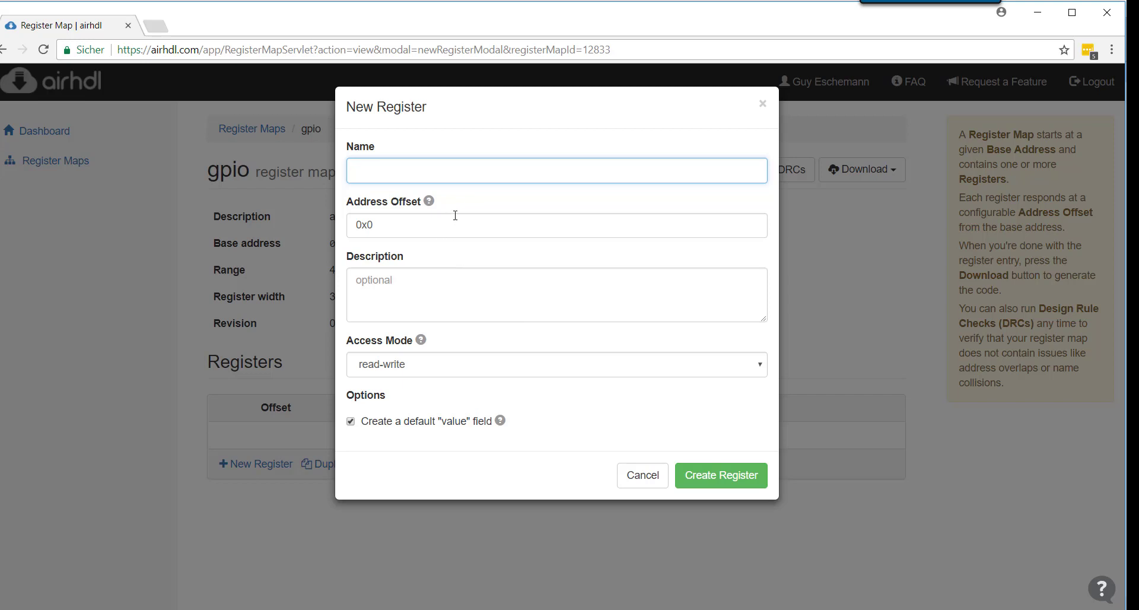
left_click(557, 170)
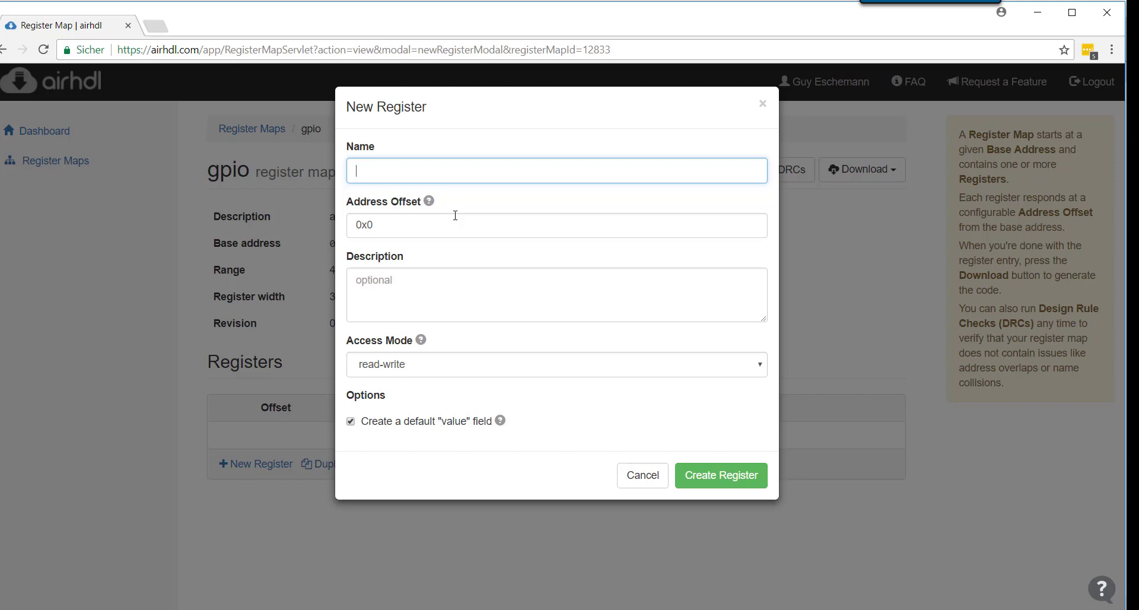
left_click(555, 224)
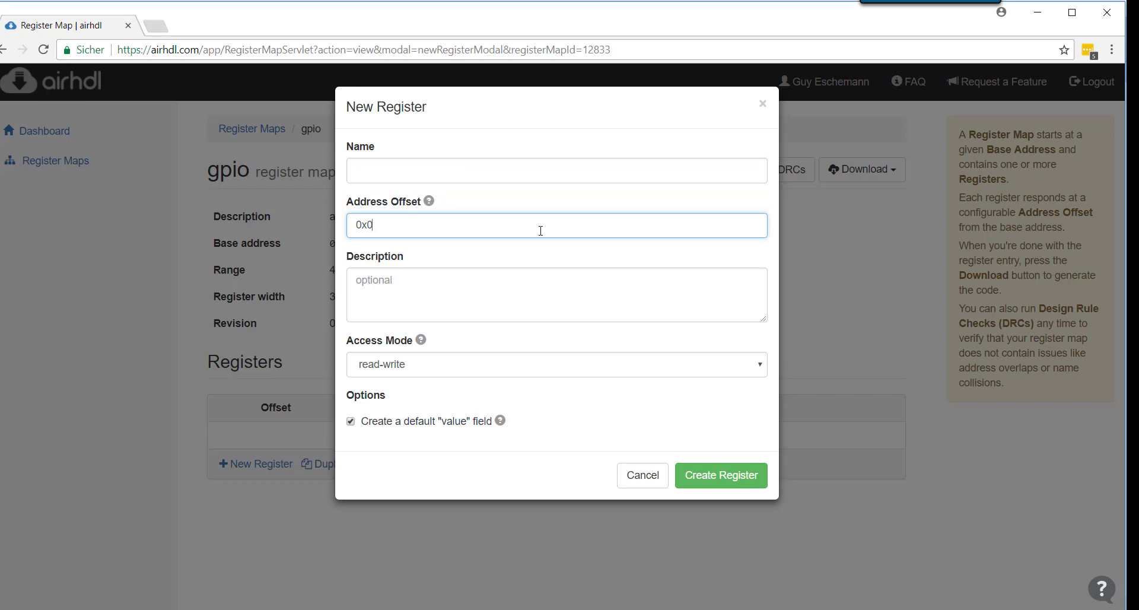
mouse_move(501, 284)
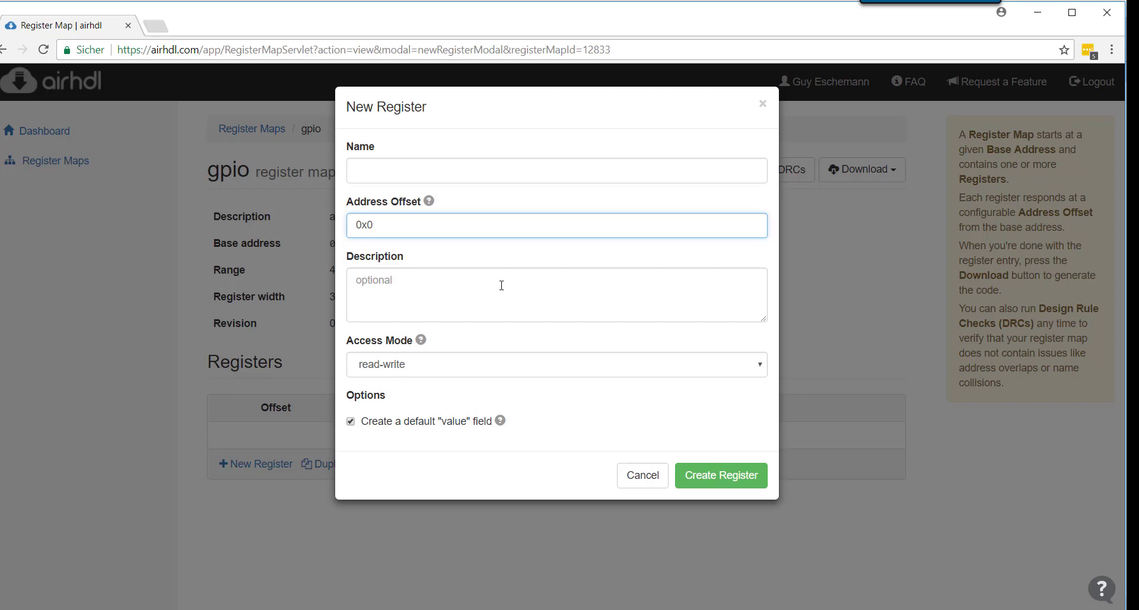
left_click(556, 295)
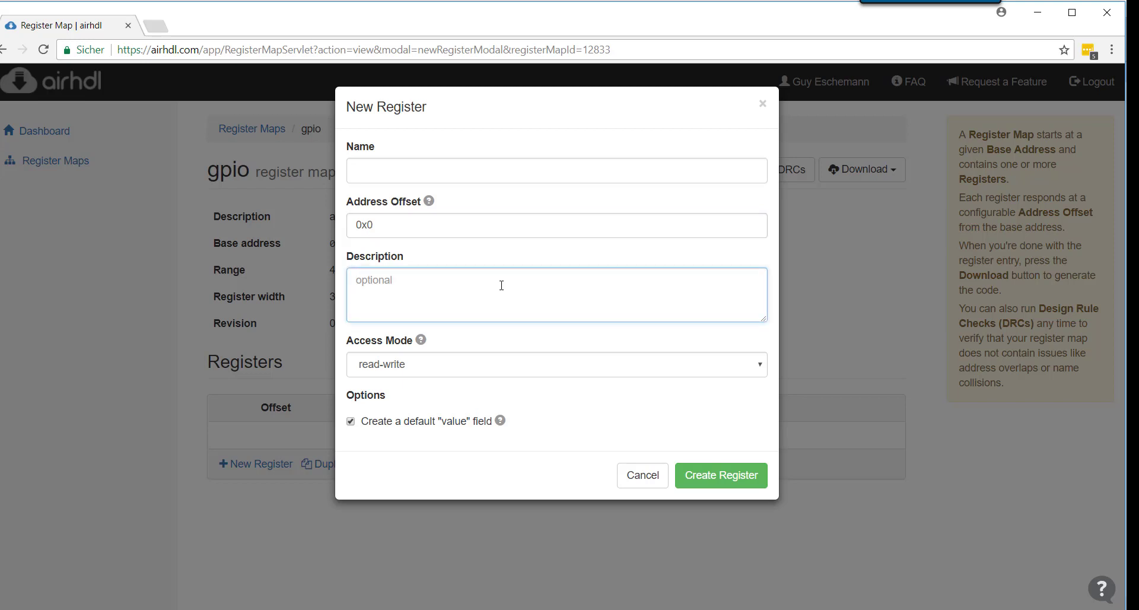
left_click(556, 365)
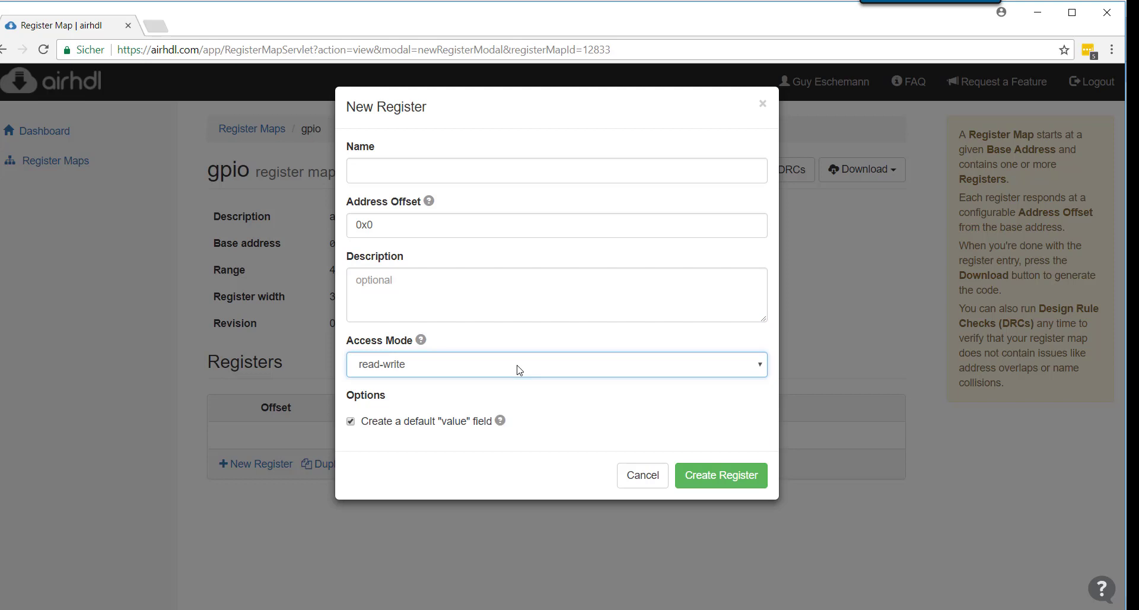
mouse_move(741, 378)
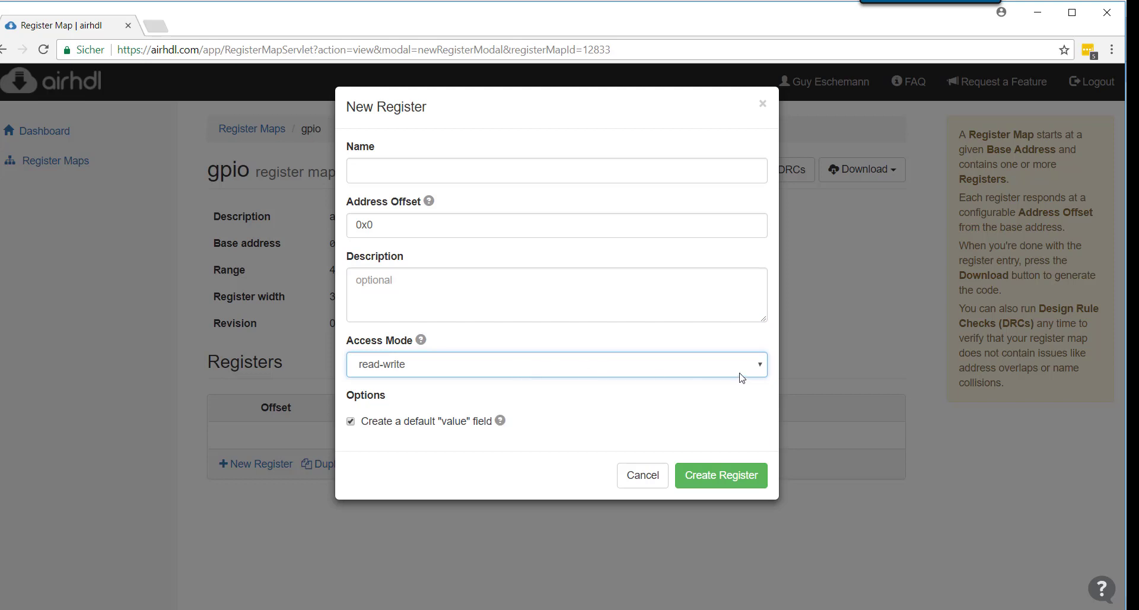
Set the new register's access mode to read-write.
left_click(556, 364)
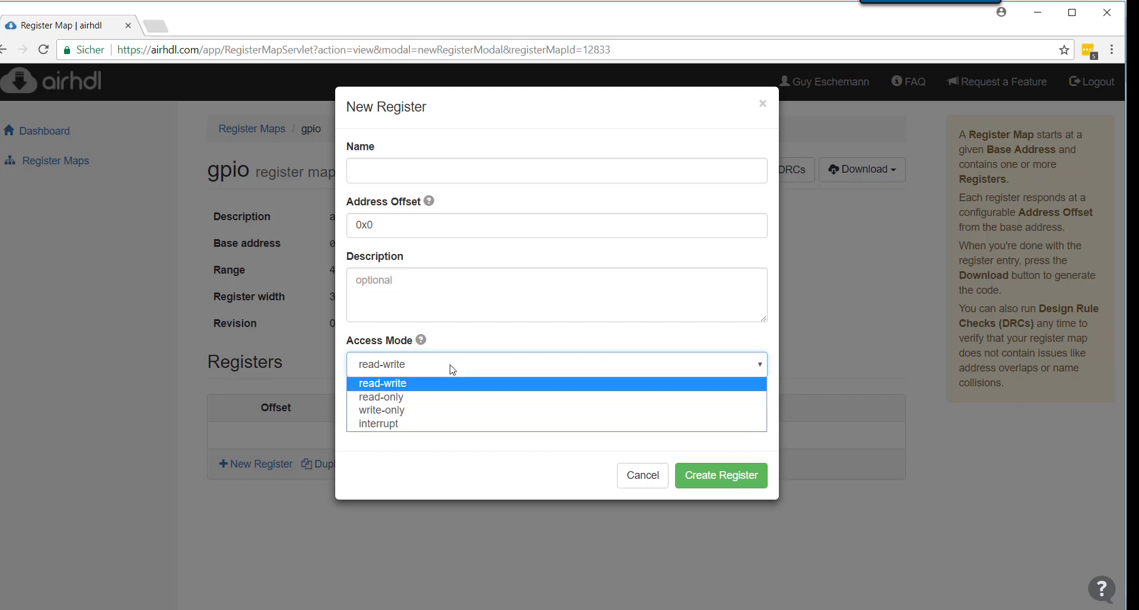
mouse_move(432, 386)
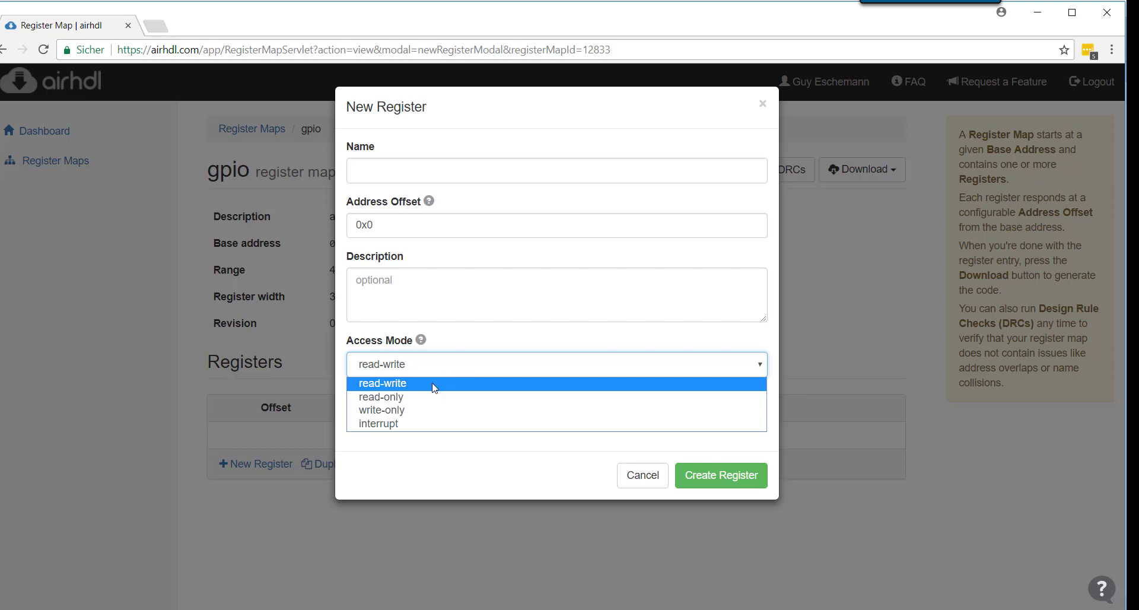
left_click(381, 397)
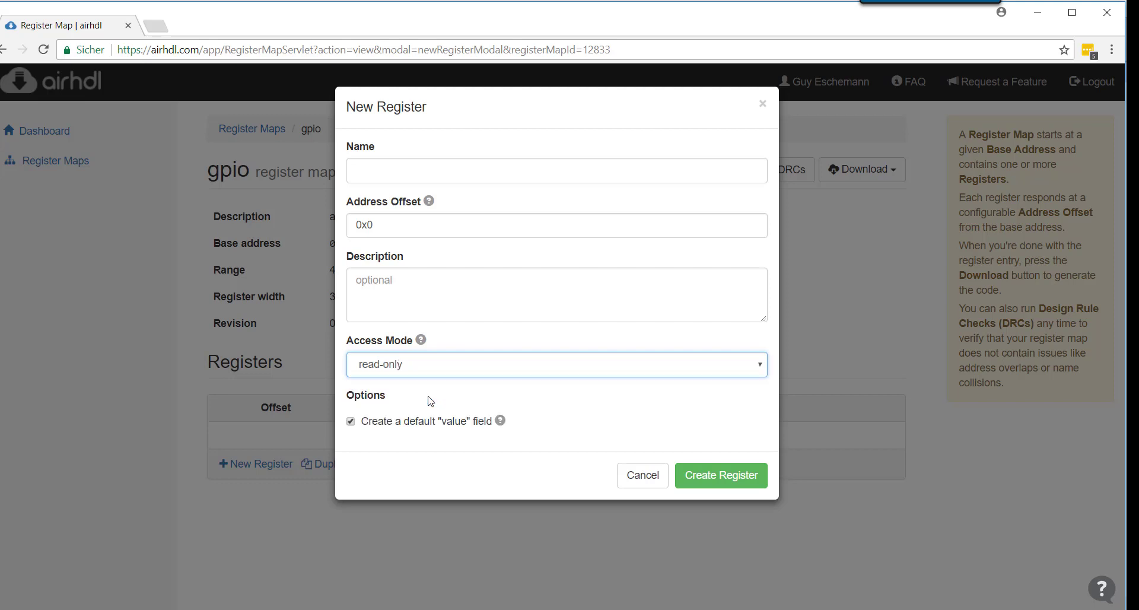
left_click(555, 364)
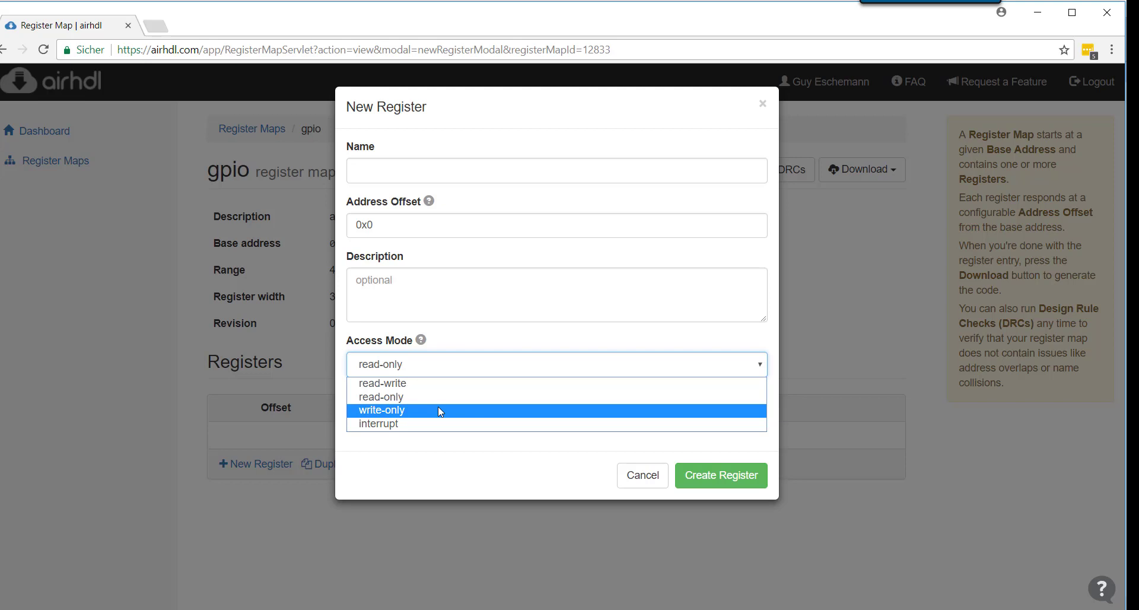
mouse_move(462, 424)
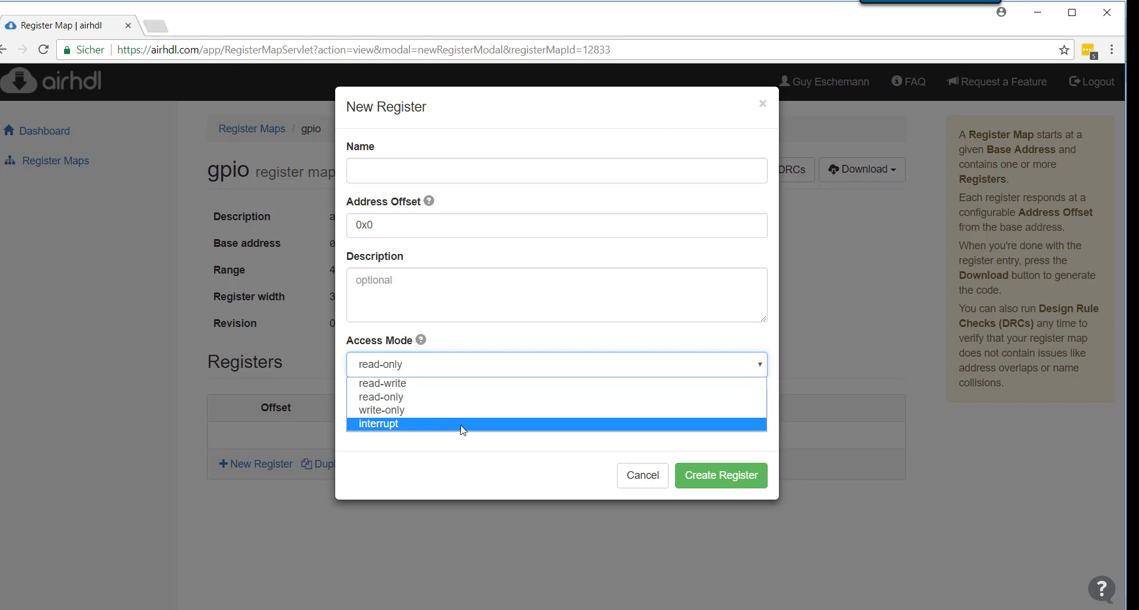
left_click(381, 382)
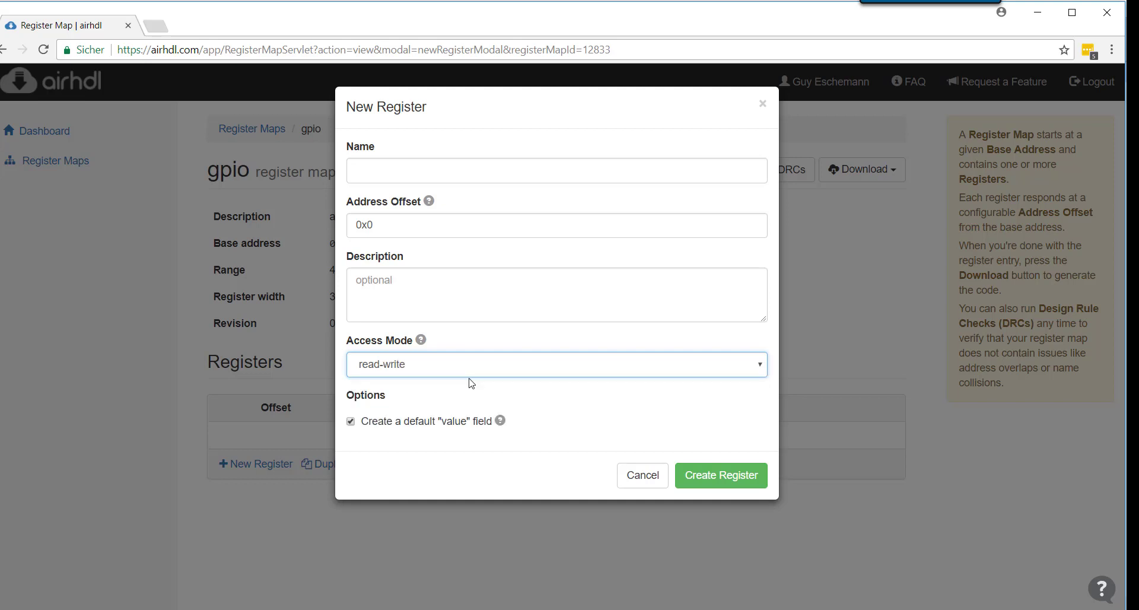
Name the register control and describe it as 'a control register that drives values to the logic'.
left_click(555, 170)
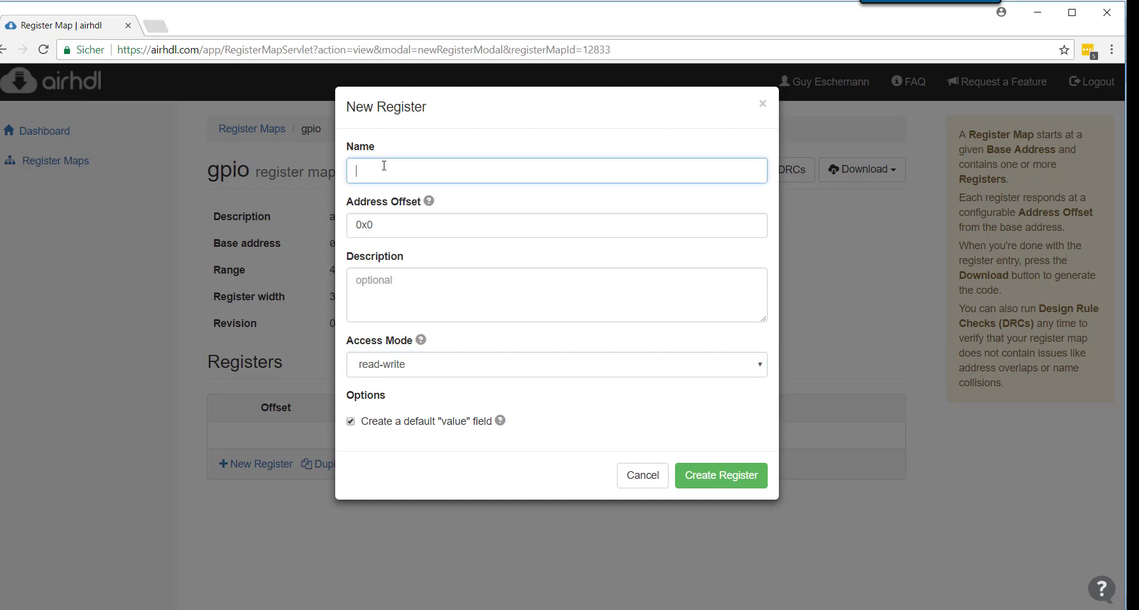
mouse_move(429, 202)
type("control")
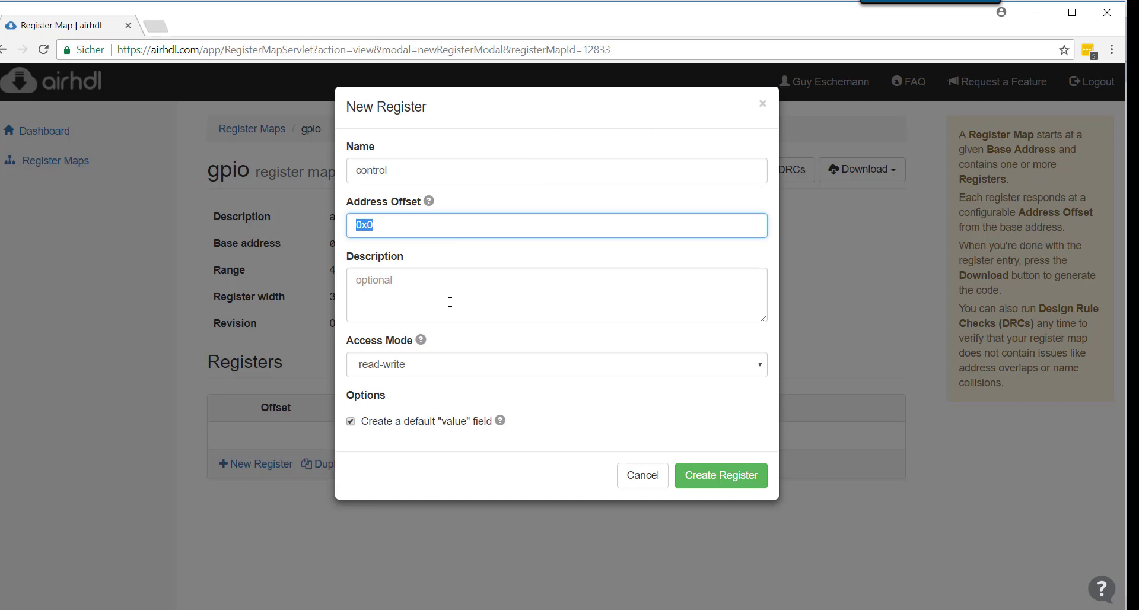
left_click(555, 365)
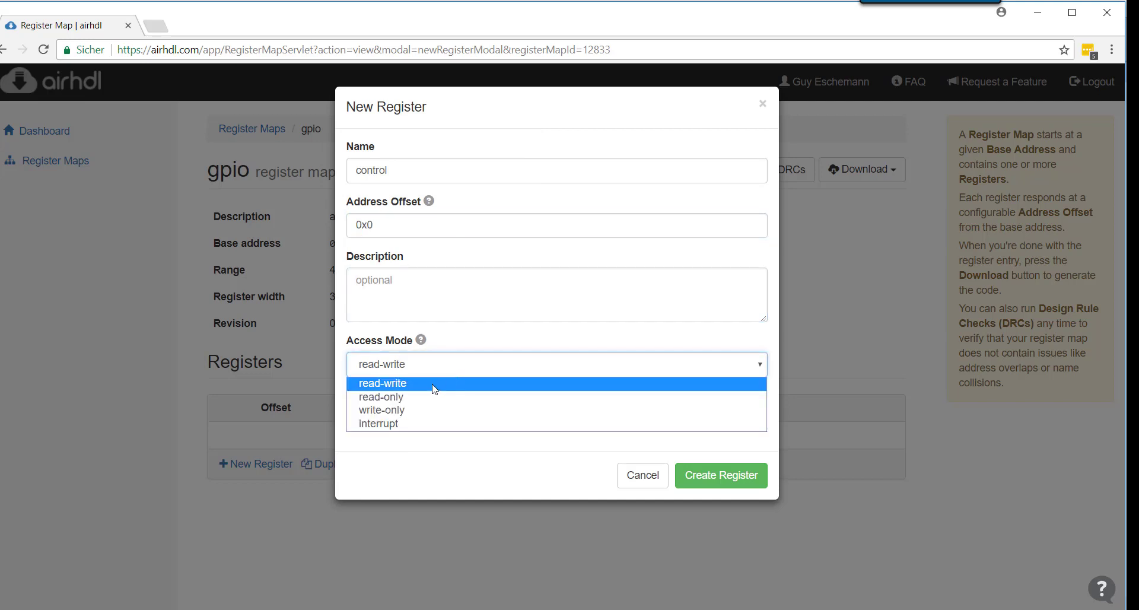
type("a control register")
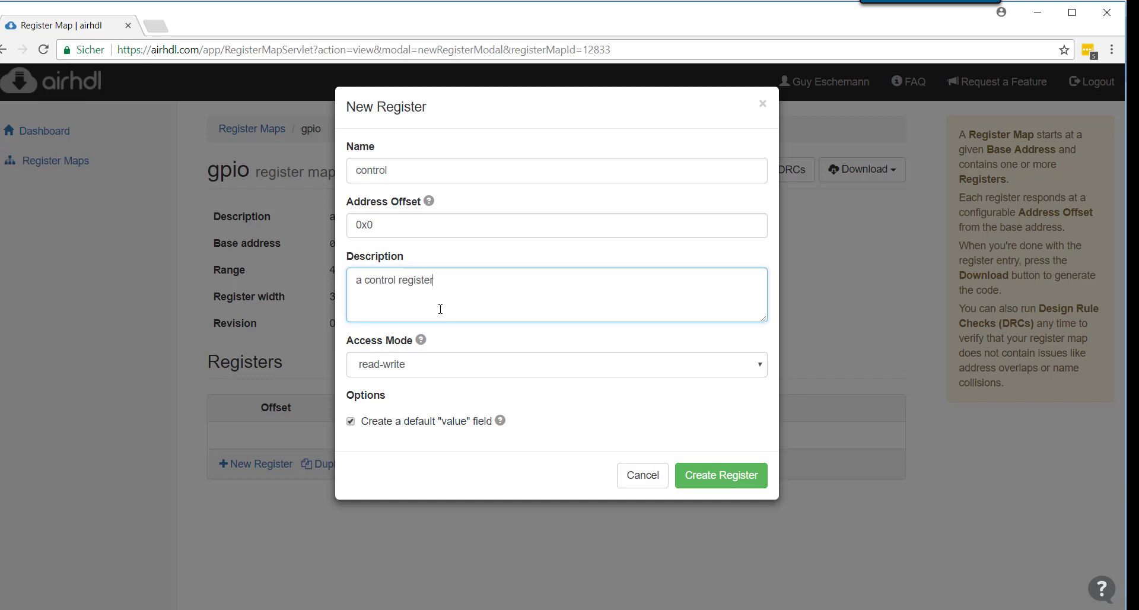
type("that c")
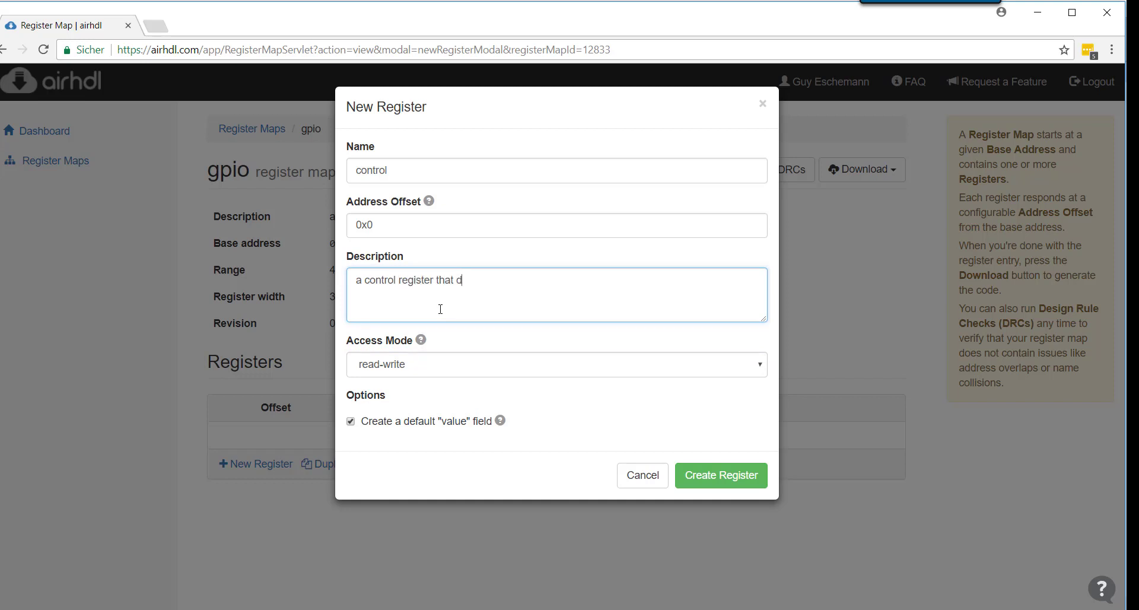
type("rives valu")
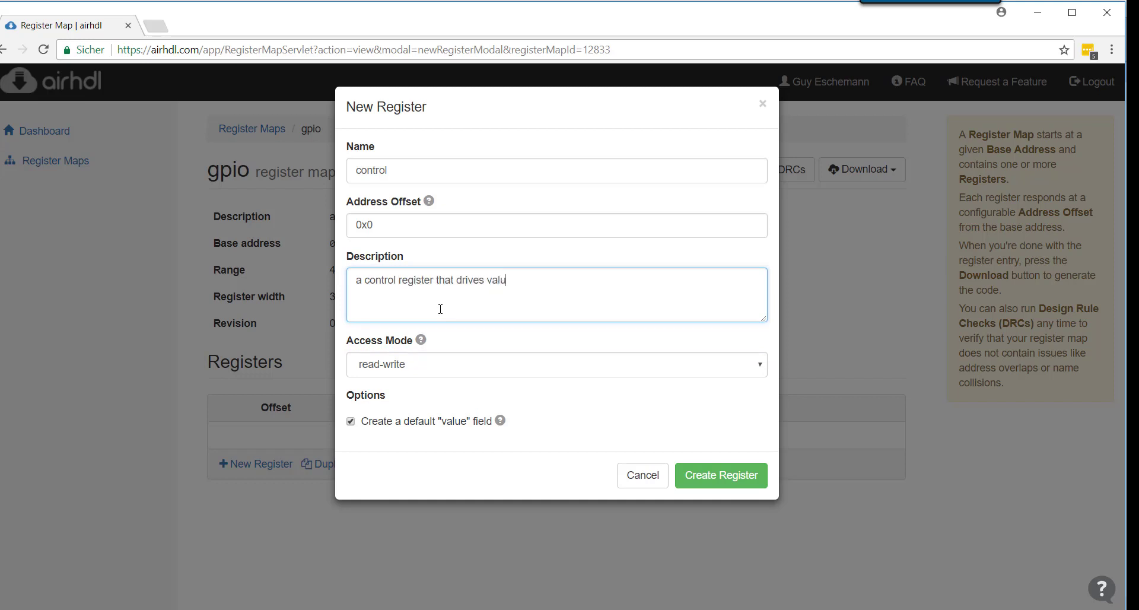
type("es to the logic")
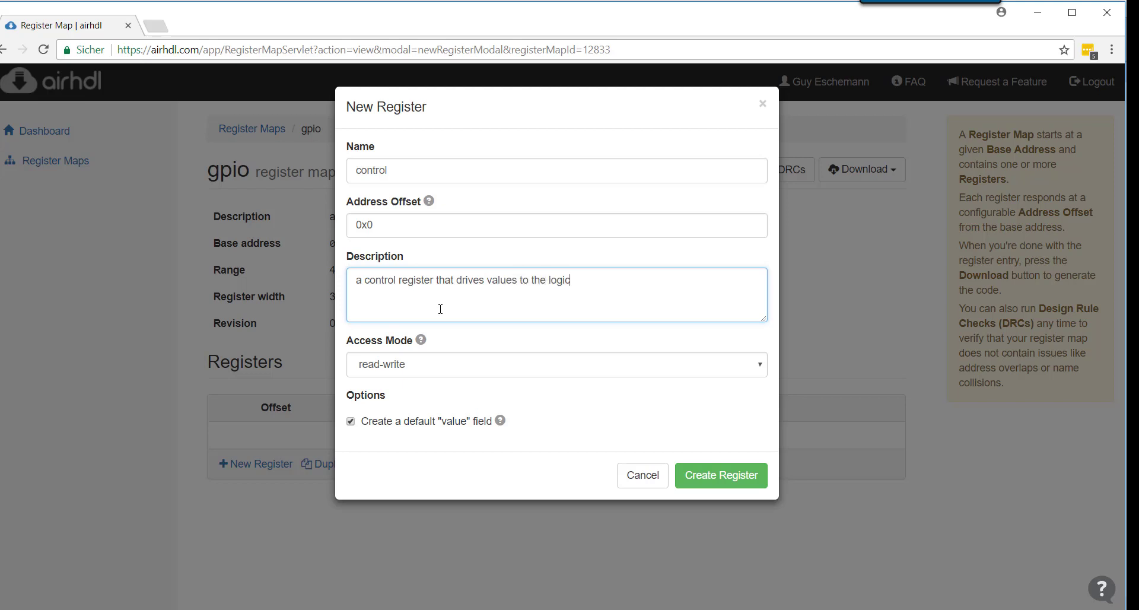
Create the control register, then describe a read-only status register at 0x4 that reads values from the logic.
left_click(721, 475)
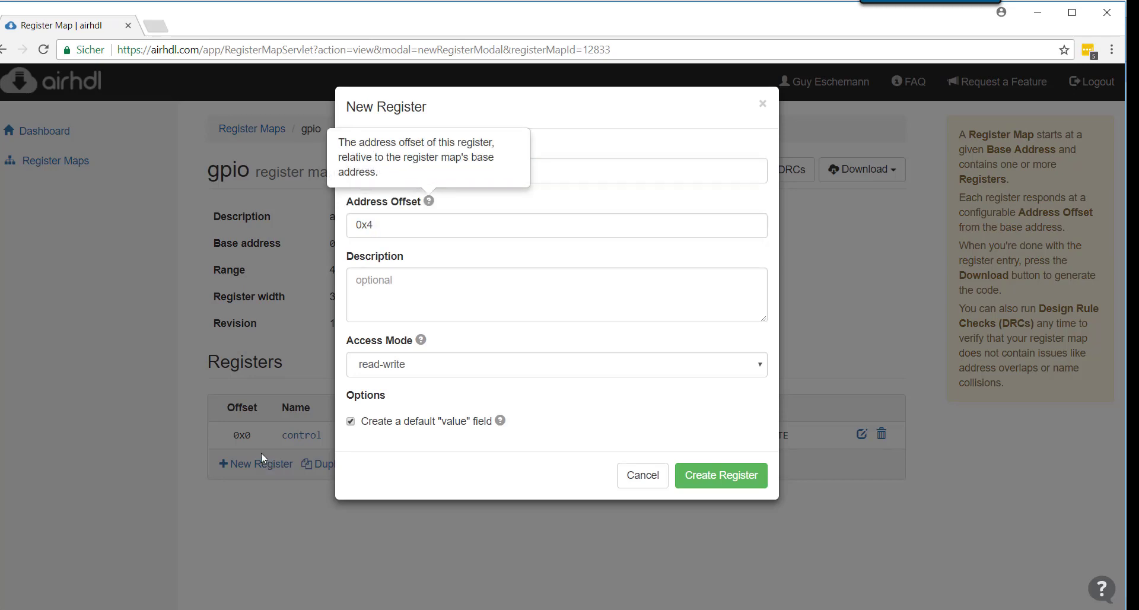
left_click(556, 364)
type("a status regsiter")
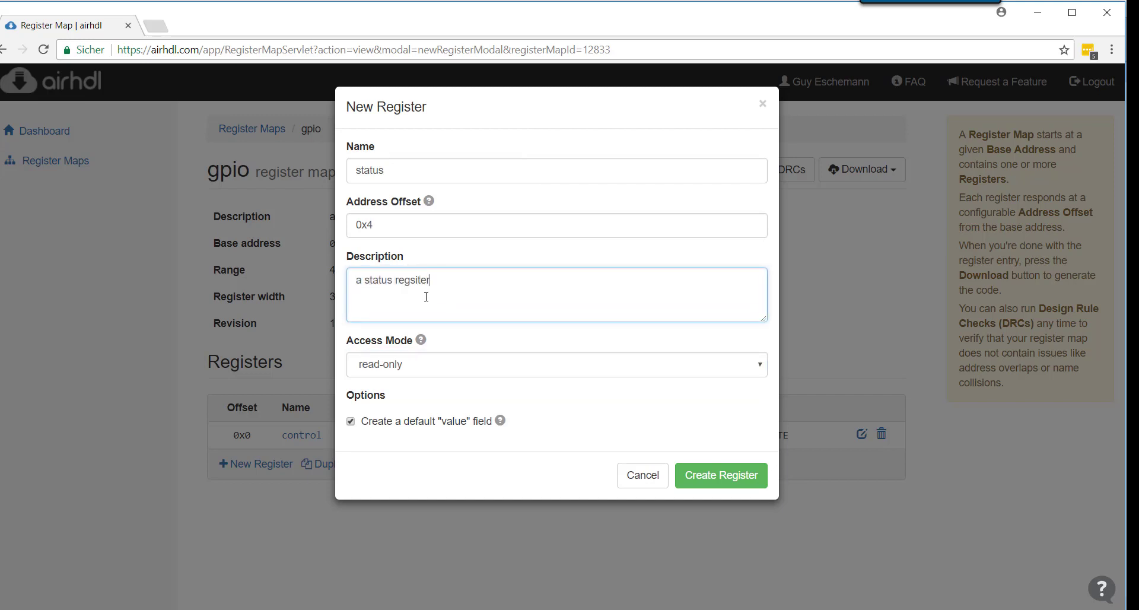
type("that")
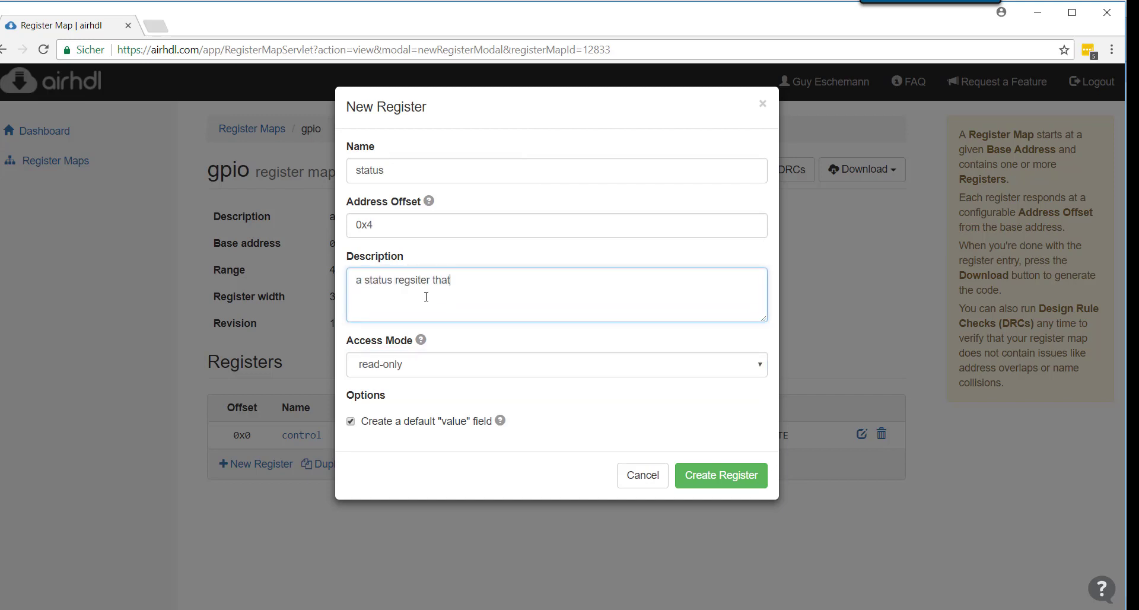
type("reads values")
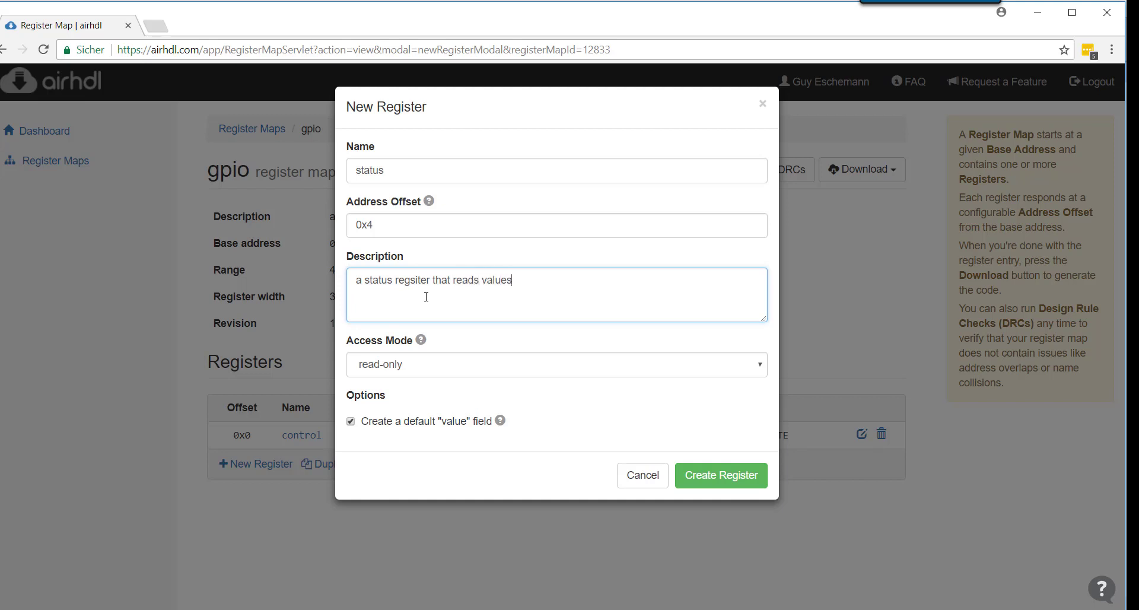
type("from the logic")
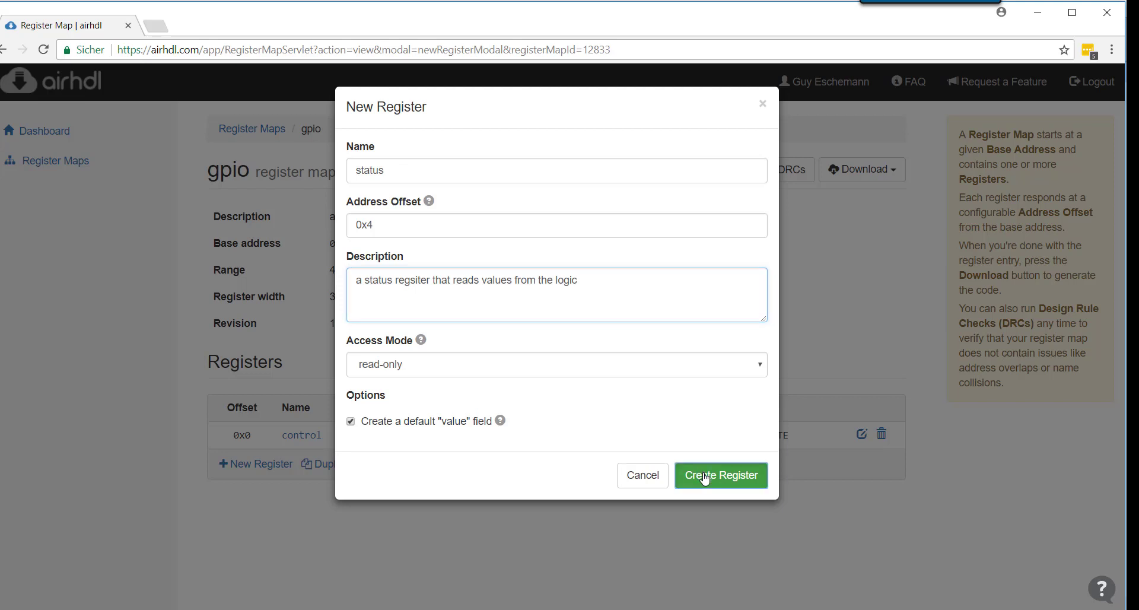
Create the status register and run the design rule checks on the gpio map successfully.
left_click(720, 475)
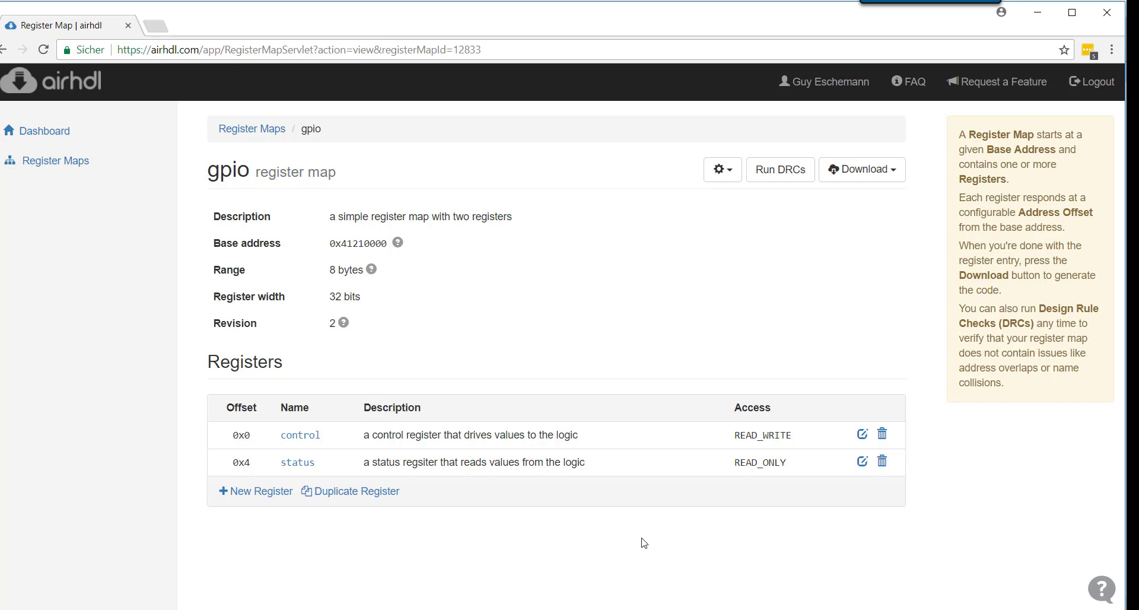
mouse_move(305, 327)
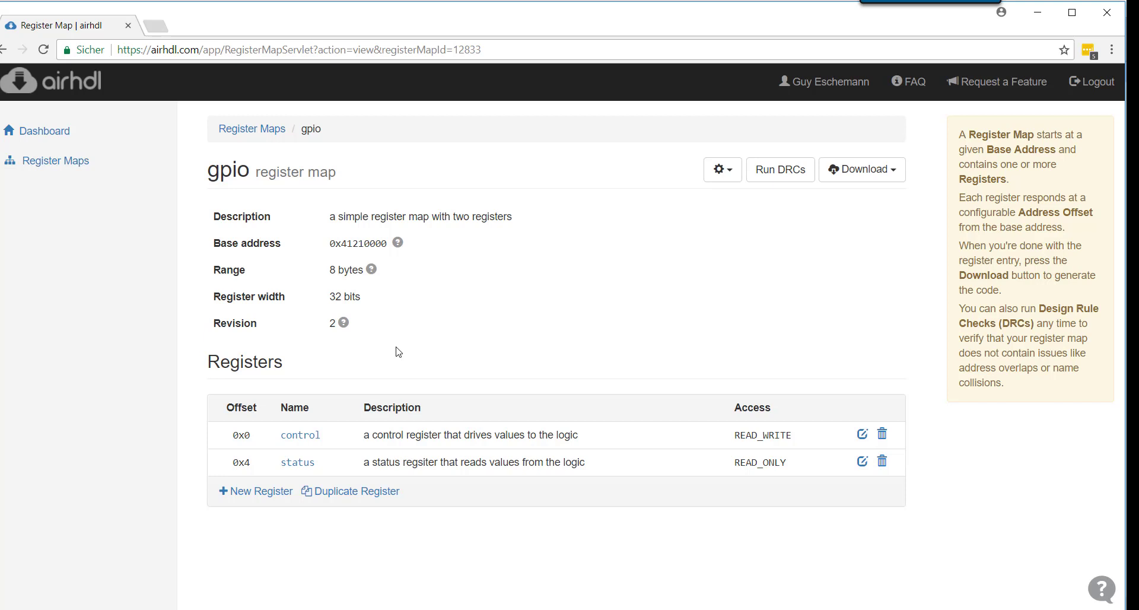
mouse_move(434, 333)
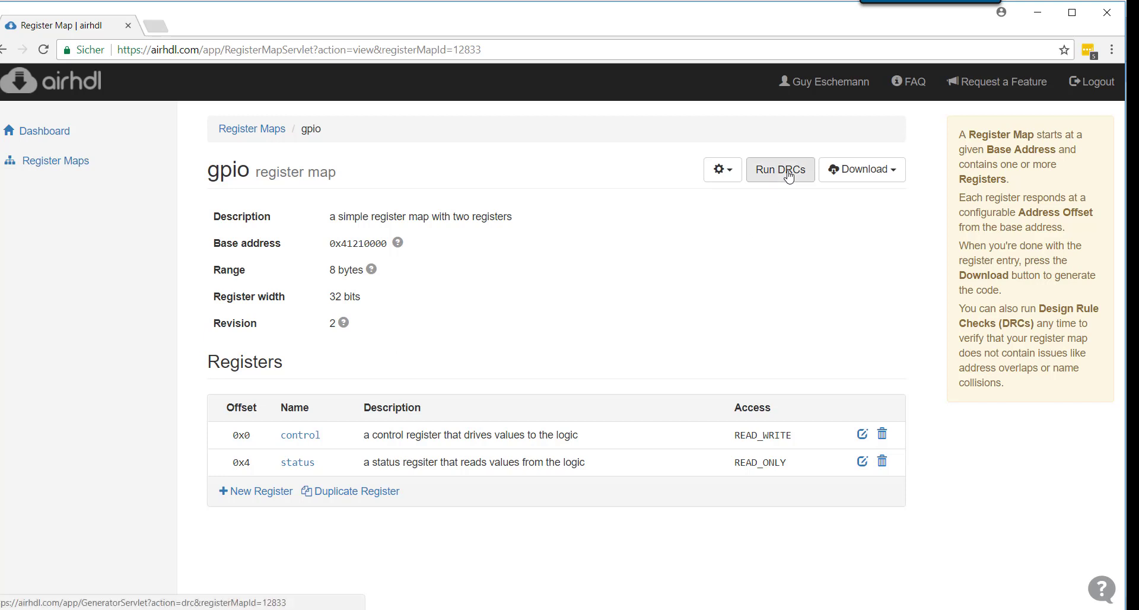
mouse_move(774, 234)
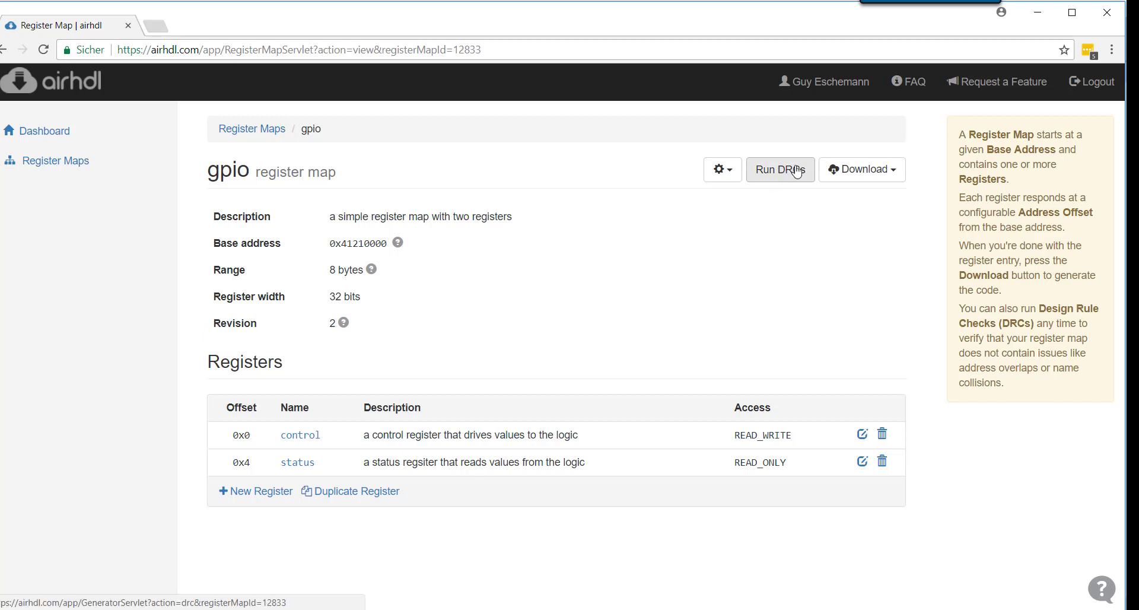
left_click(781, 170)
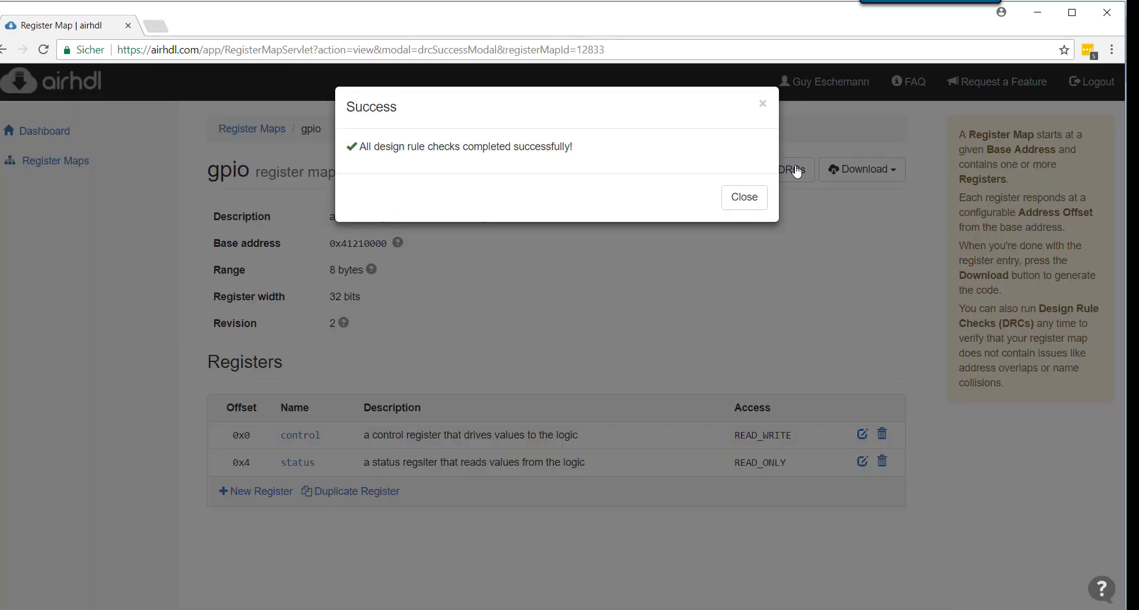
left_click(743, 197)
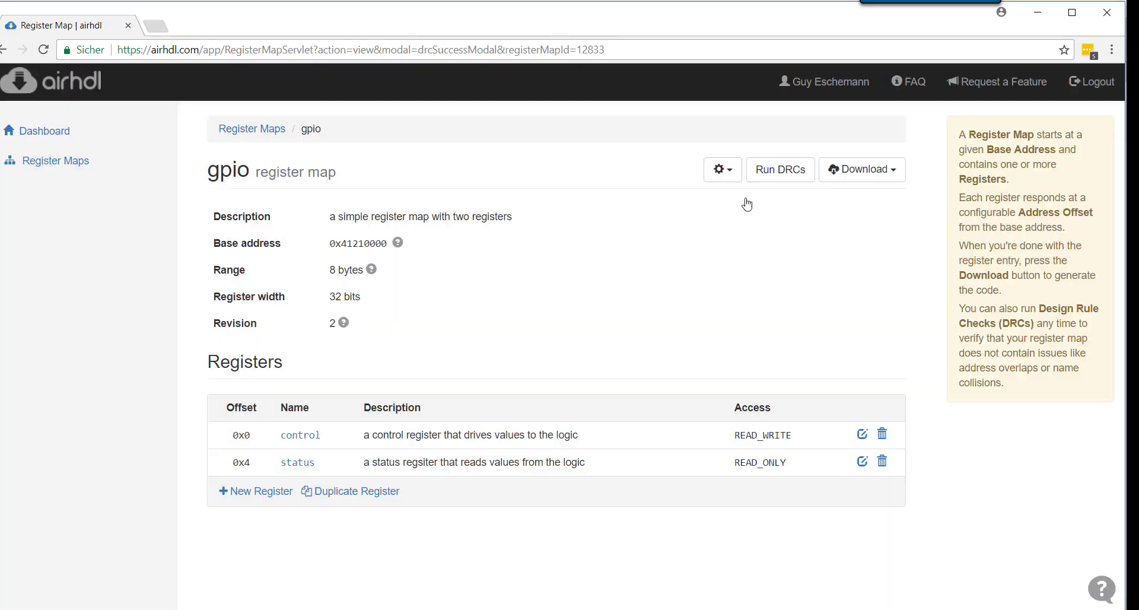
mouse_move(569, 391)
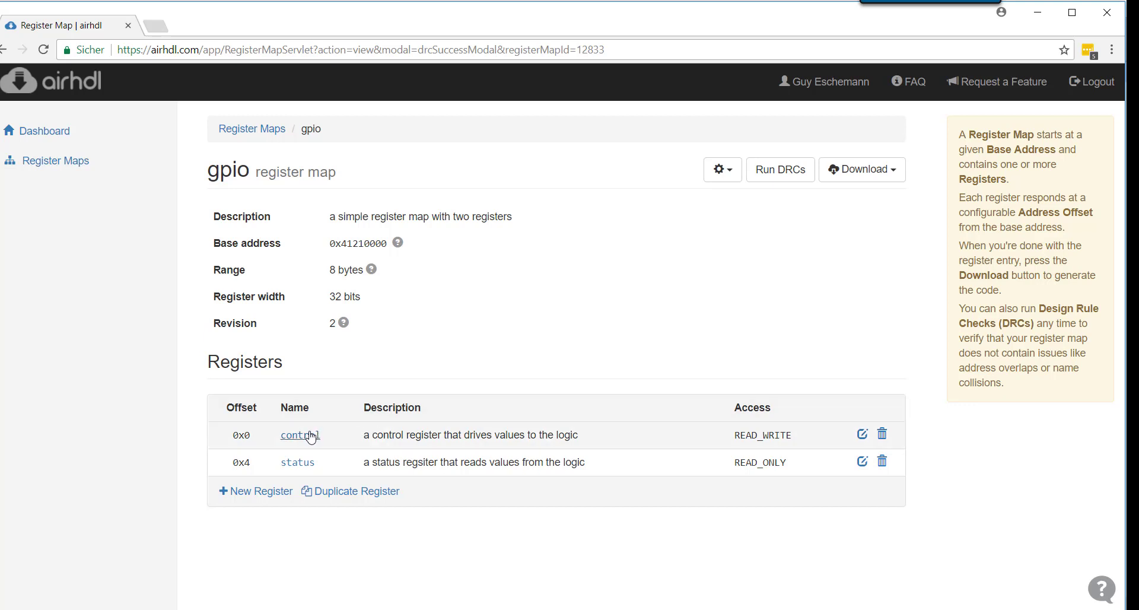
left_click(299, 436)
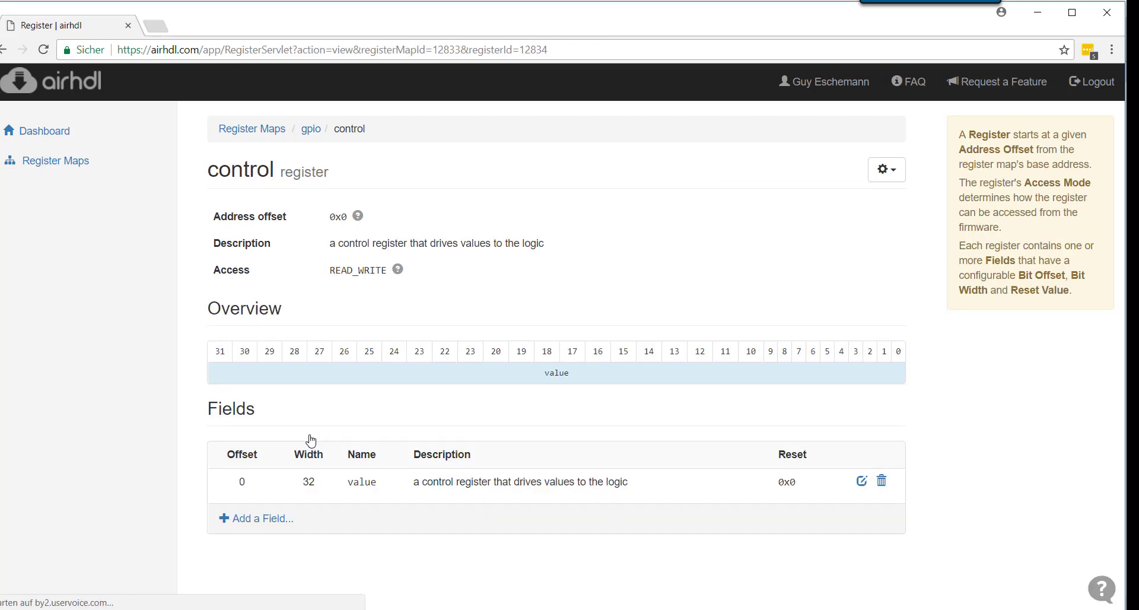
mouse_move(509, 294)
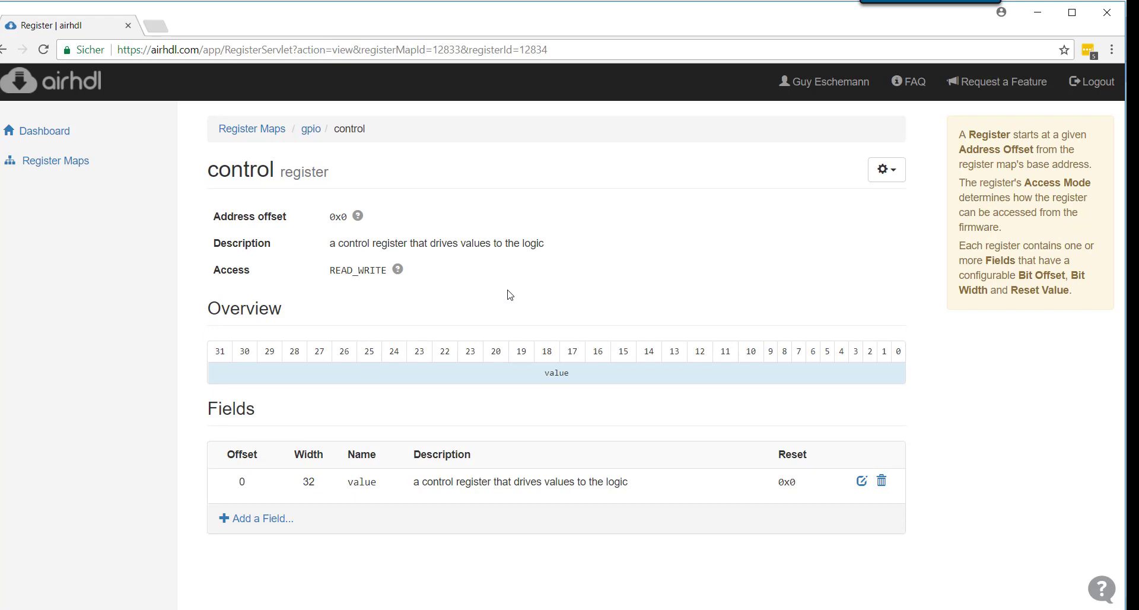
mouse_move(291, 211)
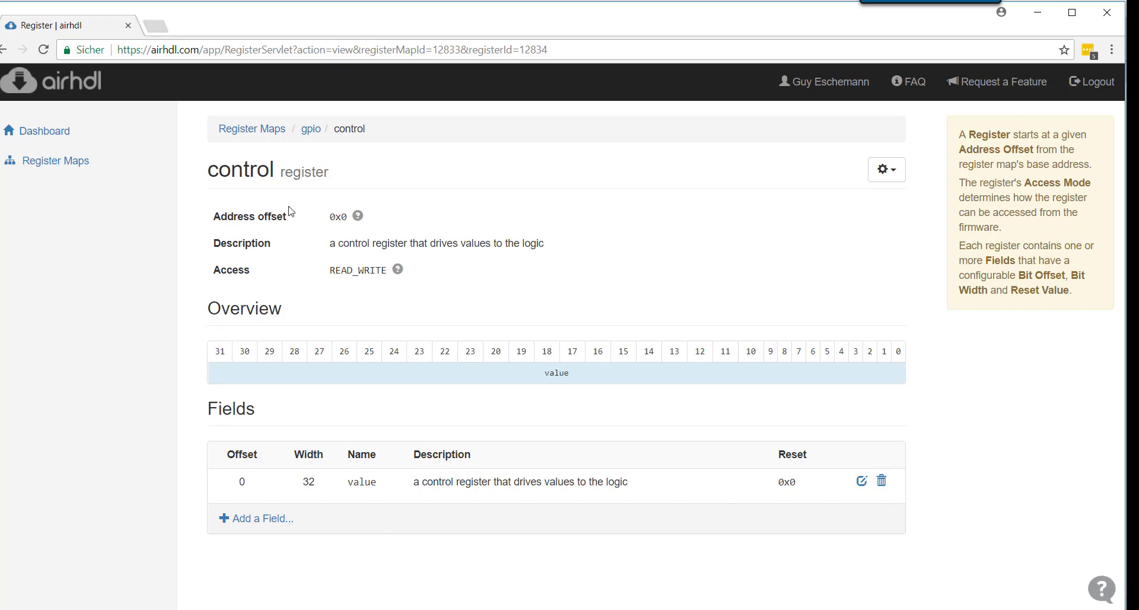
mouse_move(195, 225)
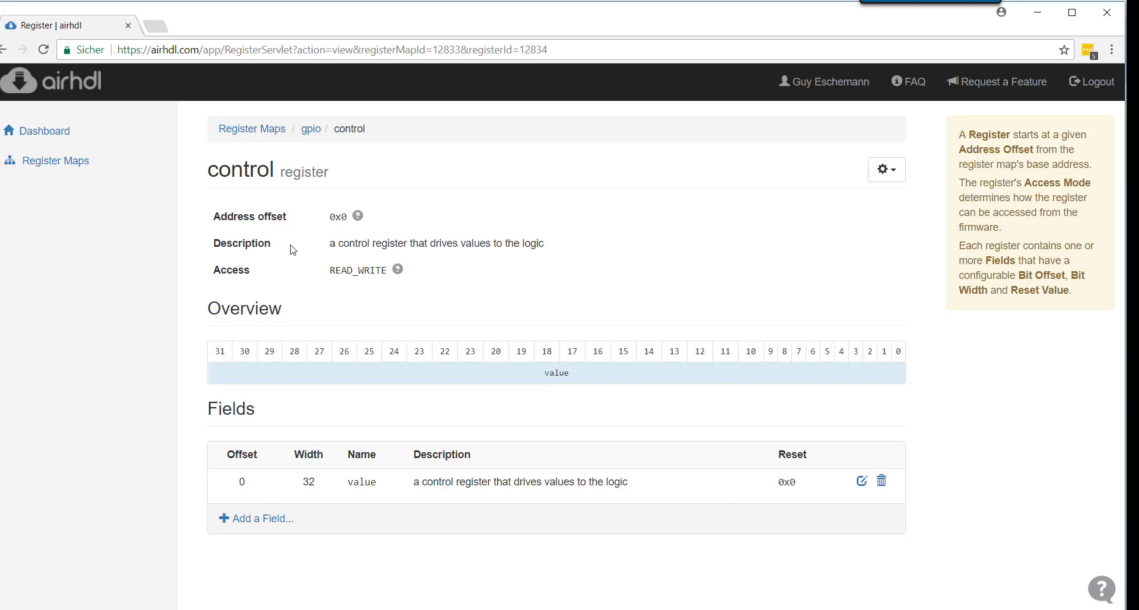
mouse_move(274, 281)
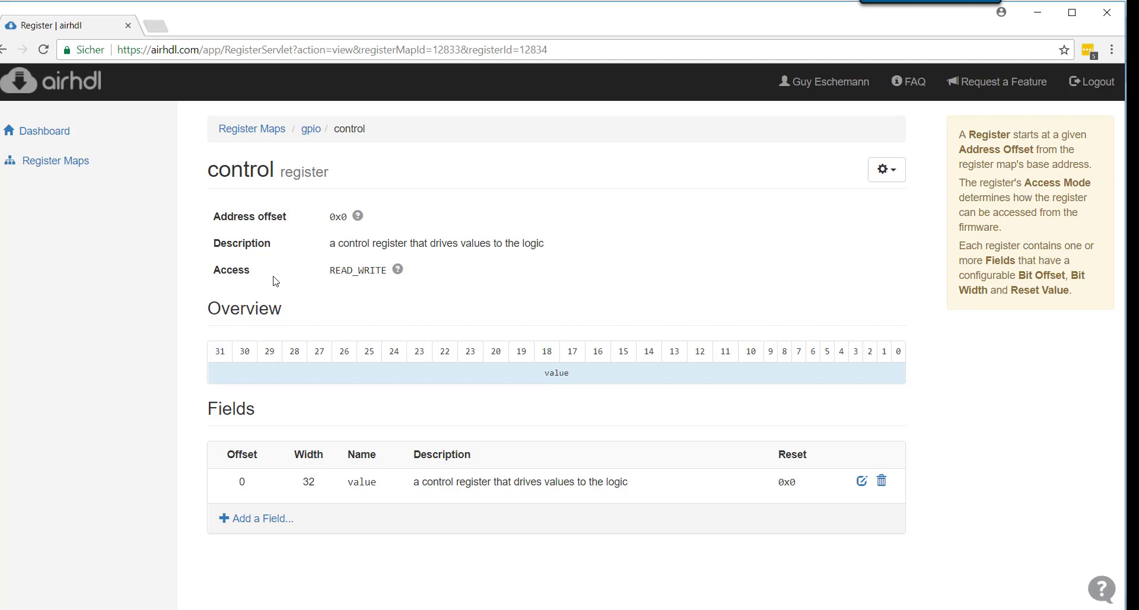
mouse_move(305, 355)
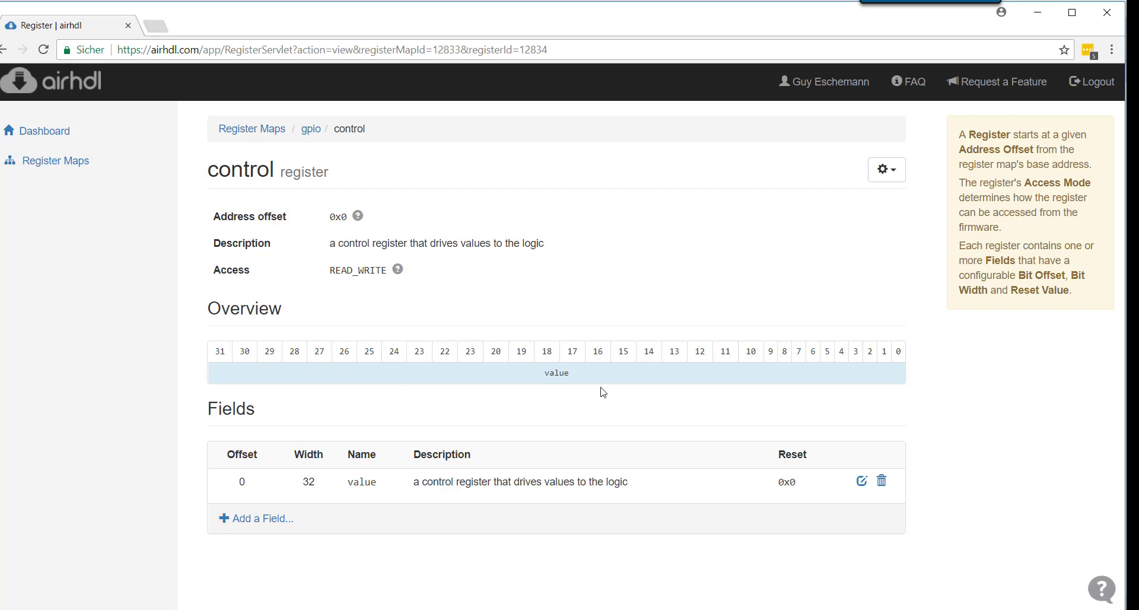
mouse_move(602, 395)
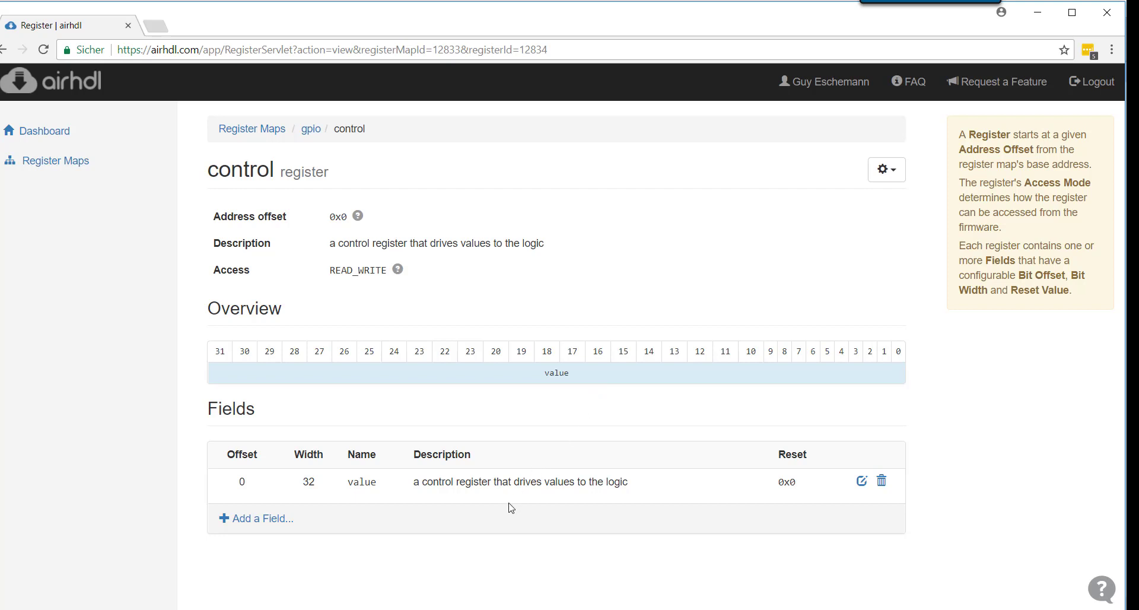
mouse_move(471, 508)
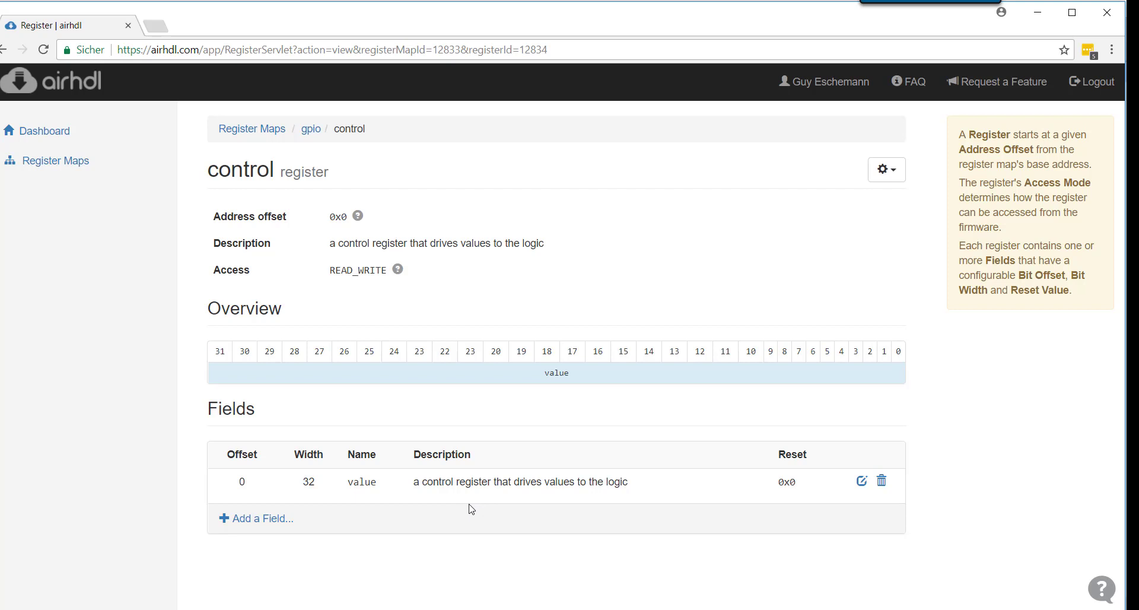
mouse_move(305, 495)
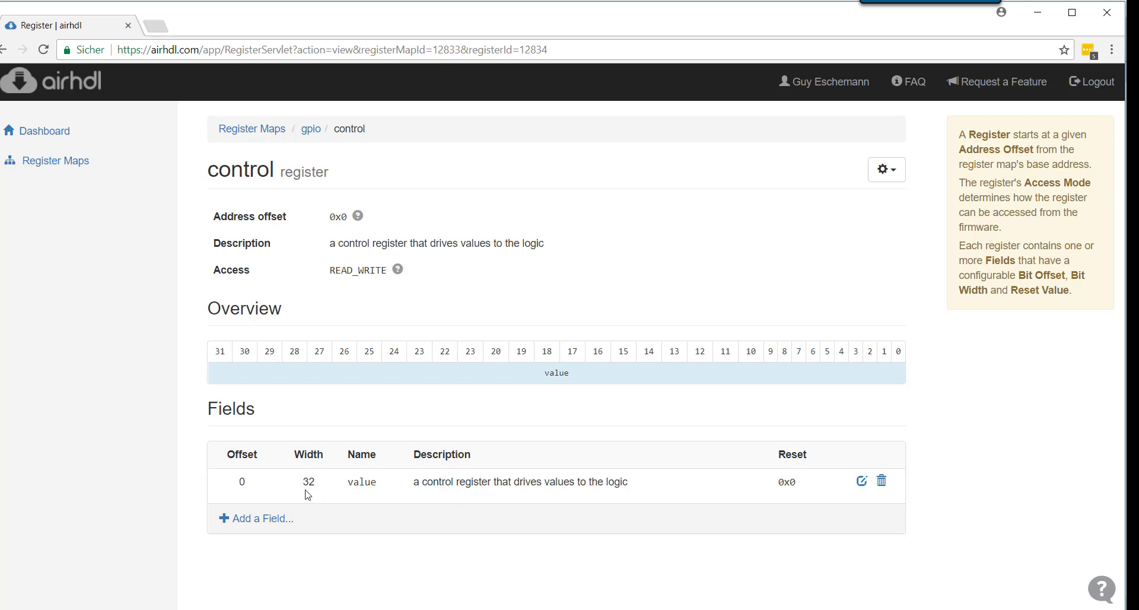
mouse_move(355, 497)
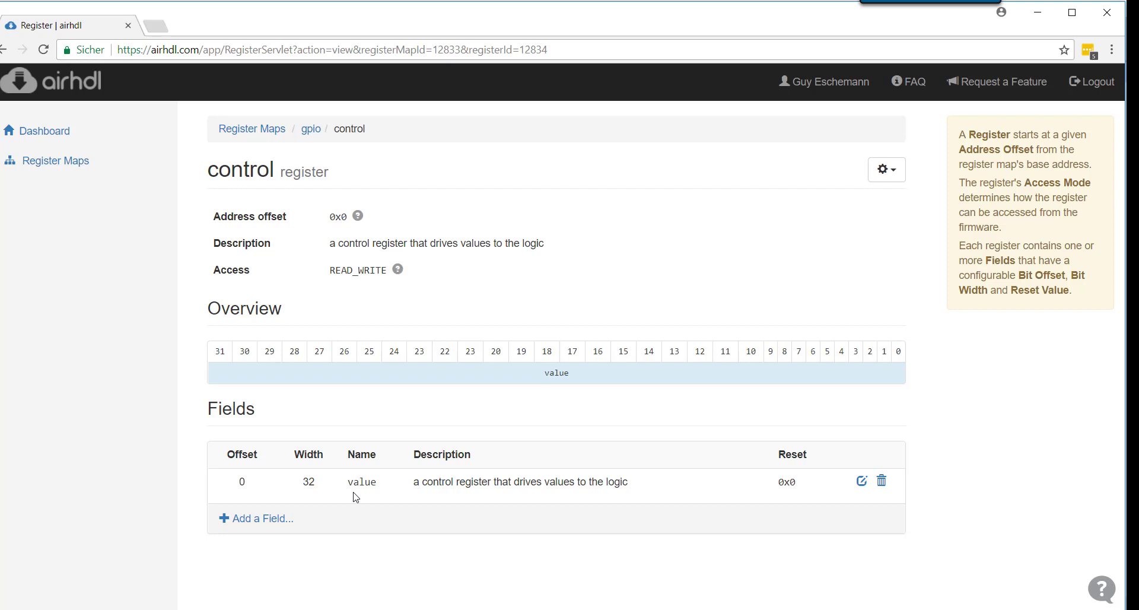
mouse_move(586, 521)
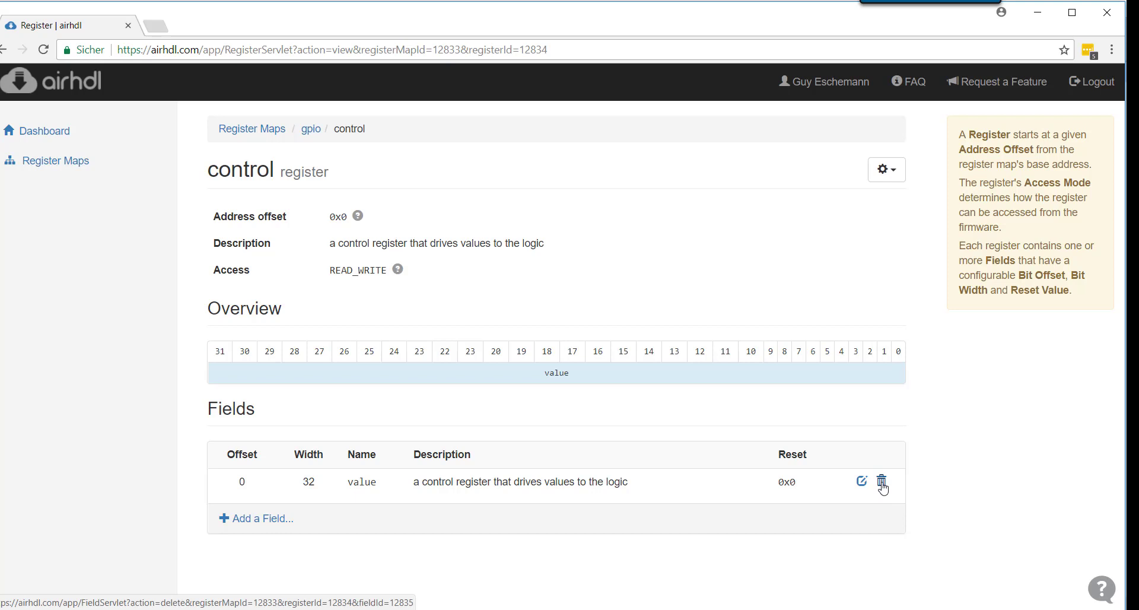
mouse_move(863, 481)
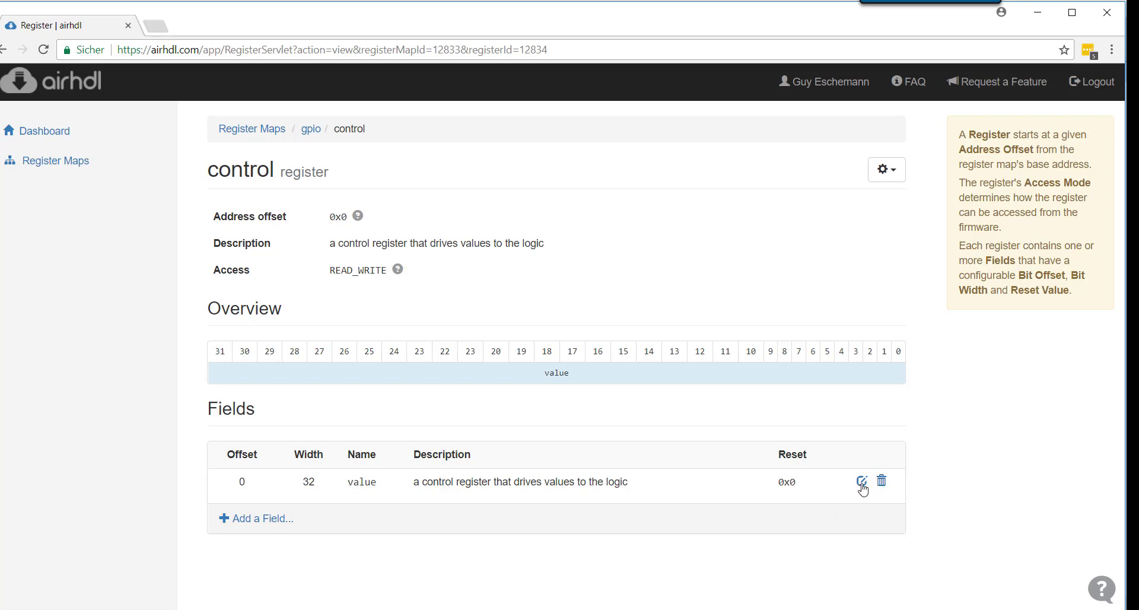
Rename the control register's field to led, described as setting the on-board LEDs.
left_click(862, 481)
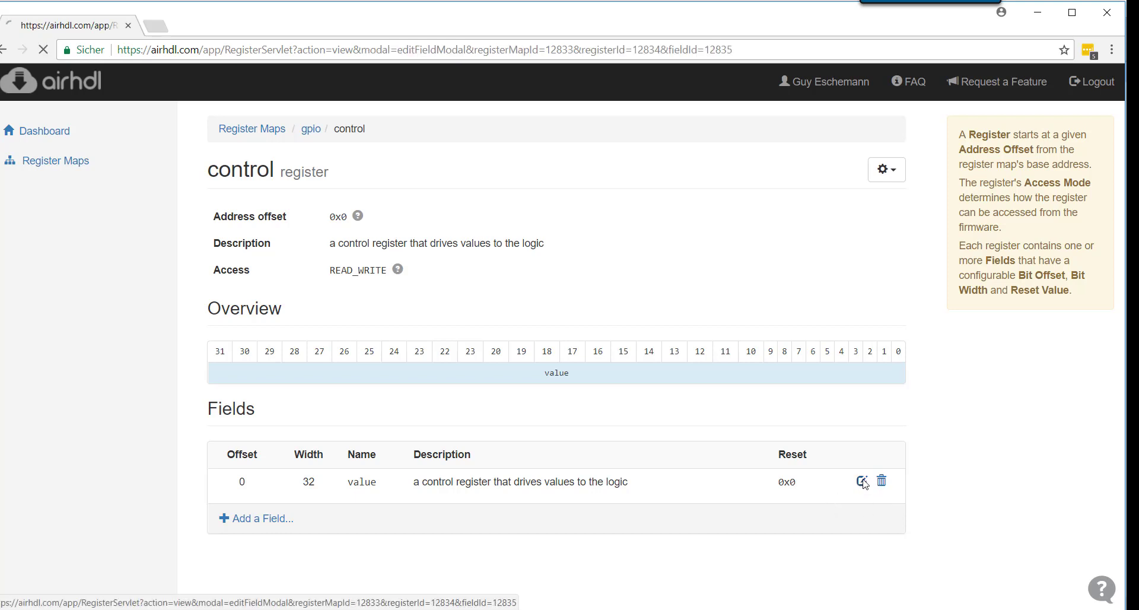
left_click(862, 482)
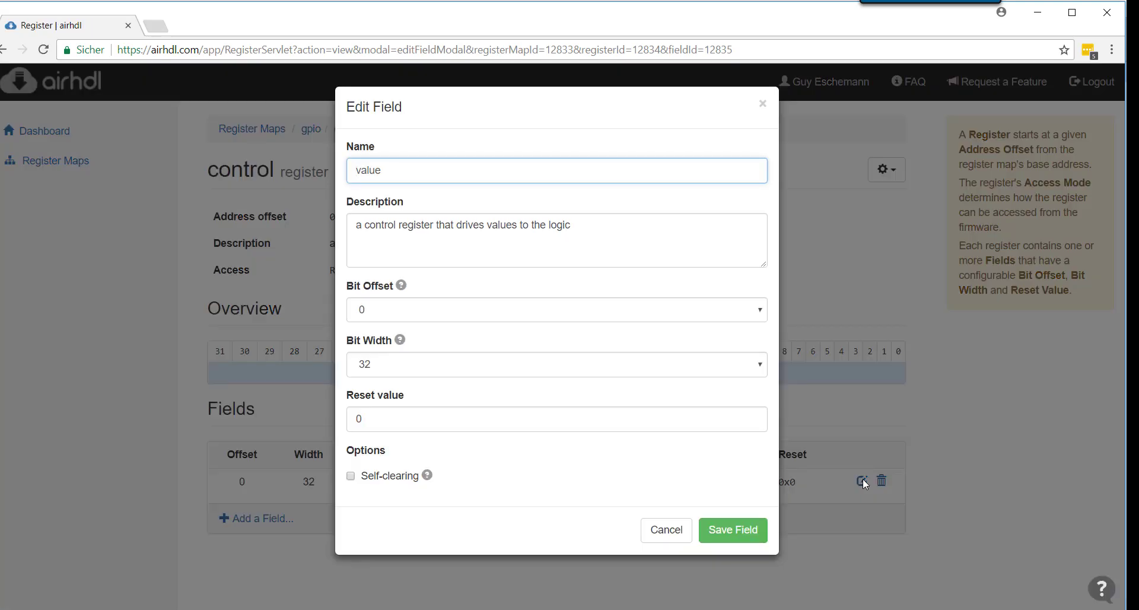
mouse_move(490, 226)
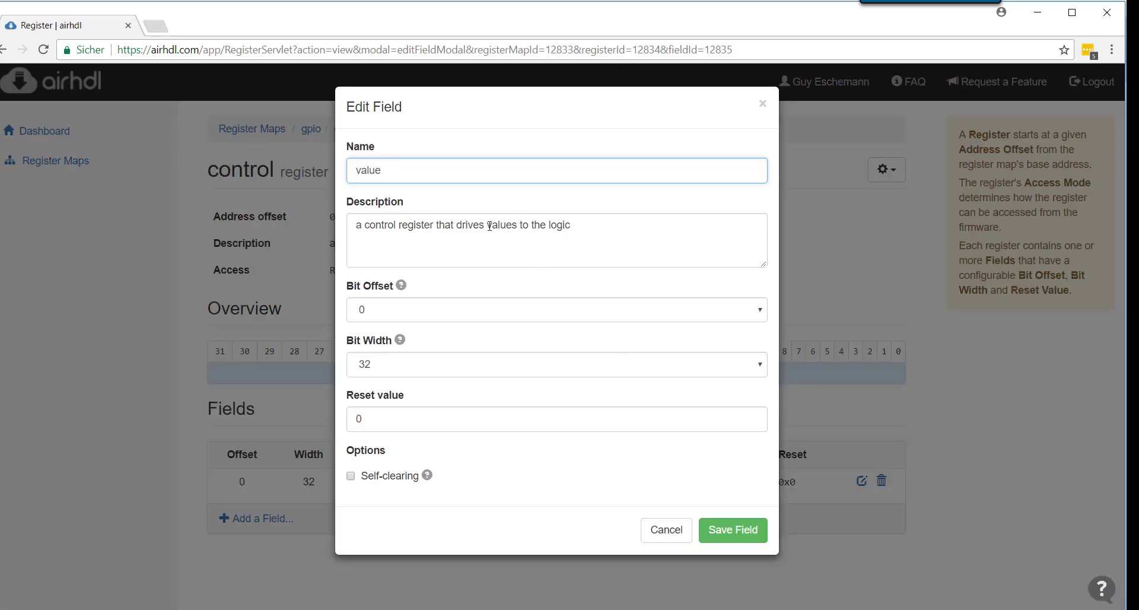
type("led")
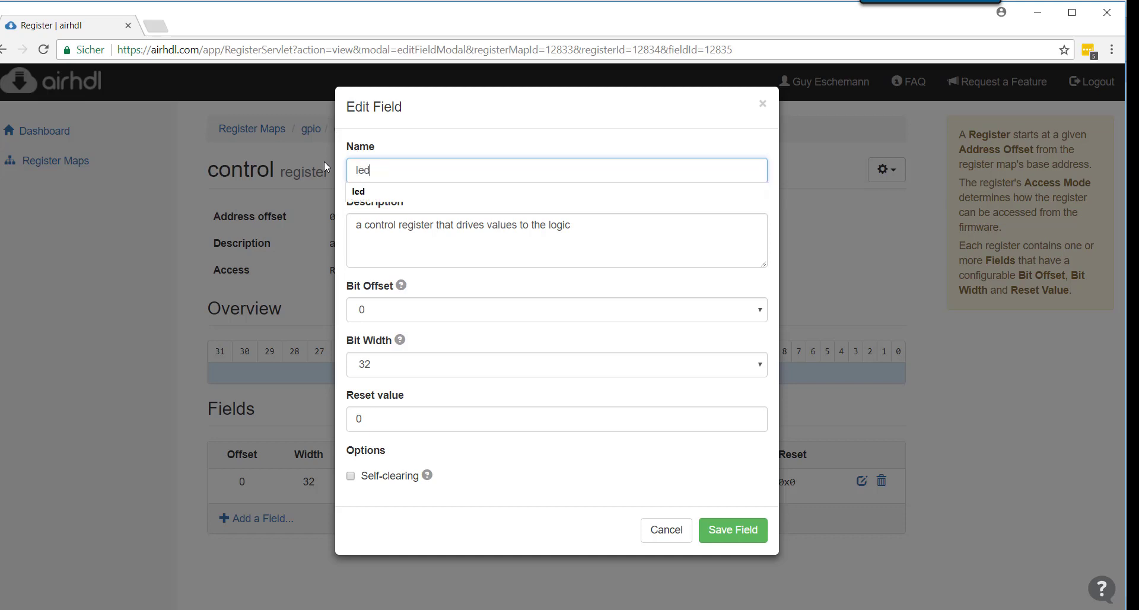
left_click(555, 240)
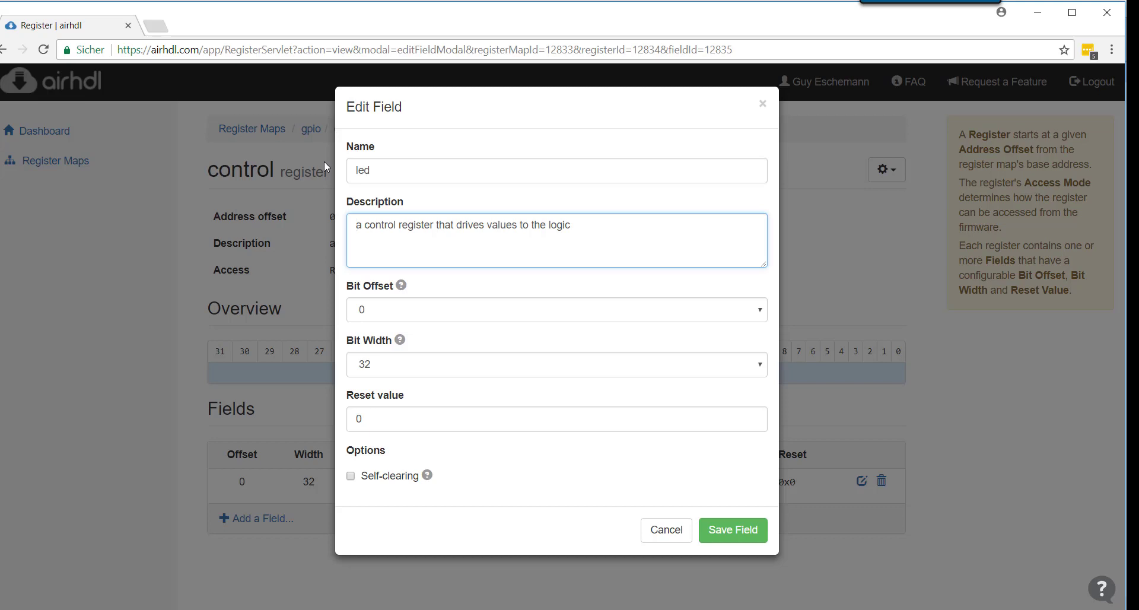
type("sets the state of")
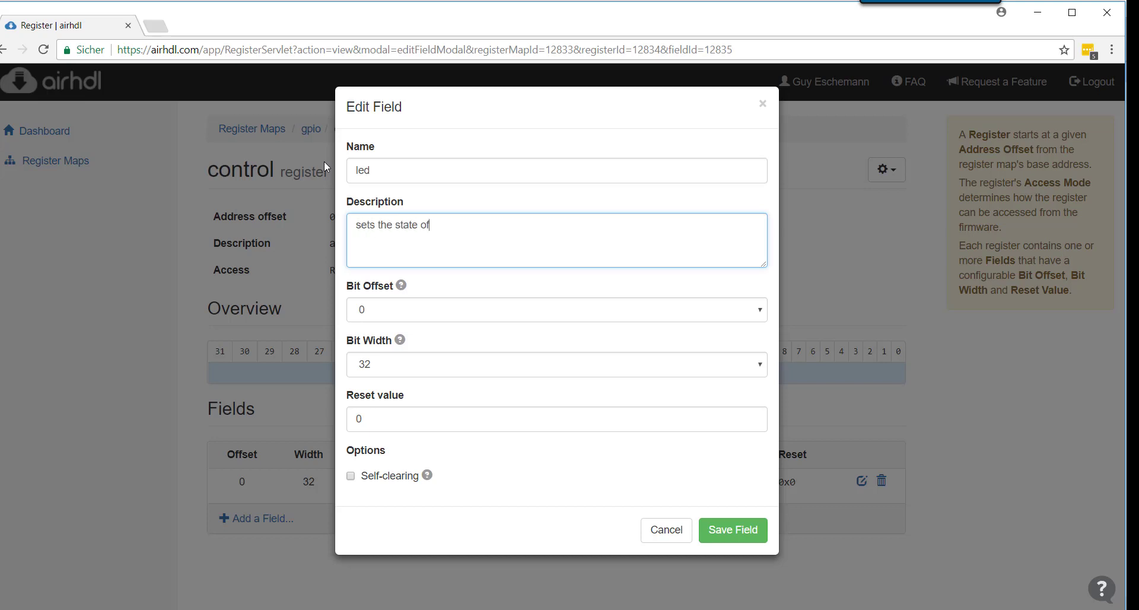
type("on-board")
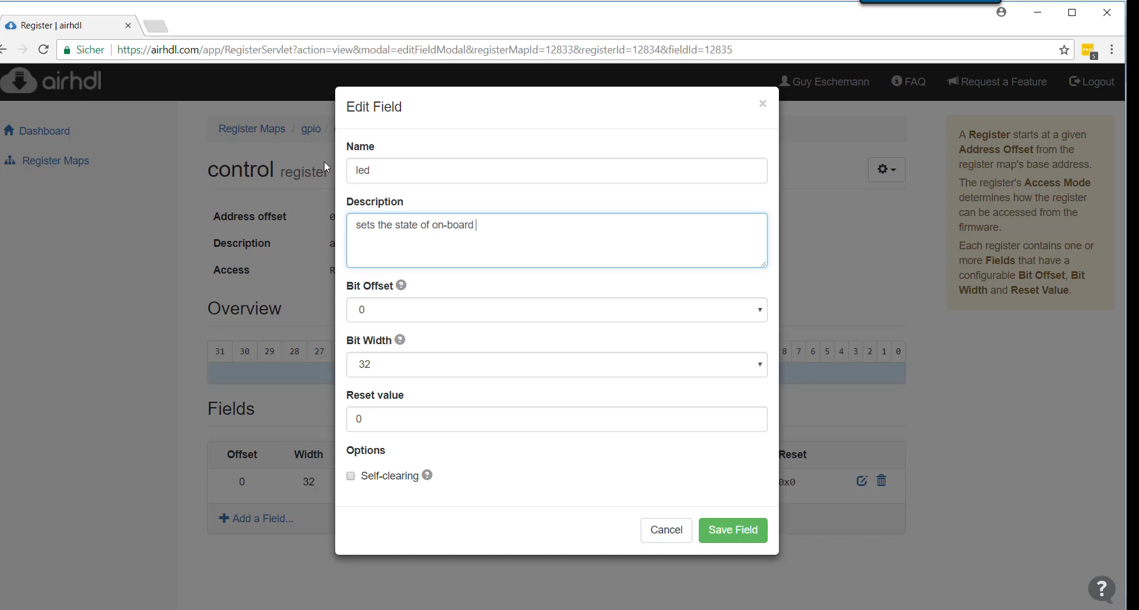
type("LEDs")
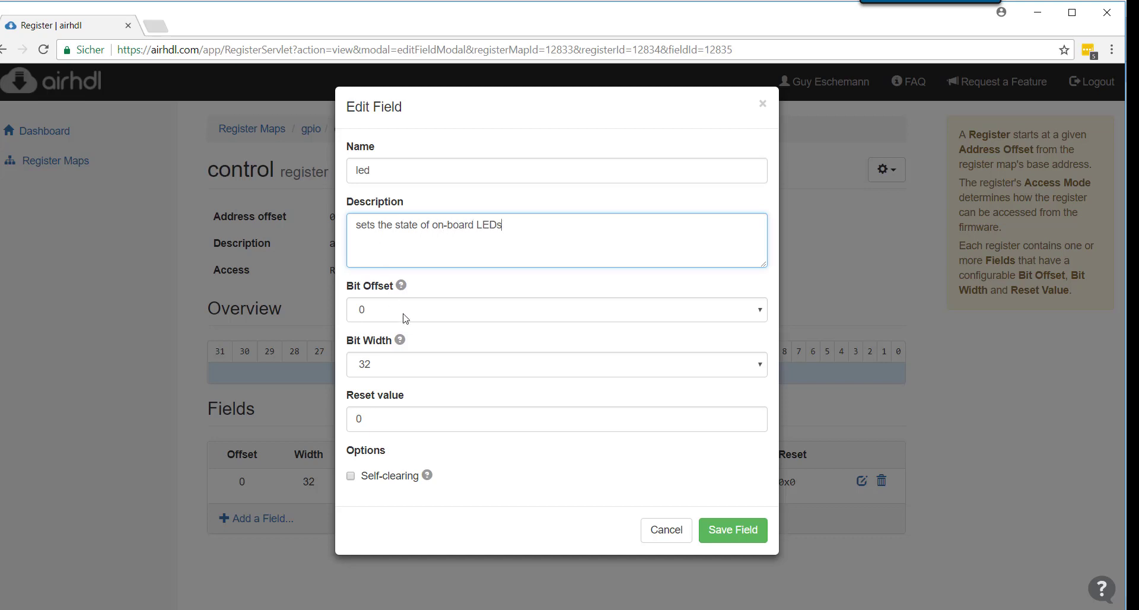
Give the led field bit offset 8 and width 4, and save it.
left_click(556, 310)
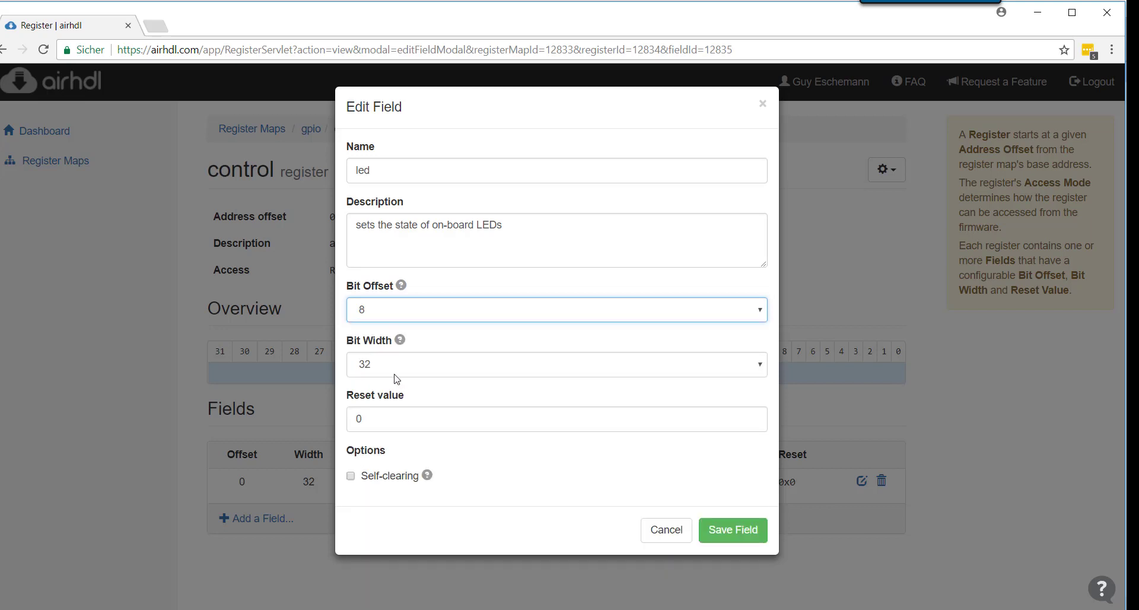
left_click(556, 310)
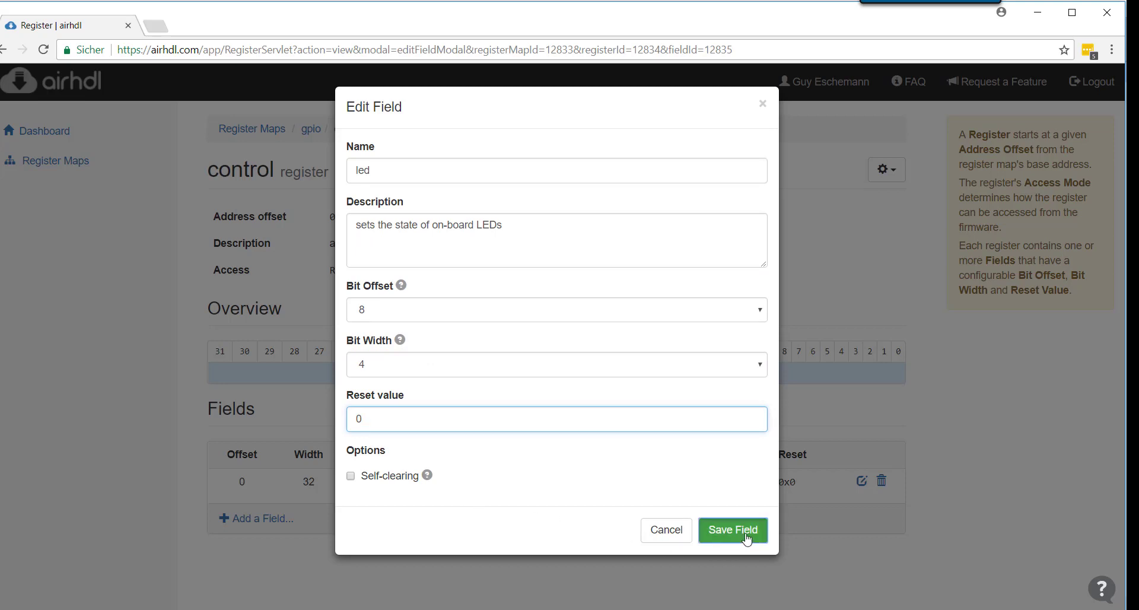
left_click(732, 530)
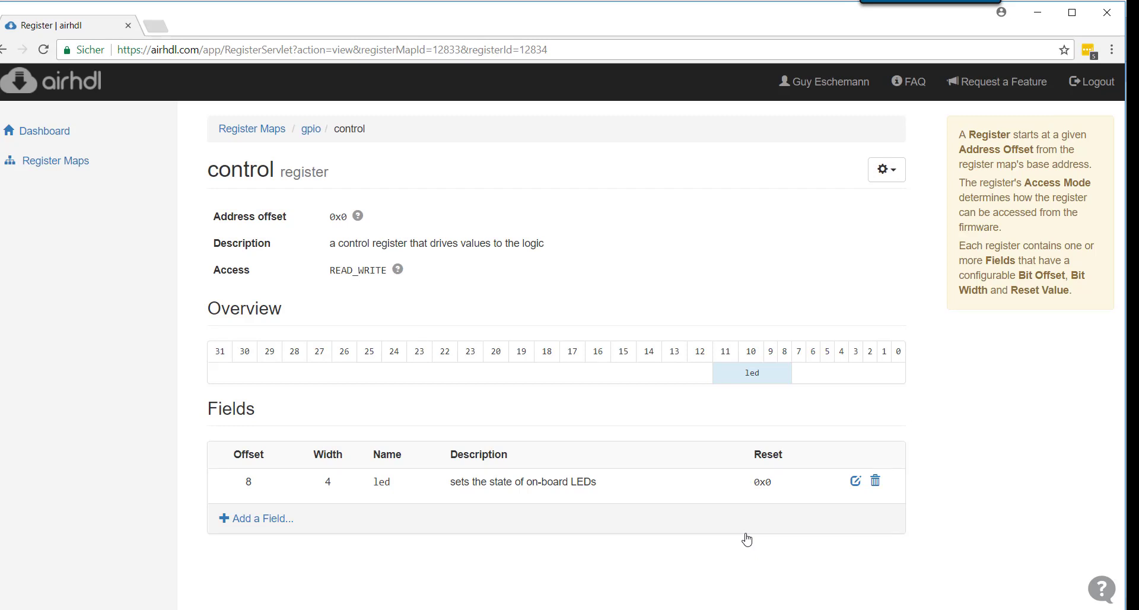
mouse_move(796, 388)
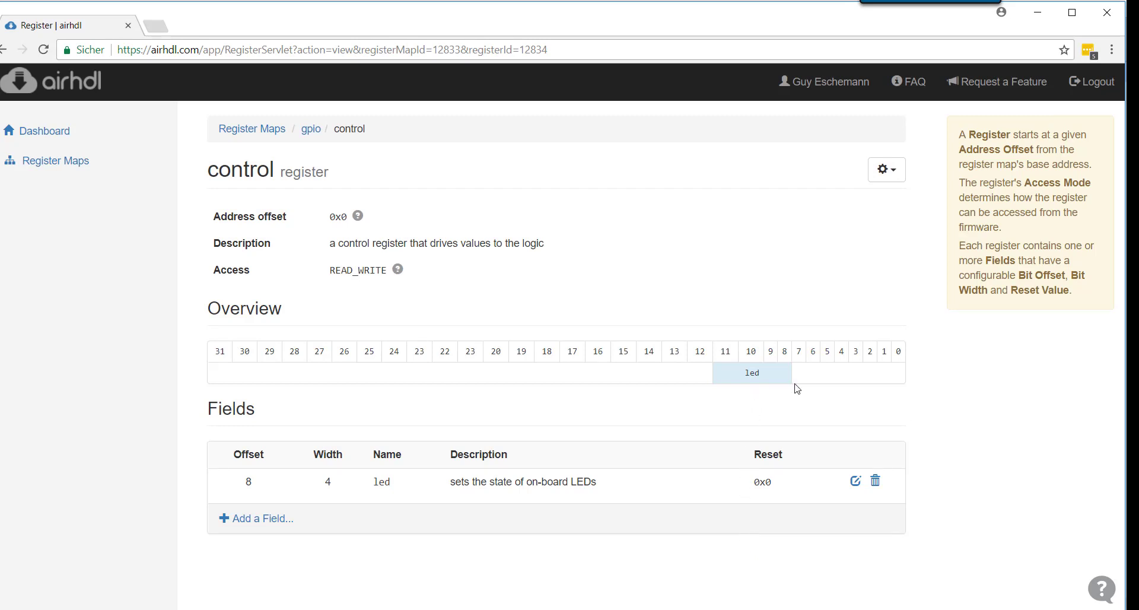
mouse_move(797, 405)
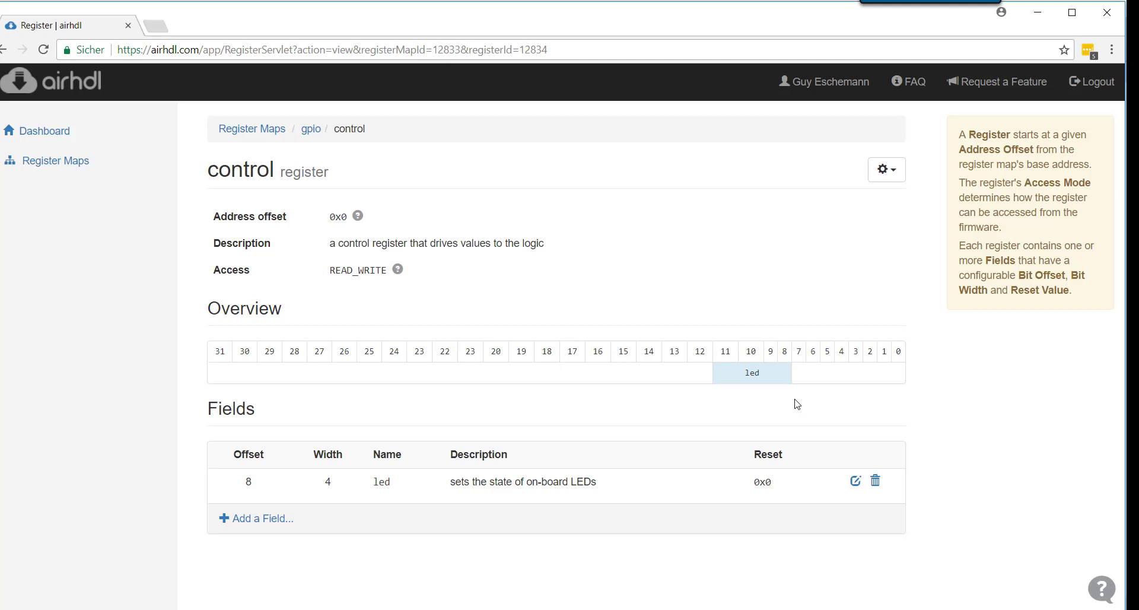
mouse_move(745, 395)
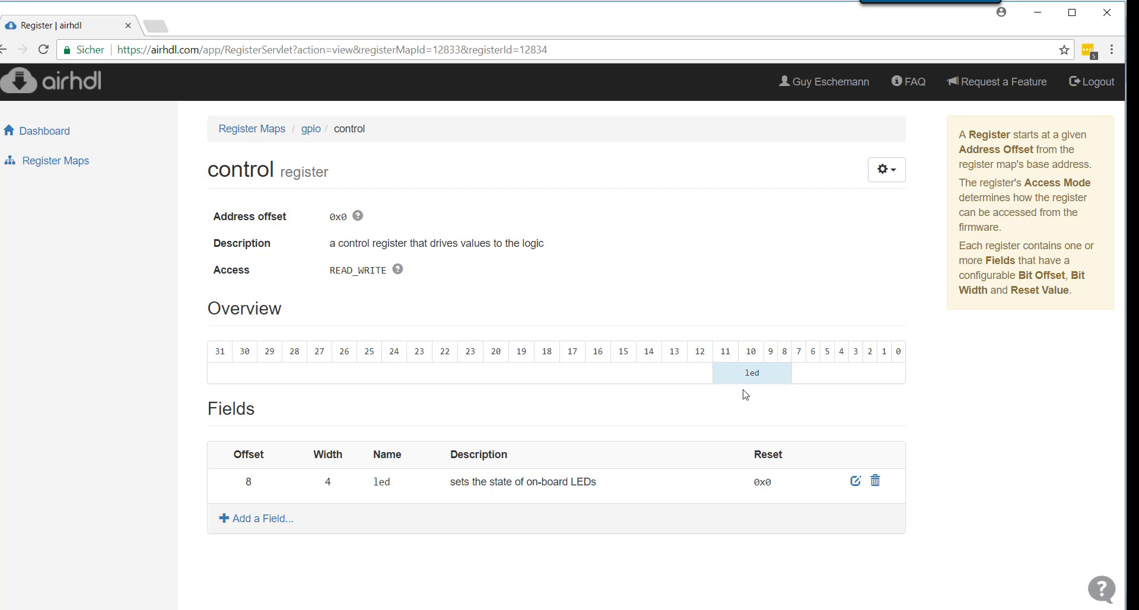
mouse_move(387, 285)
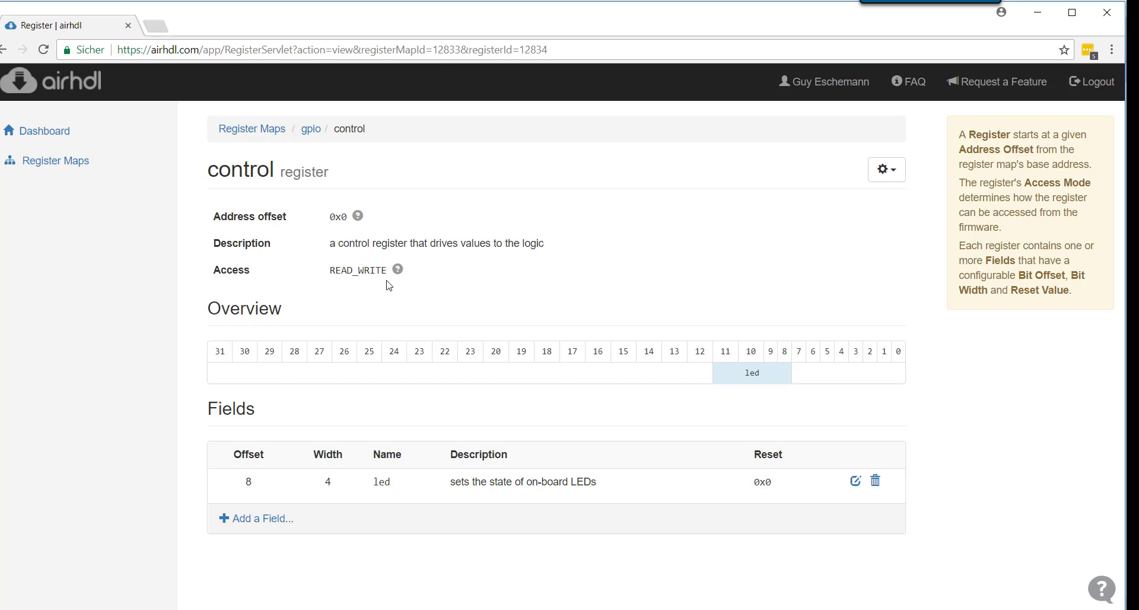
mouse_move(874, 199)
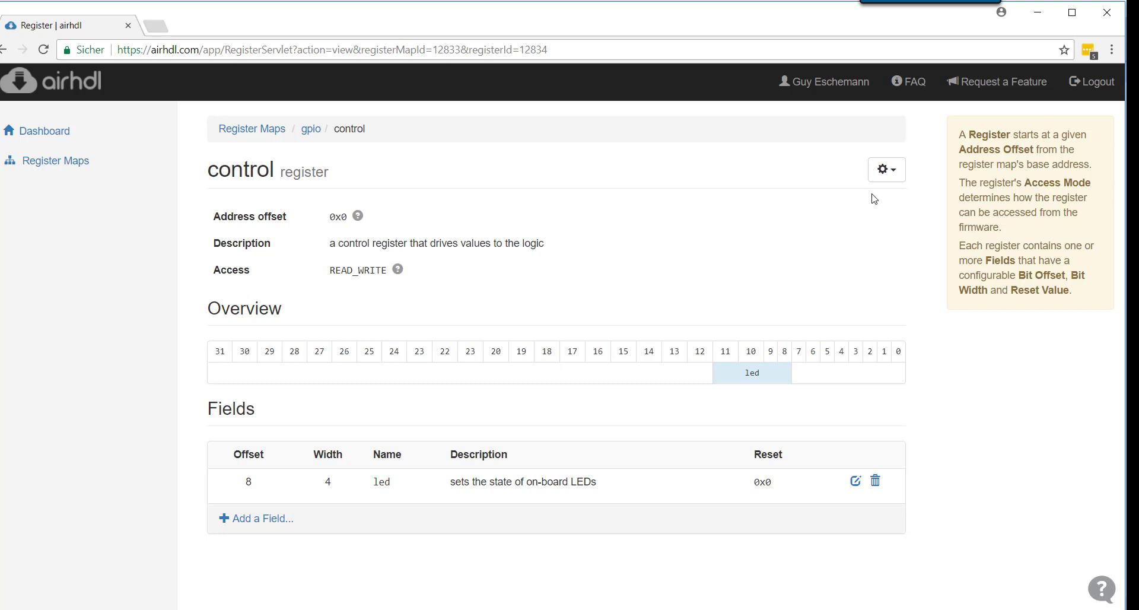
Change the control register's access mode to write-only and save it.
left_click(885, 169)
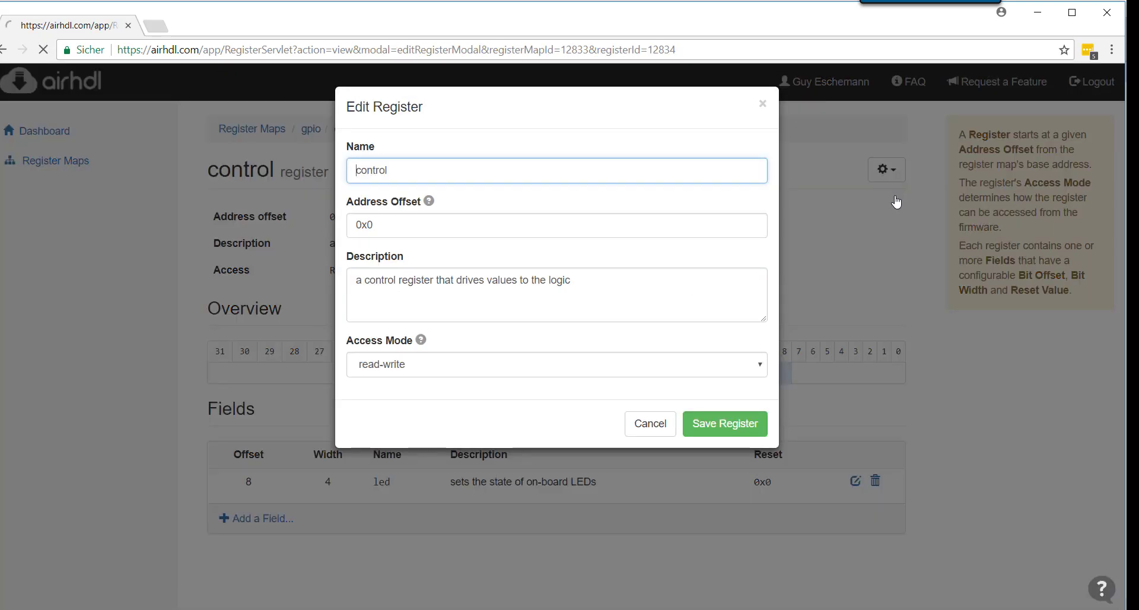
left_click(555, 365)
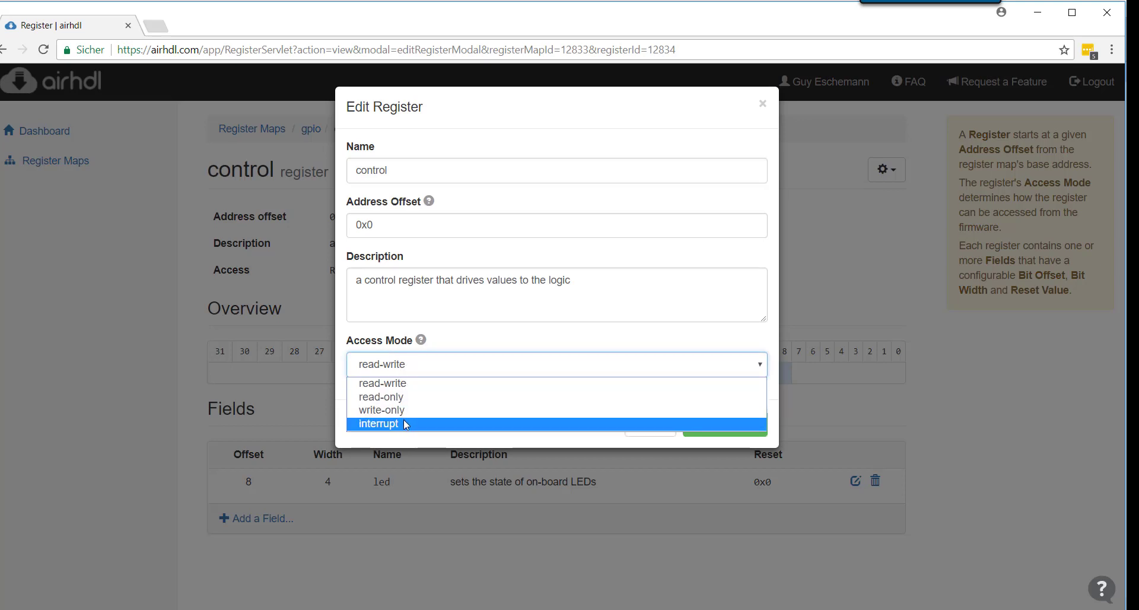
mouse_move(410, 416)
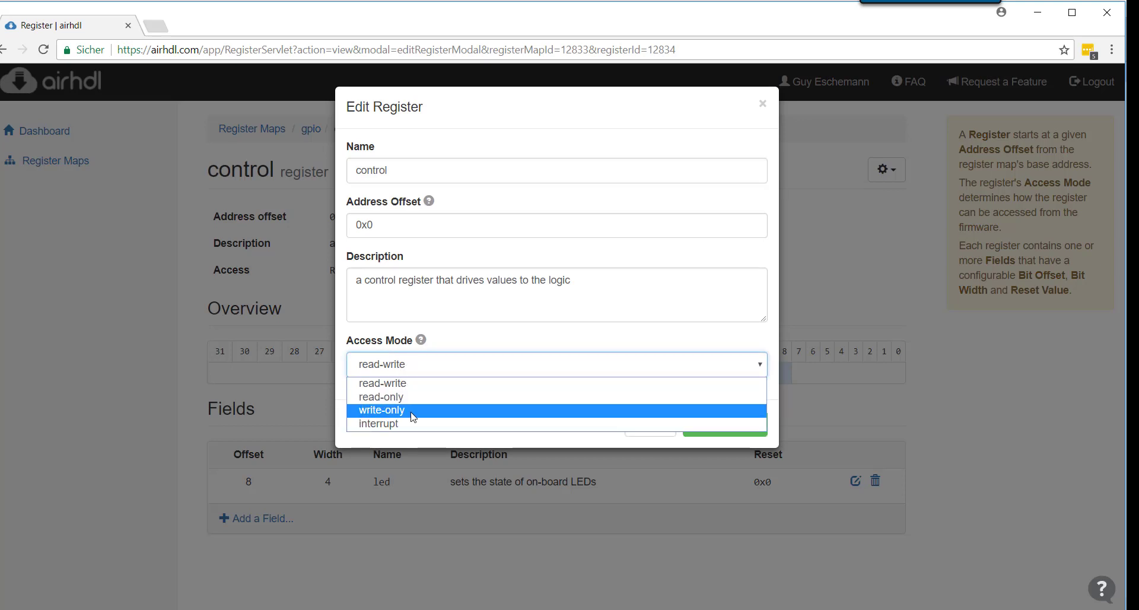
left_click(381, 409)
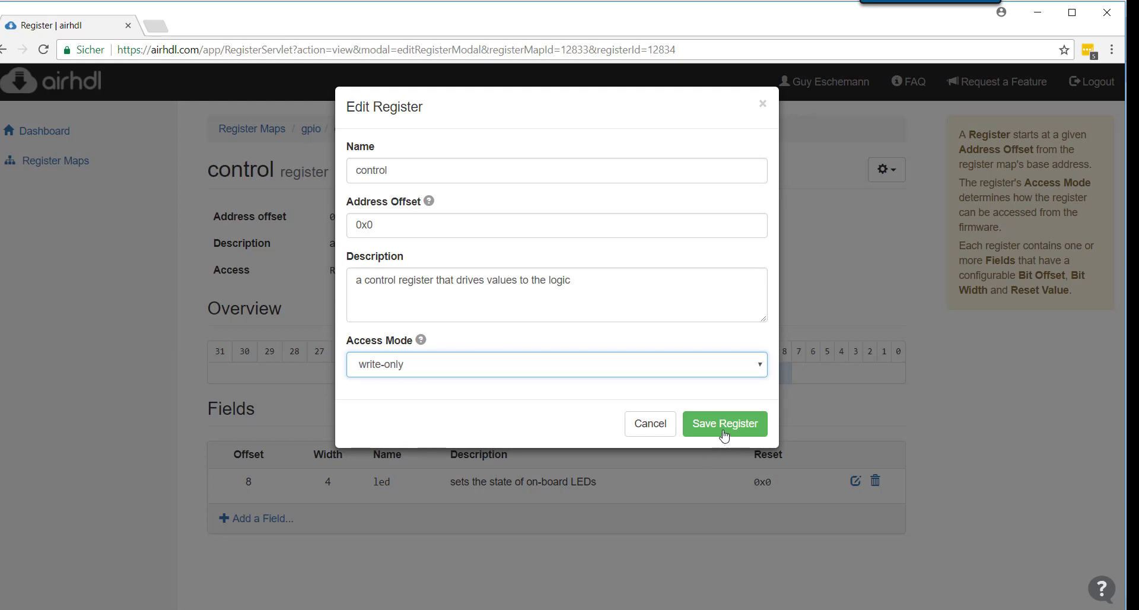
left_click(724, 423)
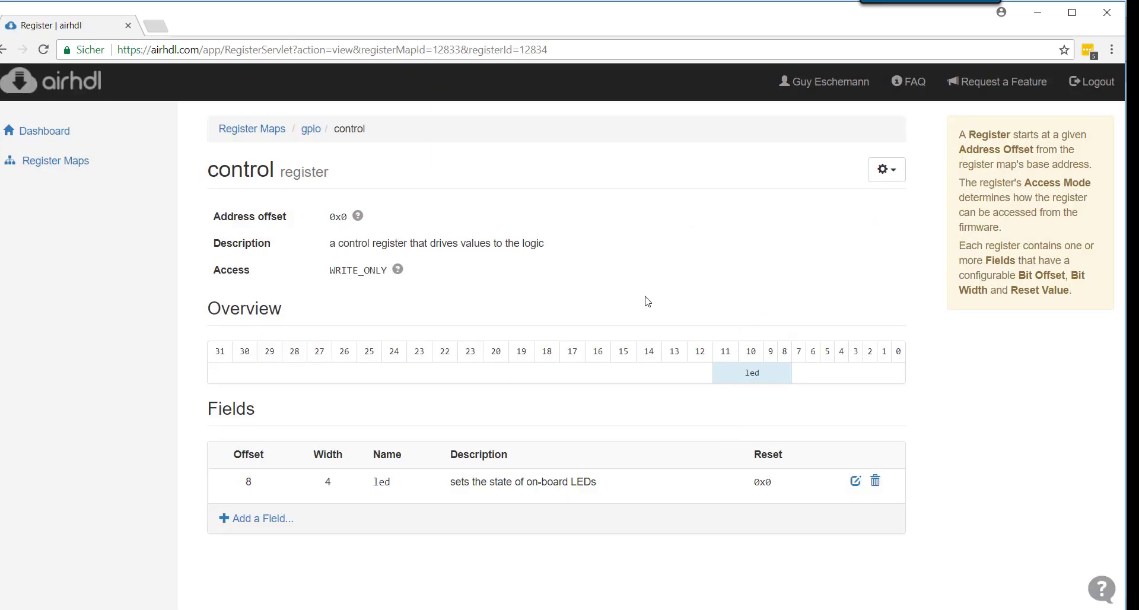
mouse_move(394, 282)
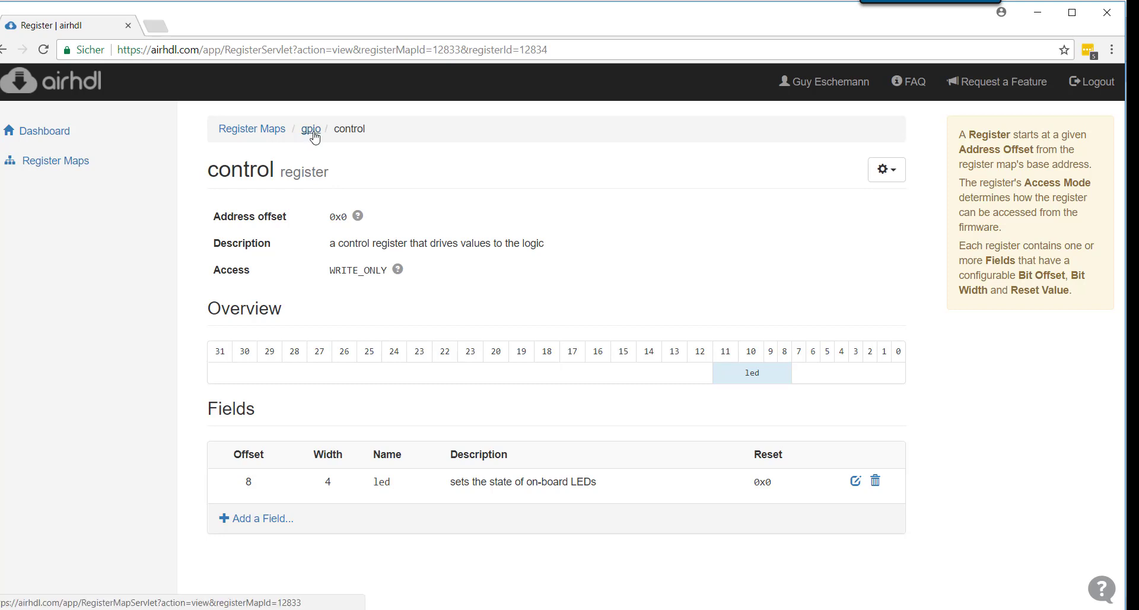
Rename the status register's field to button, described as the current state of the on-board push buttons.
left_click(309, 128)
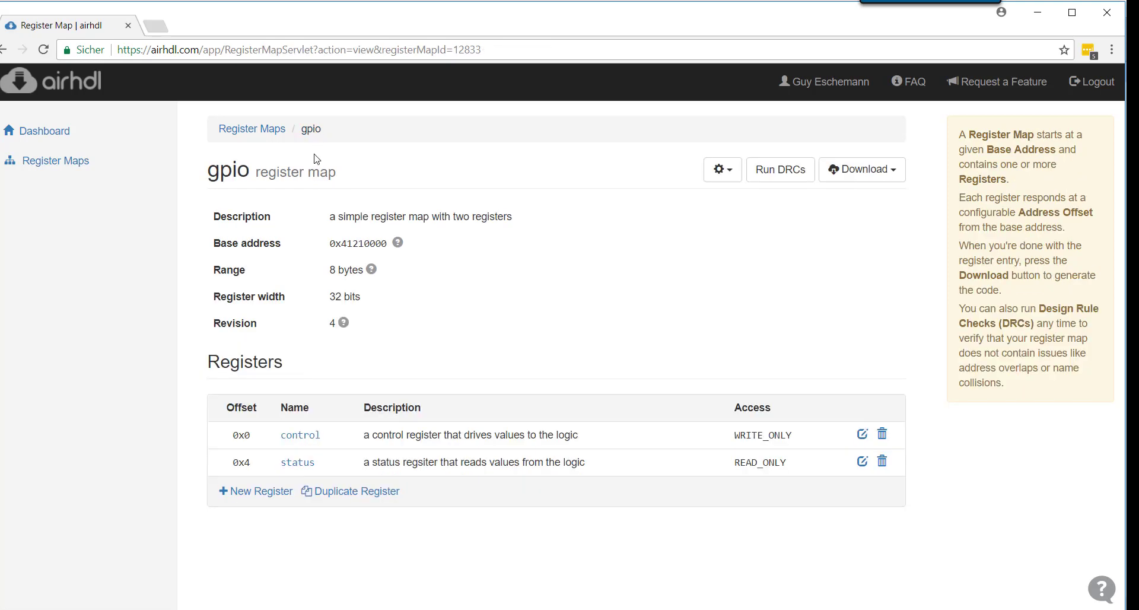
mouse_move(488, 516)
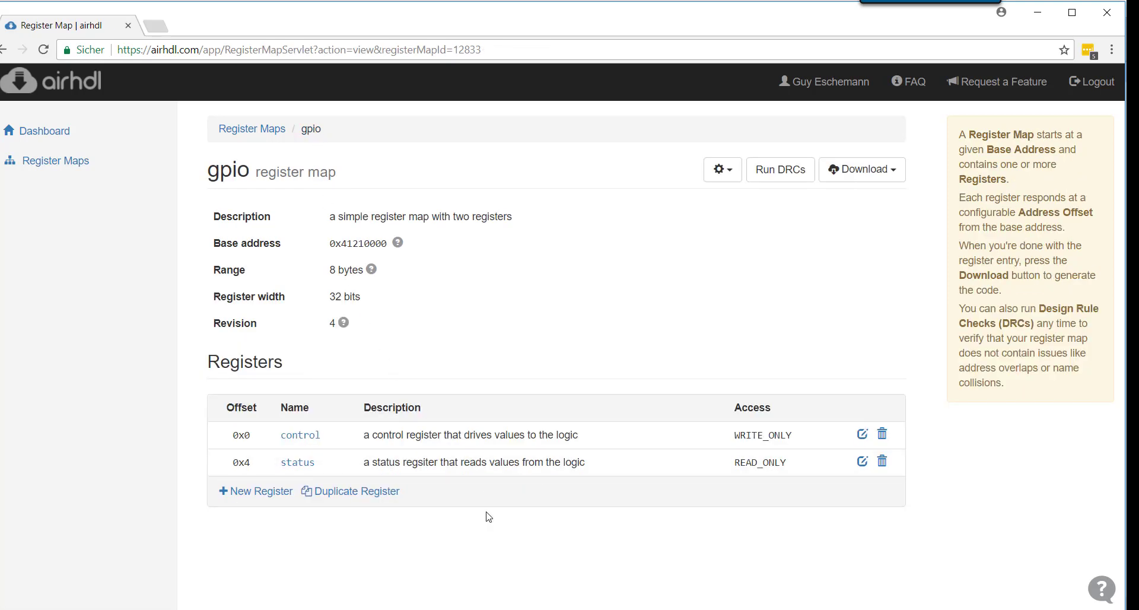
mouse_move(297, 463)
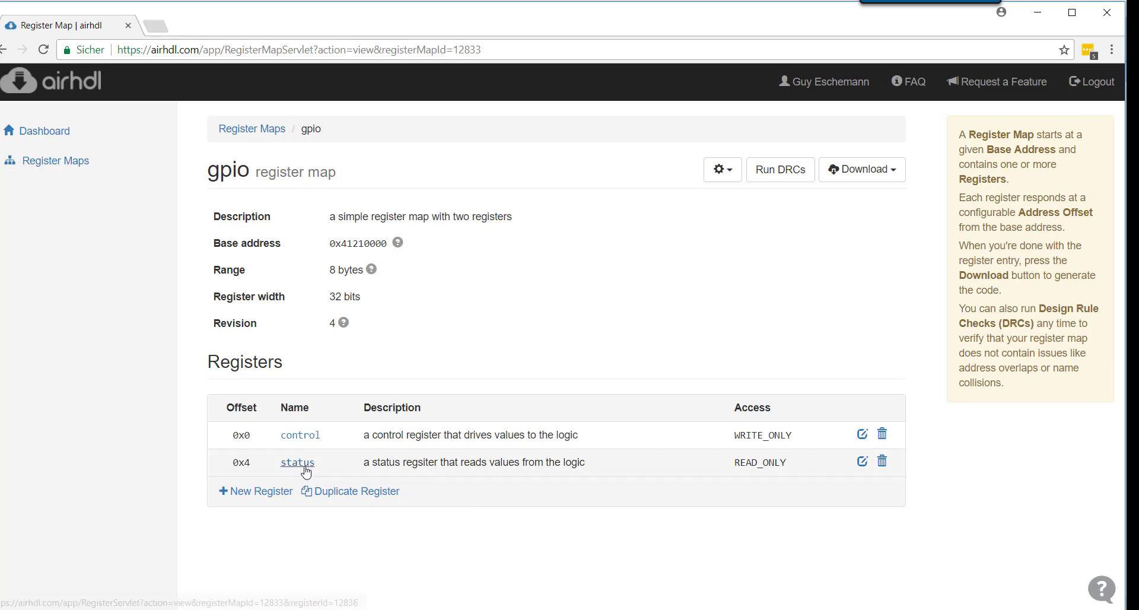
left_click(297, 463)
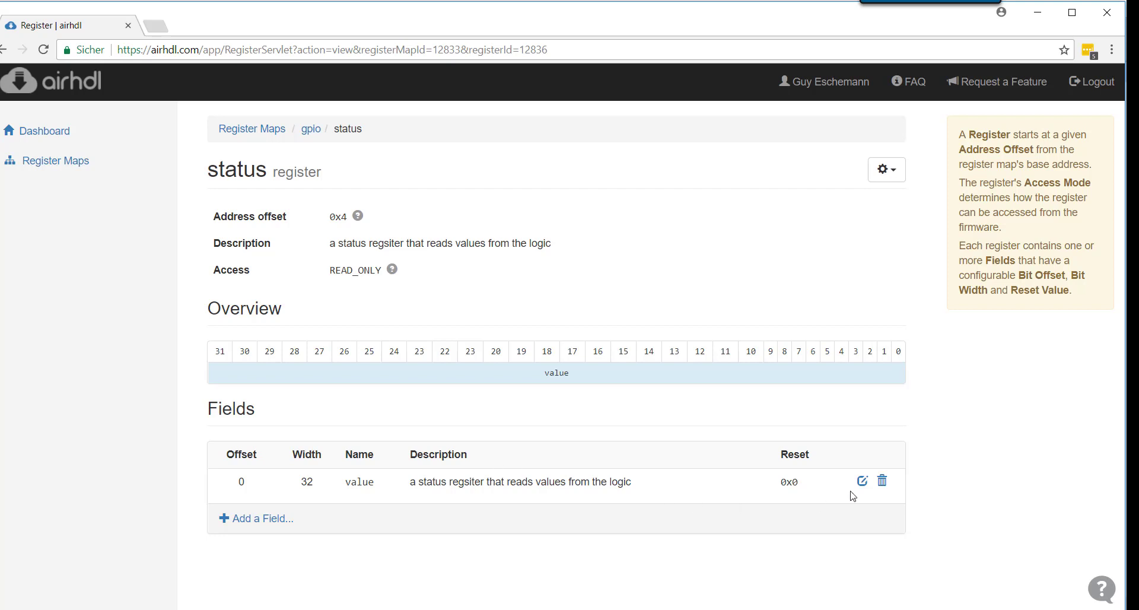
left_click(861, 480)
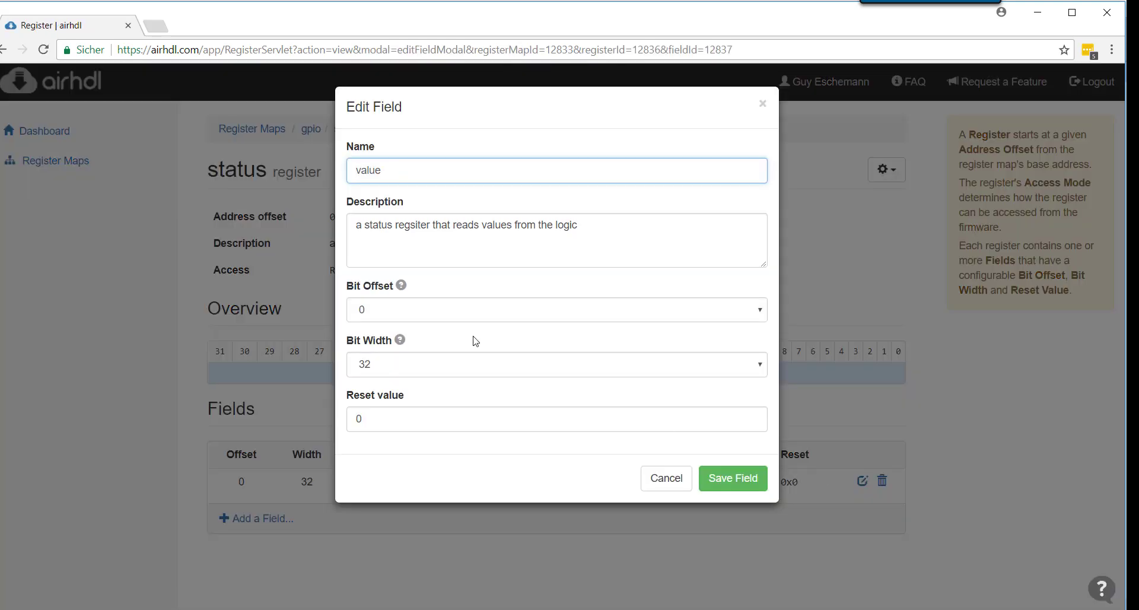
type("button")
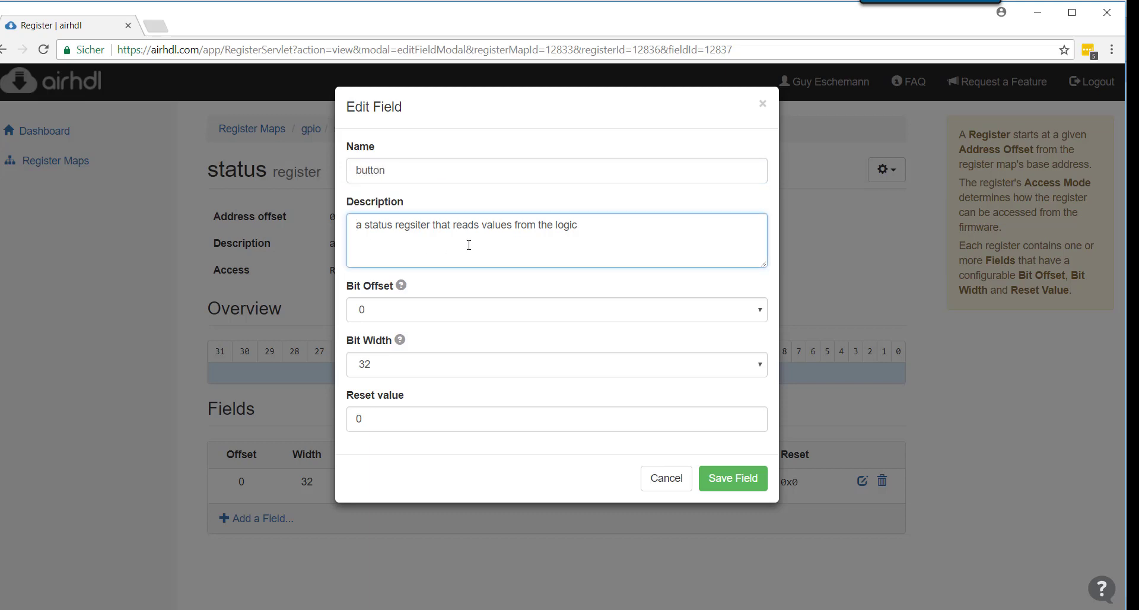
type("the c")
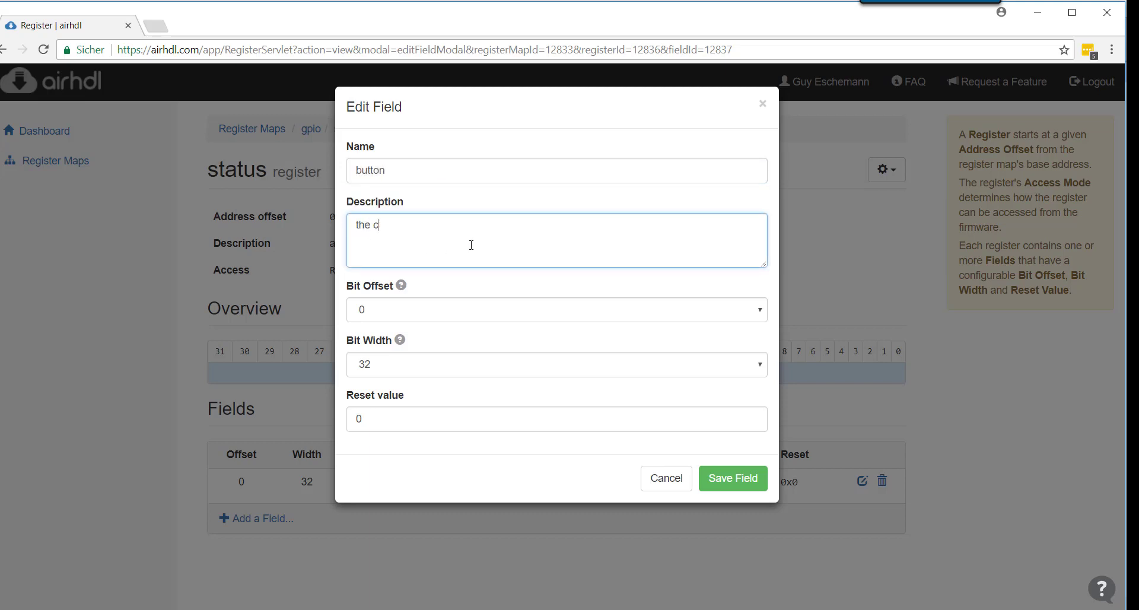
type("urrent state of")
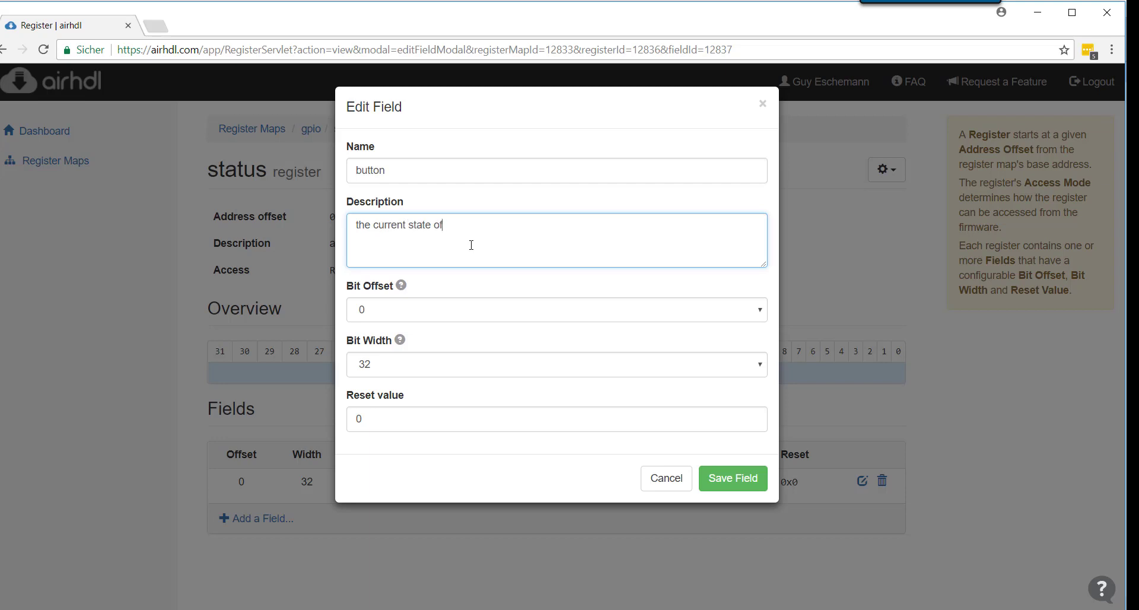
type("the")
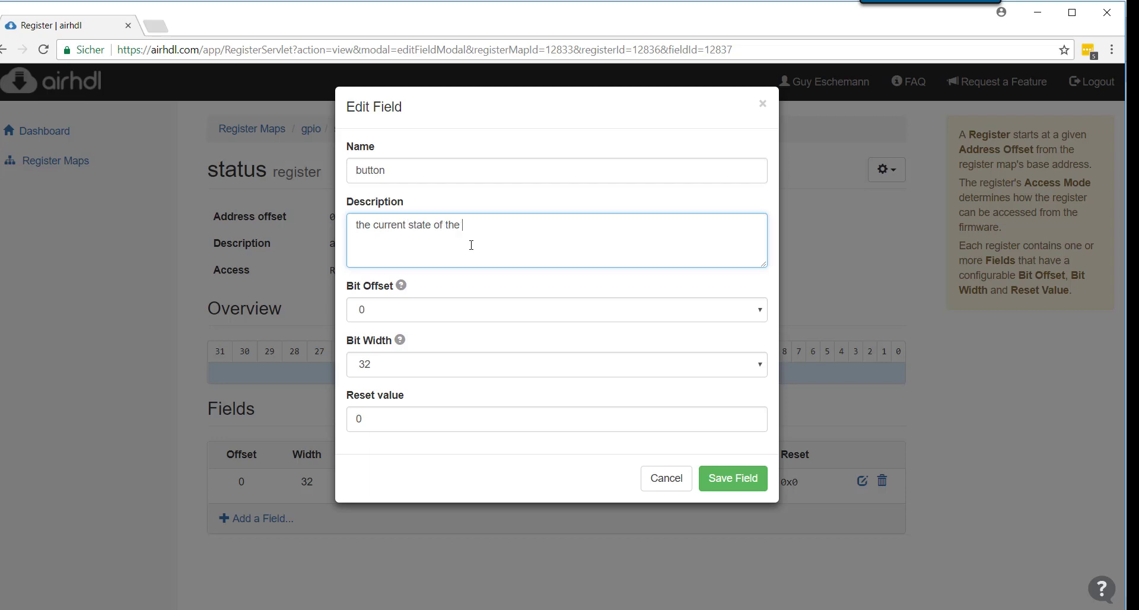
type("on-board push bu")
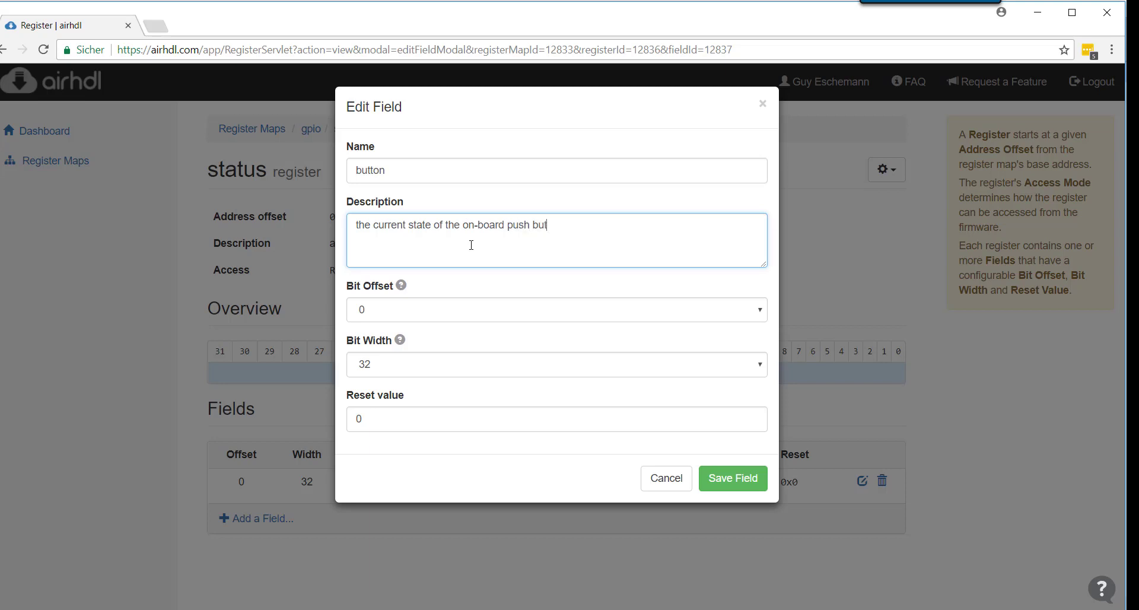
type("tons")
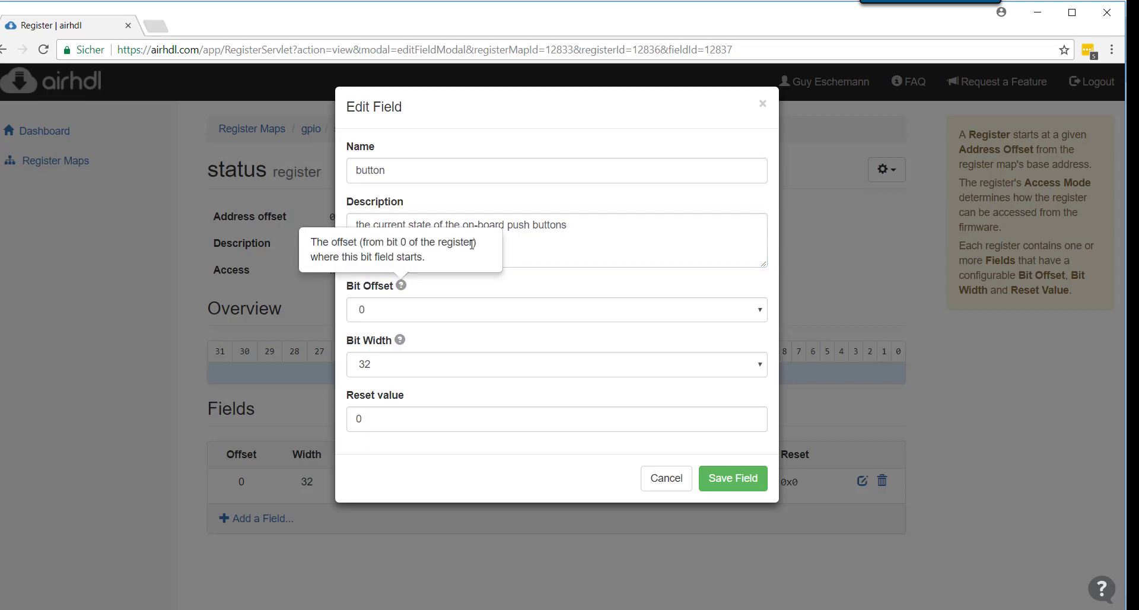
Make the button field 4 bits wide and save it.
left_click(555, 310)
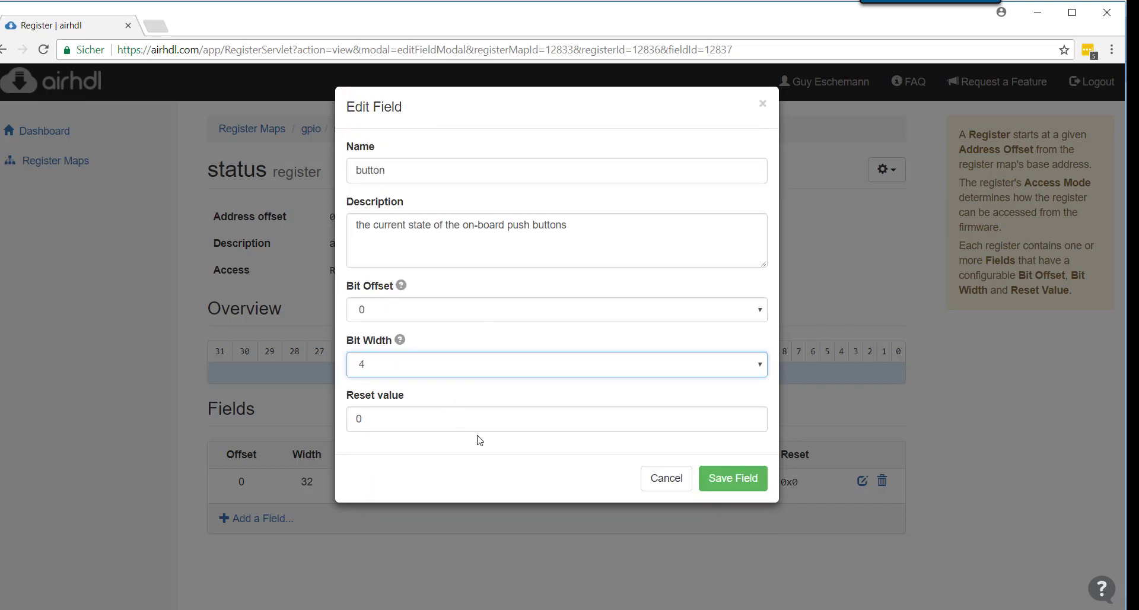
mouse_move(732, 479)
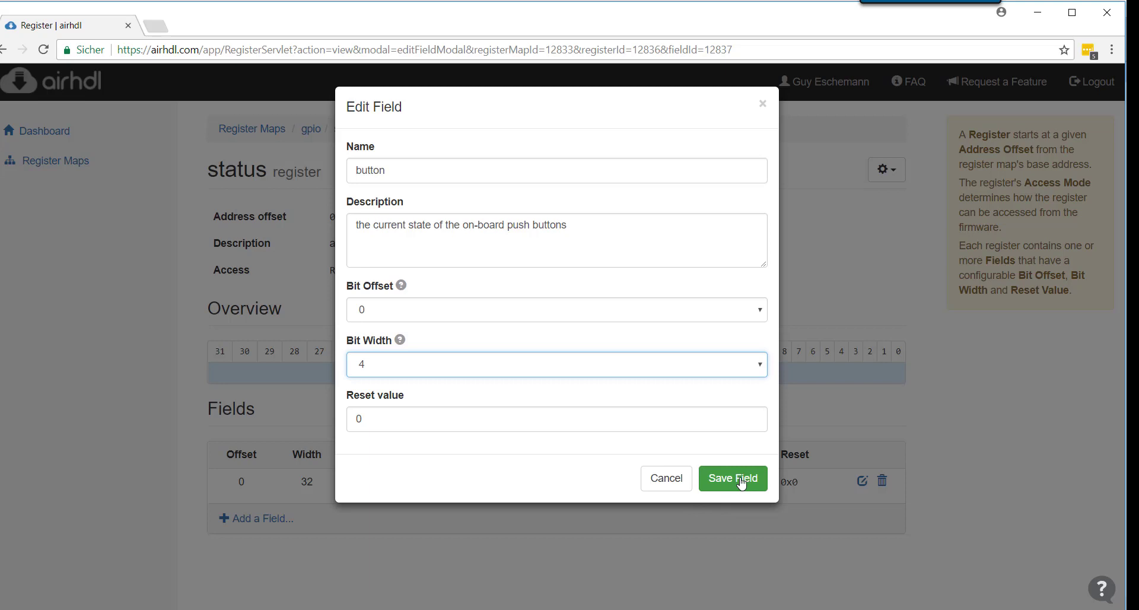
left_click(732, 479)
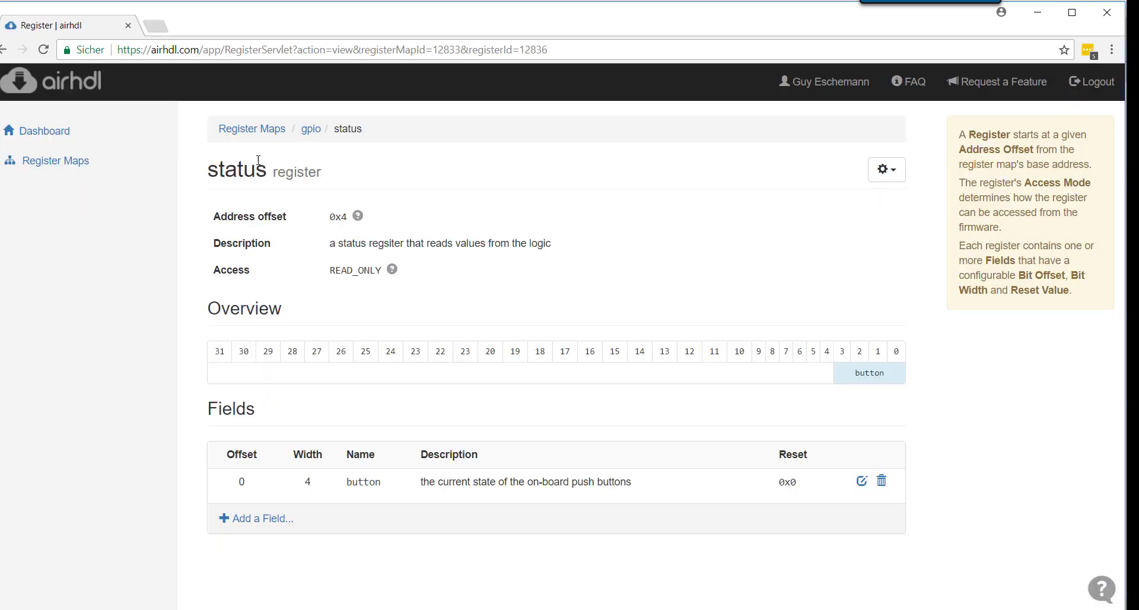
Run design rule checks on the gpio map again and dismiss the success message.
left_click(310, 128)
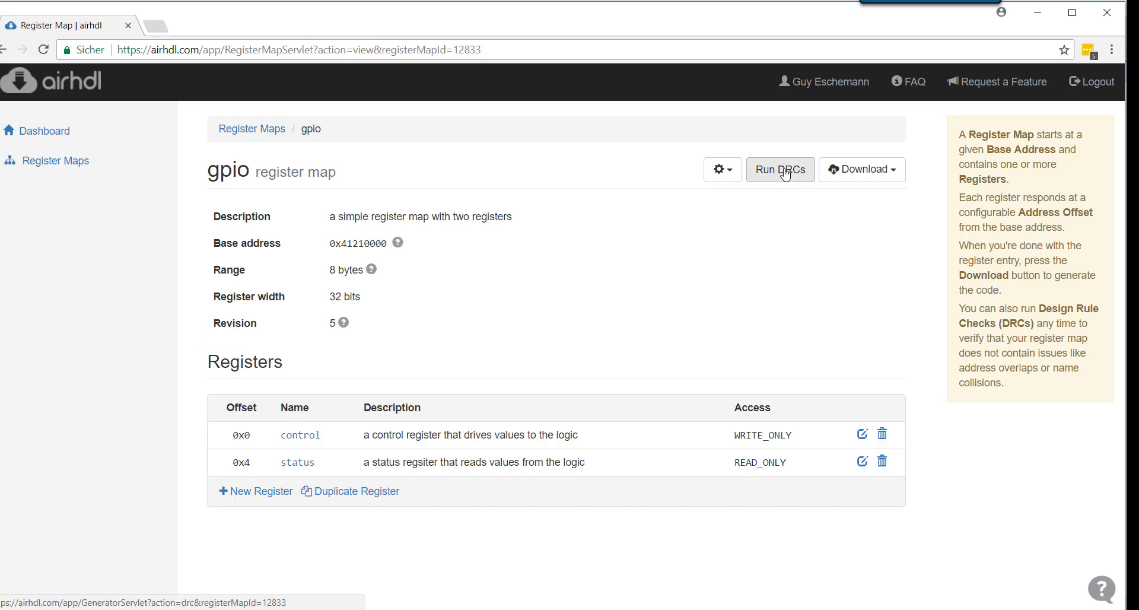
left_click(780, 170)
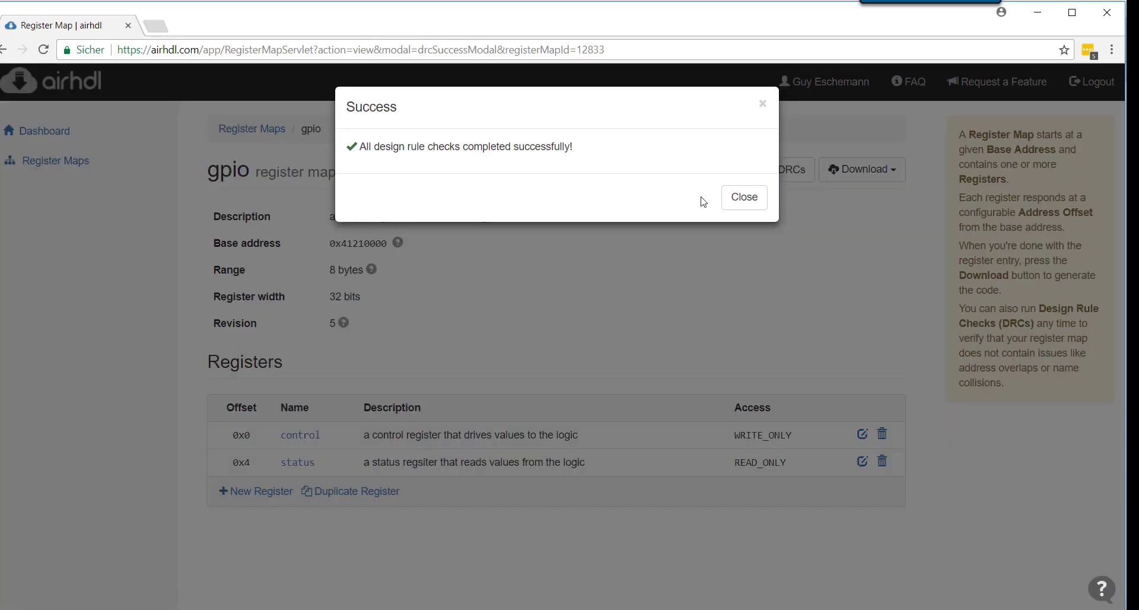
left_click(743, 197)
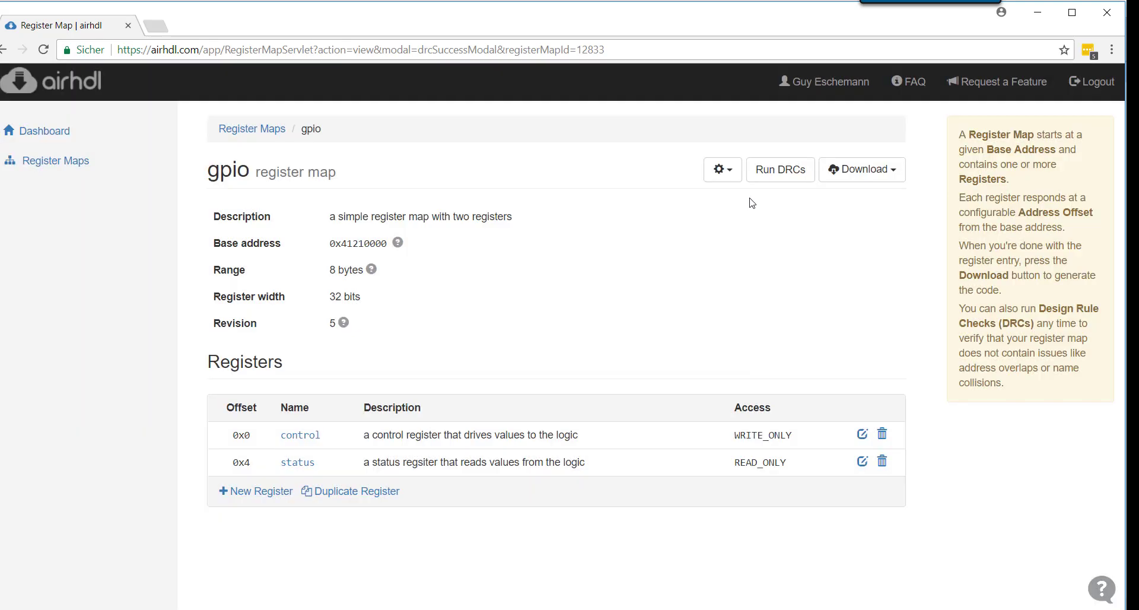
mouse_move(896, 186)
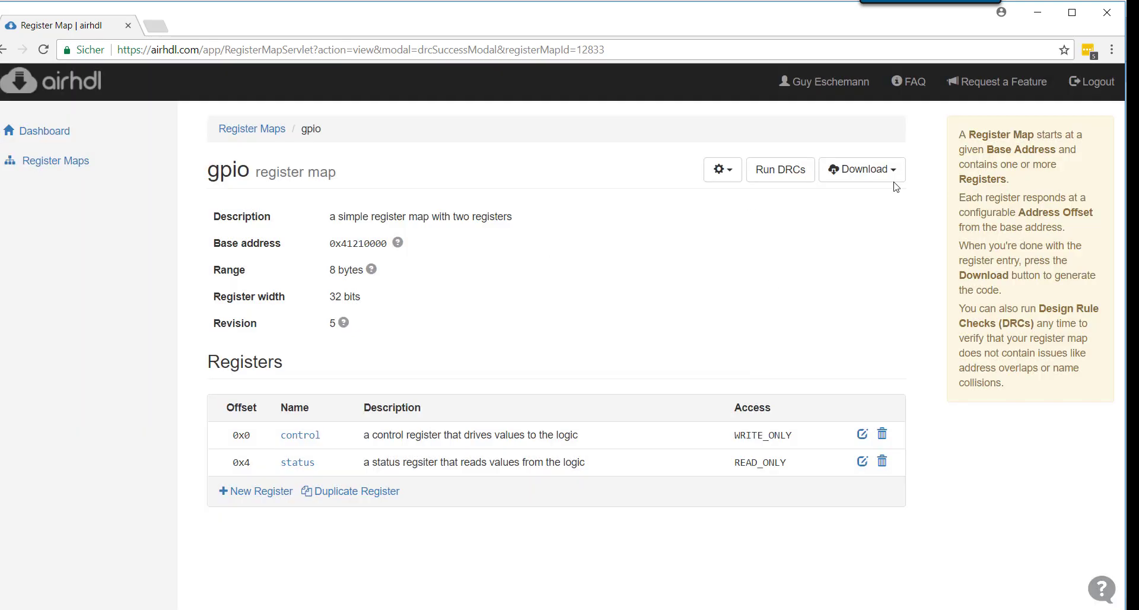
Download the gpio register map's HTML documentation from the generated outputs list.
left_click(861, 169)
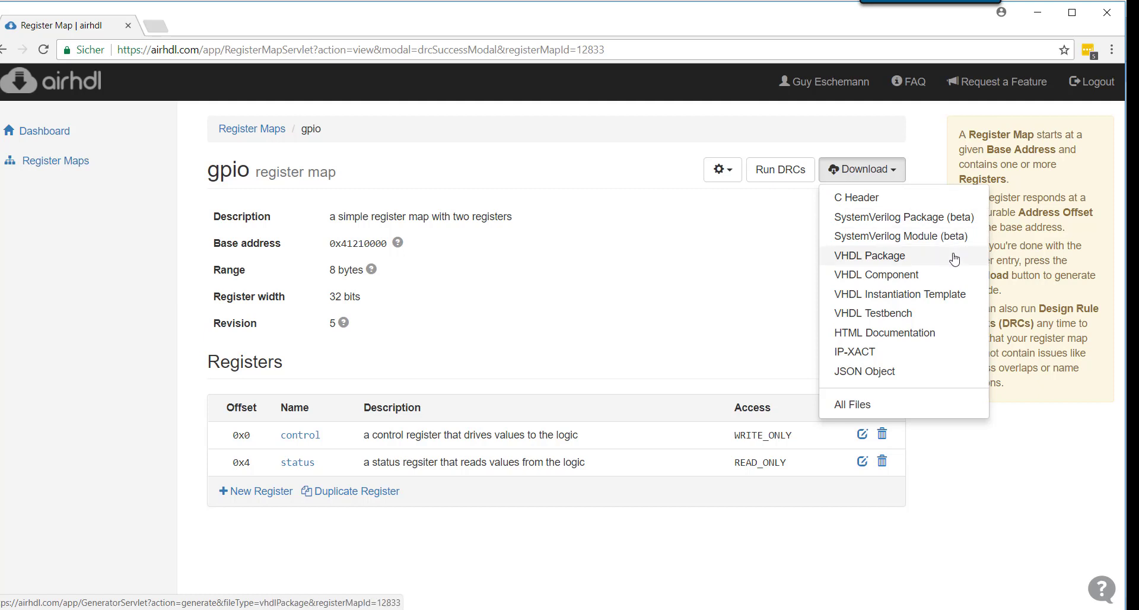
mouse_move(875, 274)
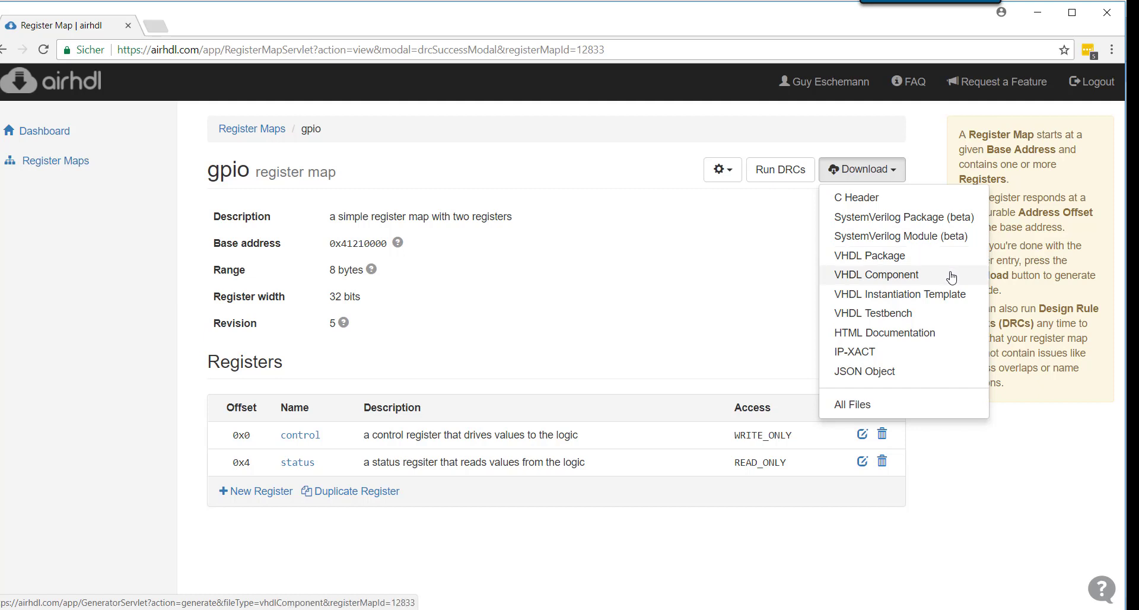
mouse_move(973, 282)
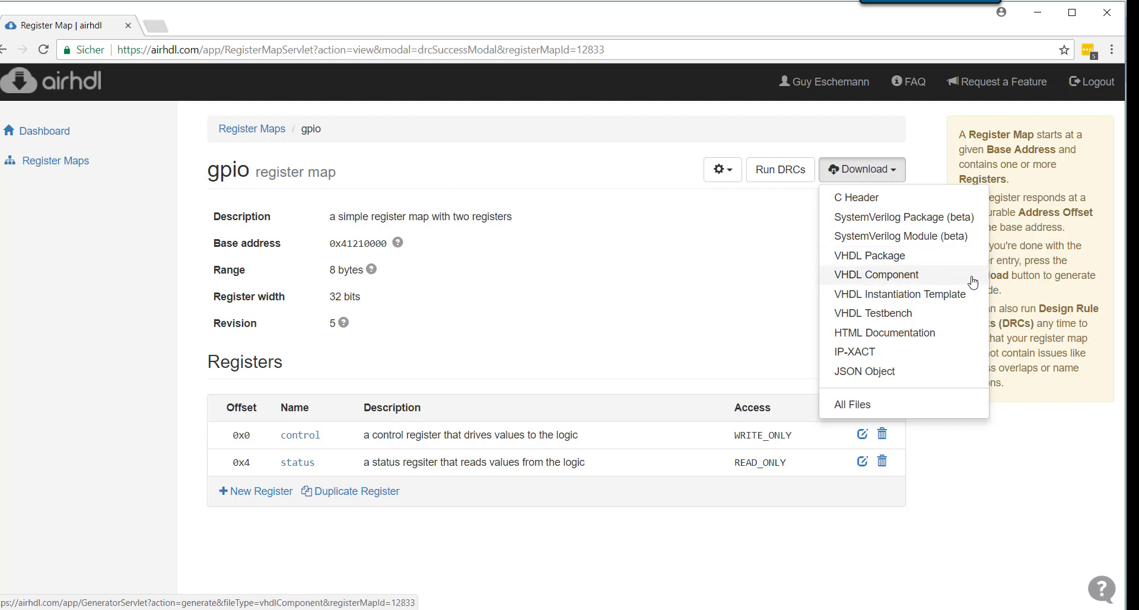
mouse_move(898, 294)
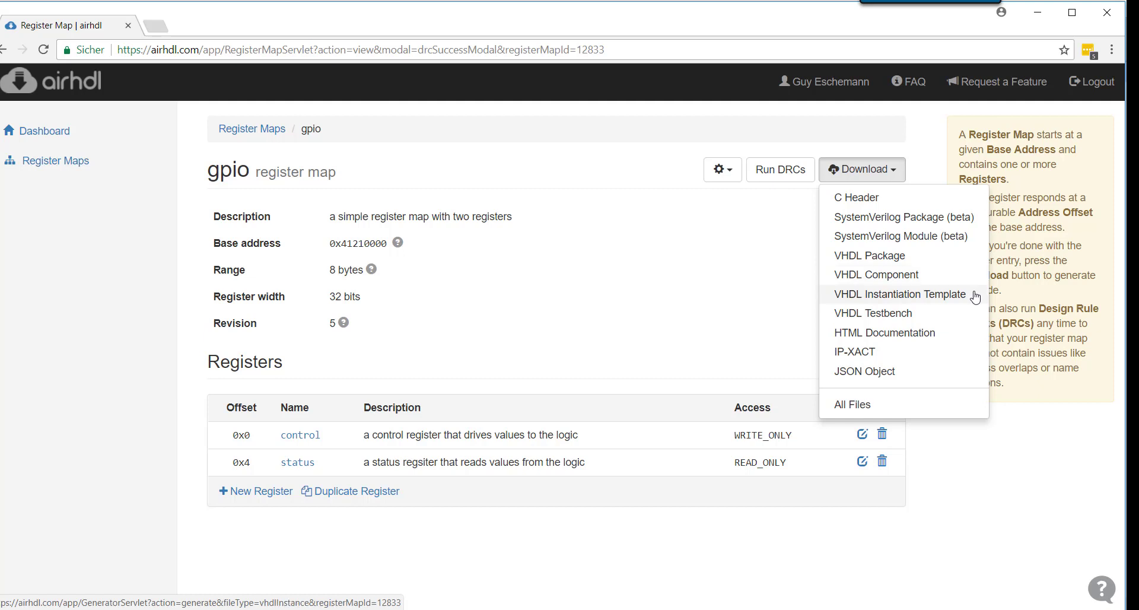
mouse_move(976, 300)
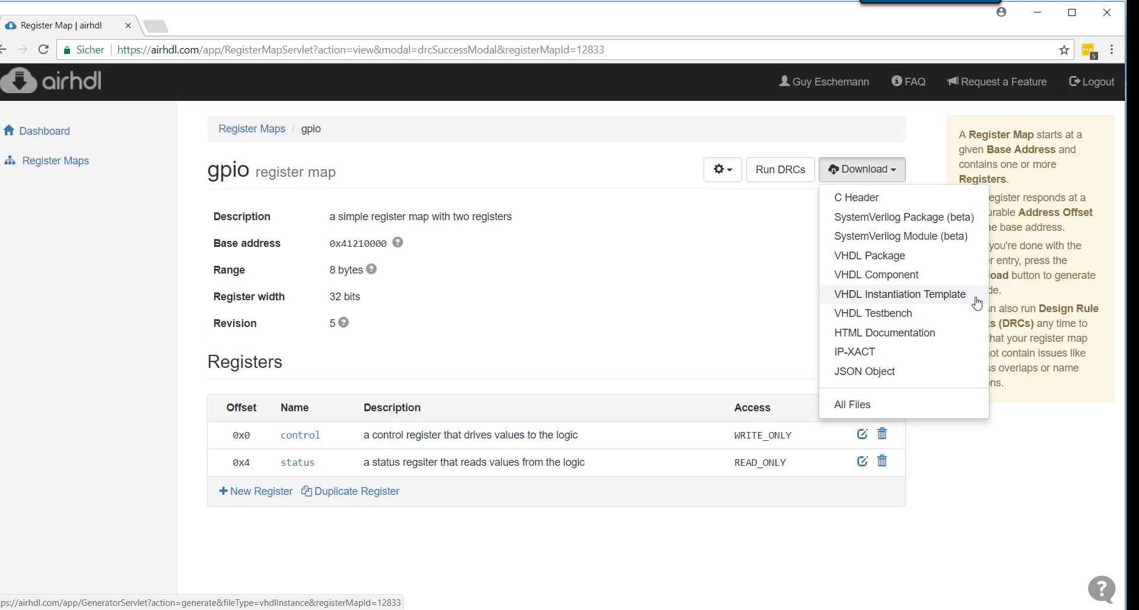
mouse_move(950, 310)
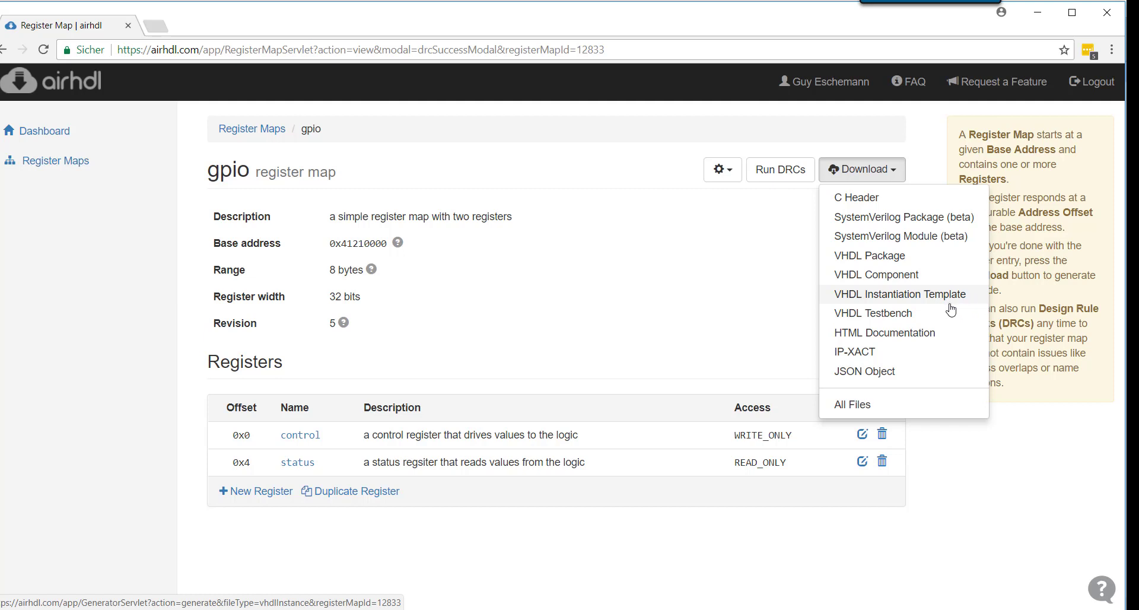
mouse_move(874, 313)
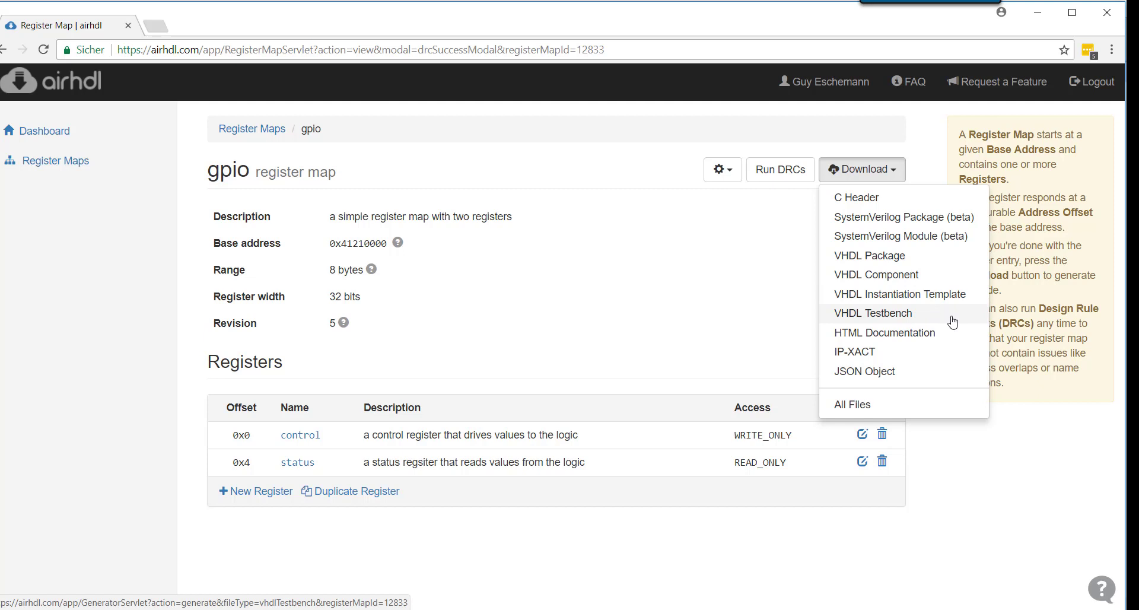
mouse_move(963, 319)
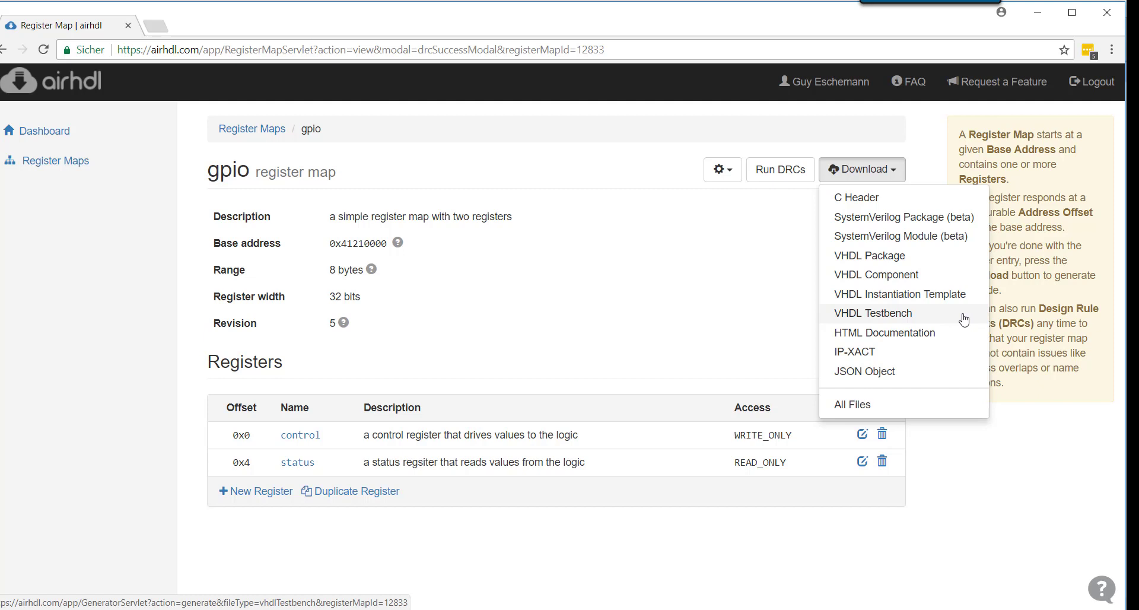
mouse_move(885, 333)
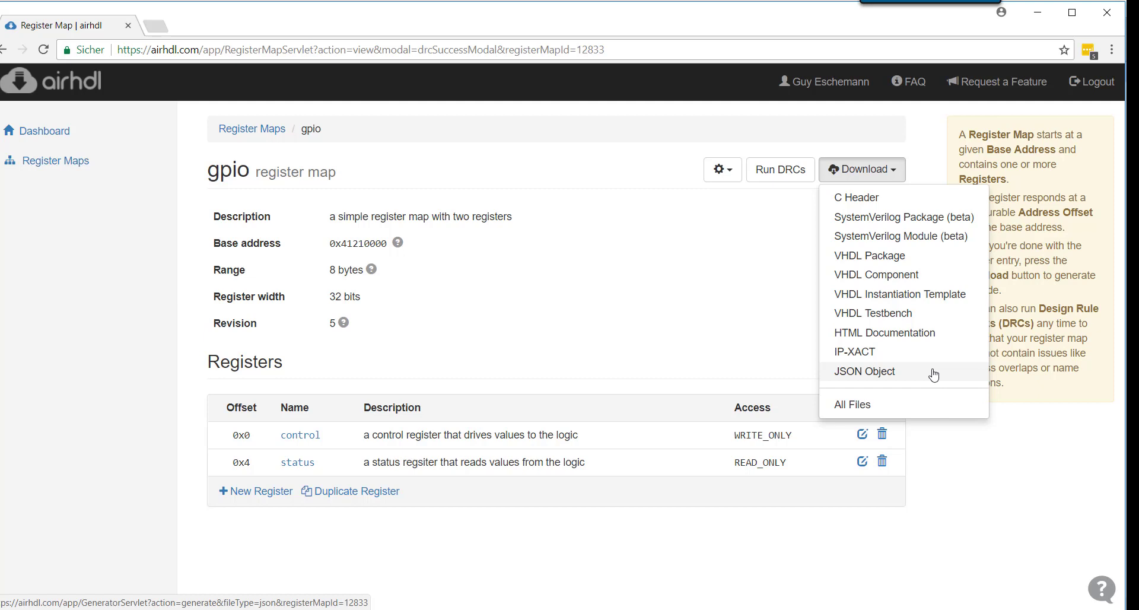
mouse_move(885, 332)
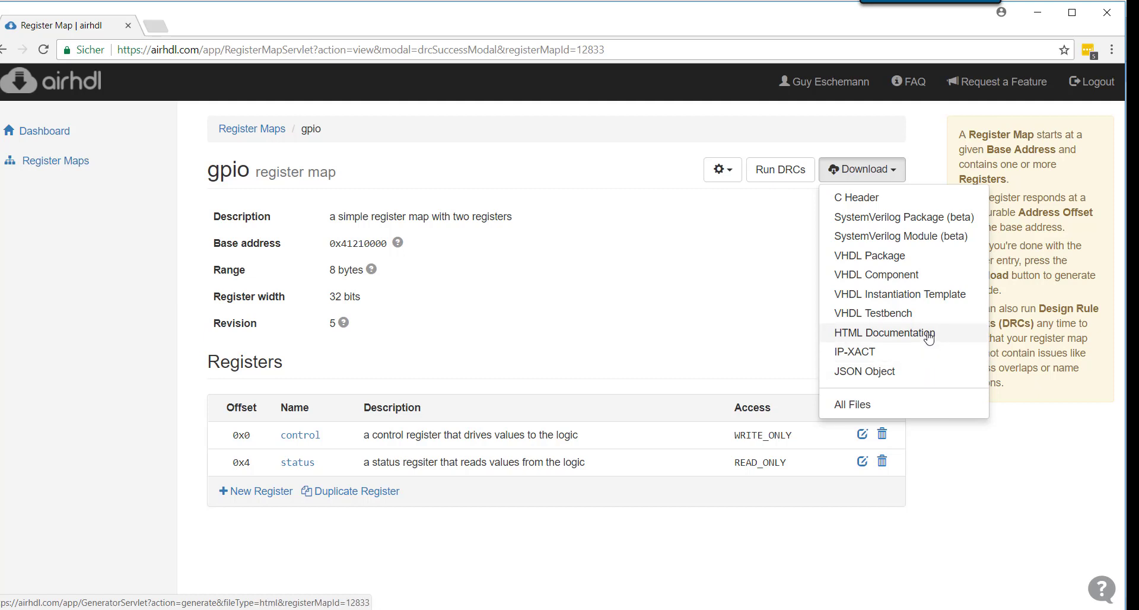
left_click(885, 333)
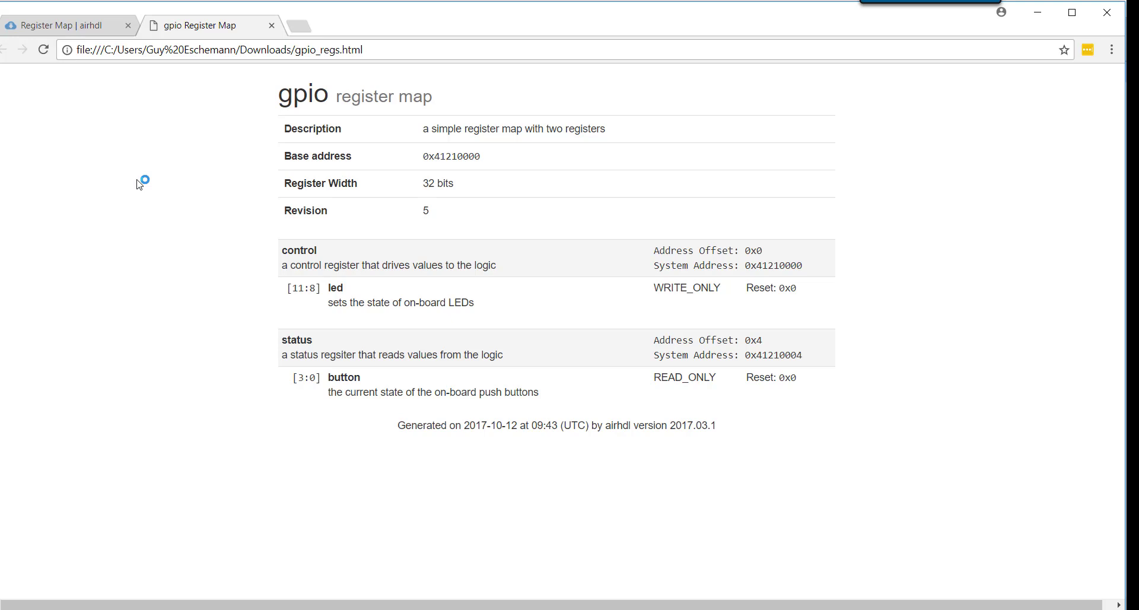
Return to the airhdl gpio register map page after reviewing gpio_regs.html.
left_click(65, 25)
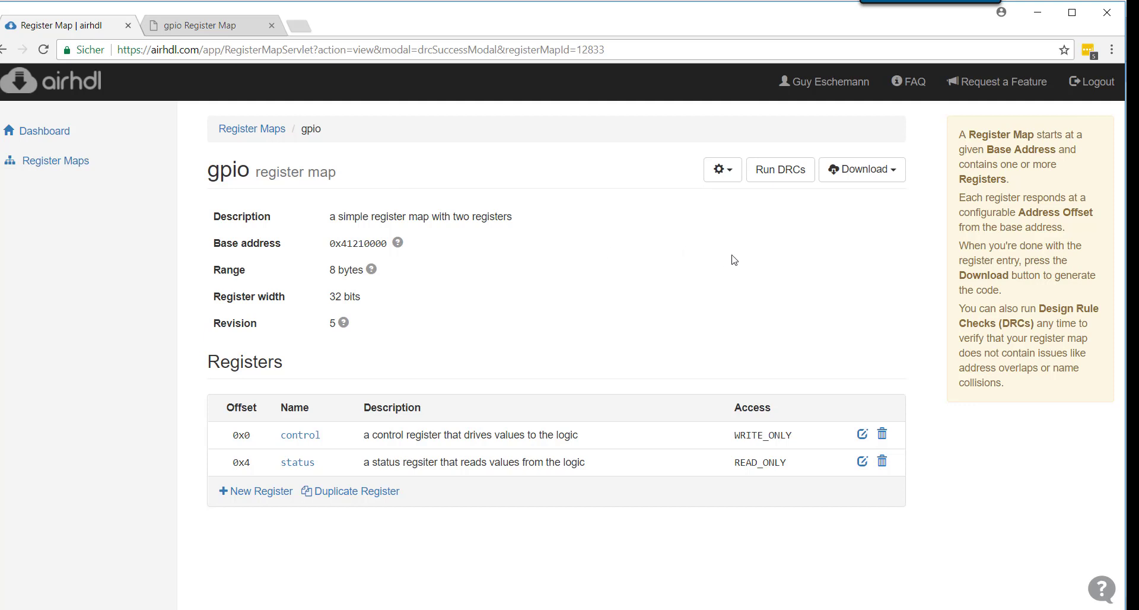
mouse_move(776, 259)
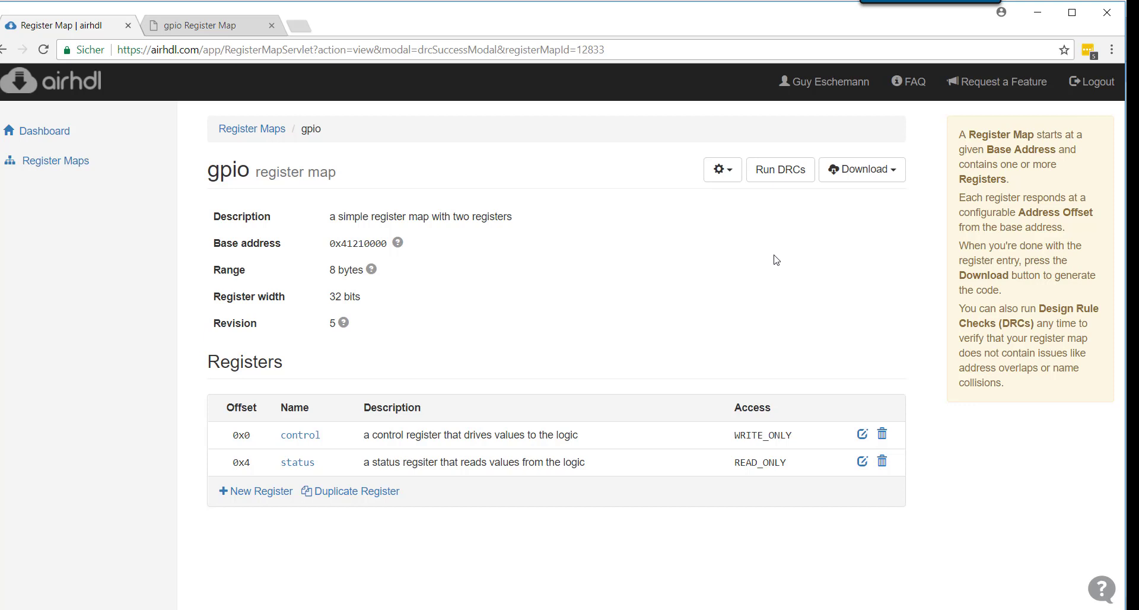
Download the generated VHDL component file for the gpio register map.
left_click(862, 170)
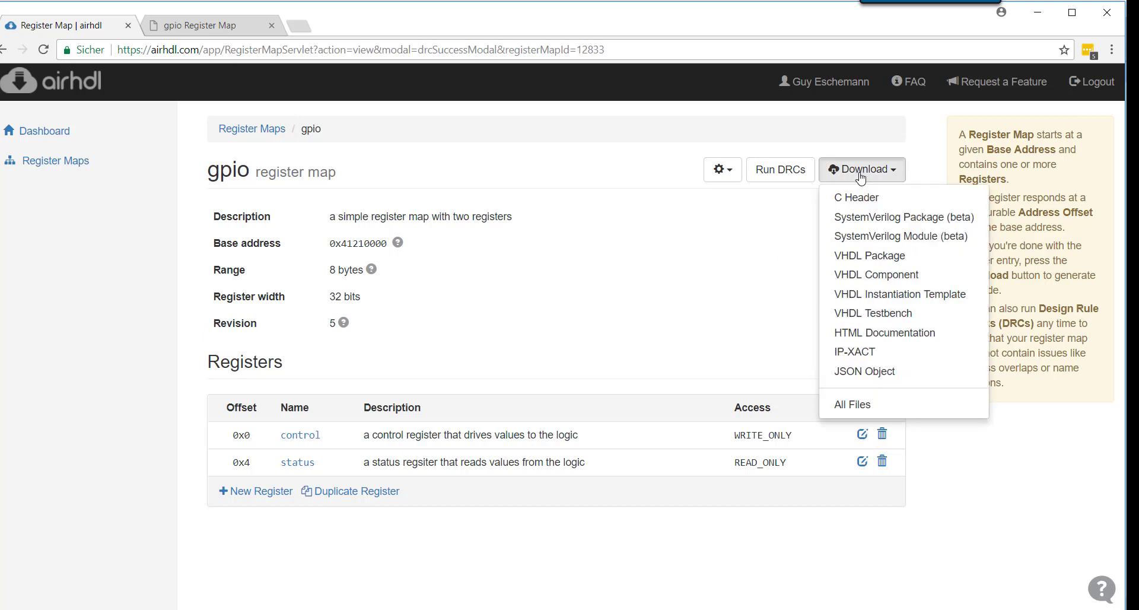
left_click(868, 255)
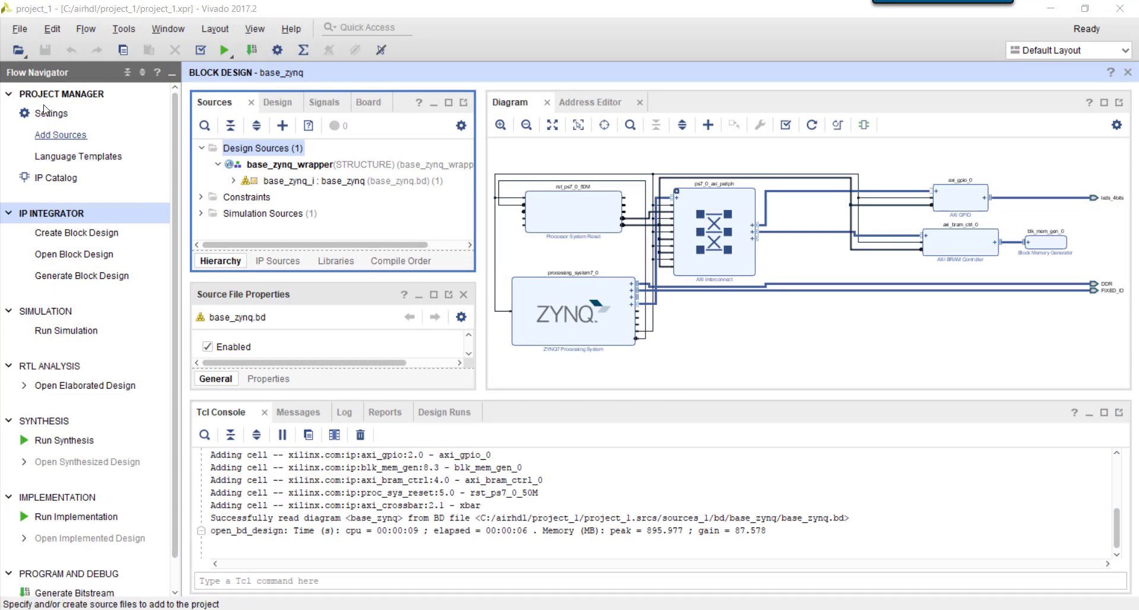
Add gpio_regs.vhd and gpio_regs_pkg.vhd from Downloads to project_1's design sources.
left_click(60, 134)
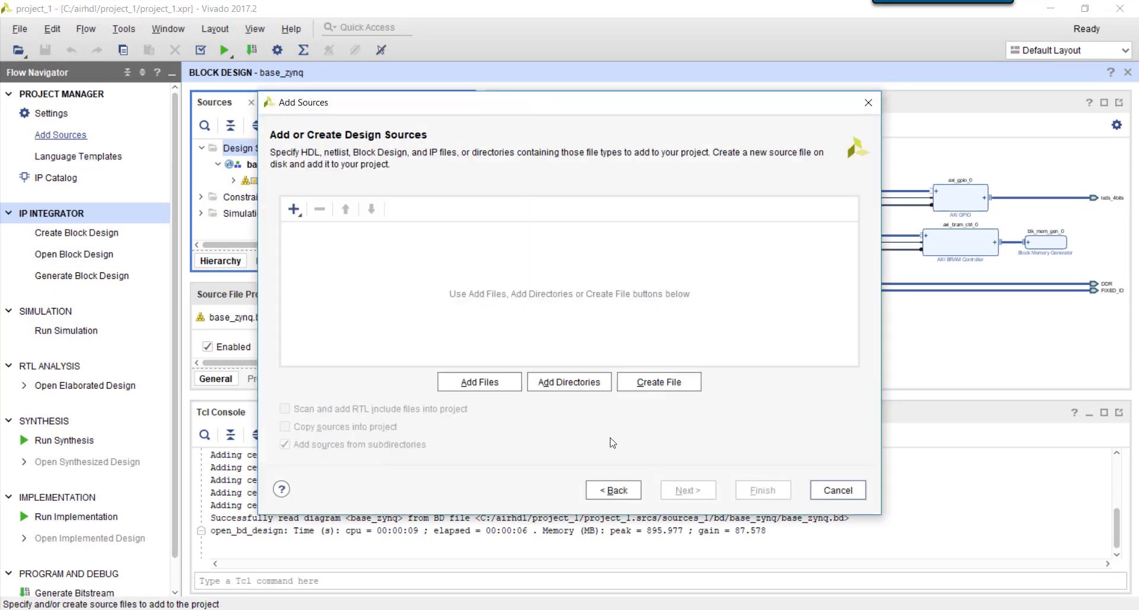
left_click(479, 381)
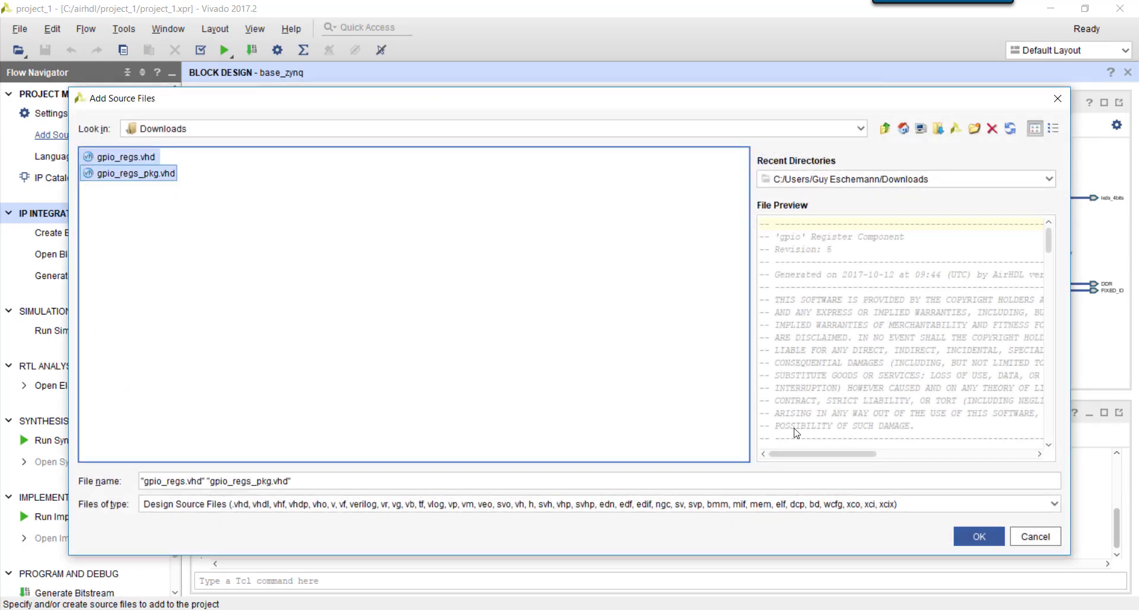
left_click(979, 536)
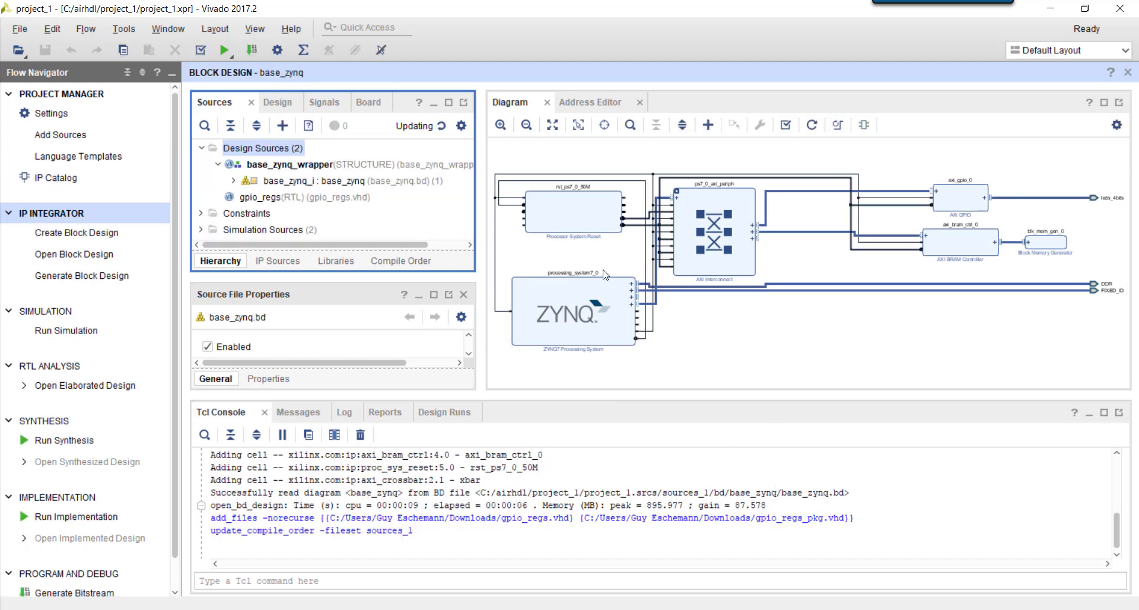
Instantiate gpio_regs as a module in base_zynq and auto-connect its s_axi interface.
right_click(607, 274)
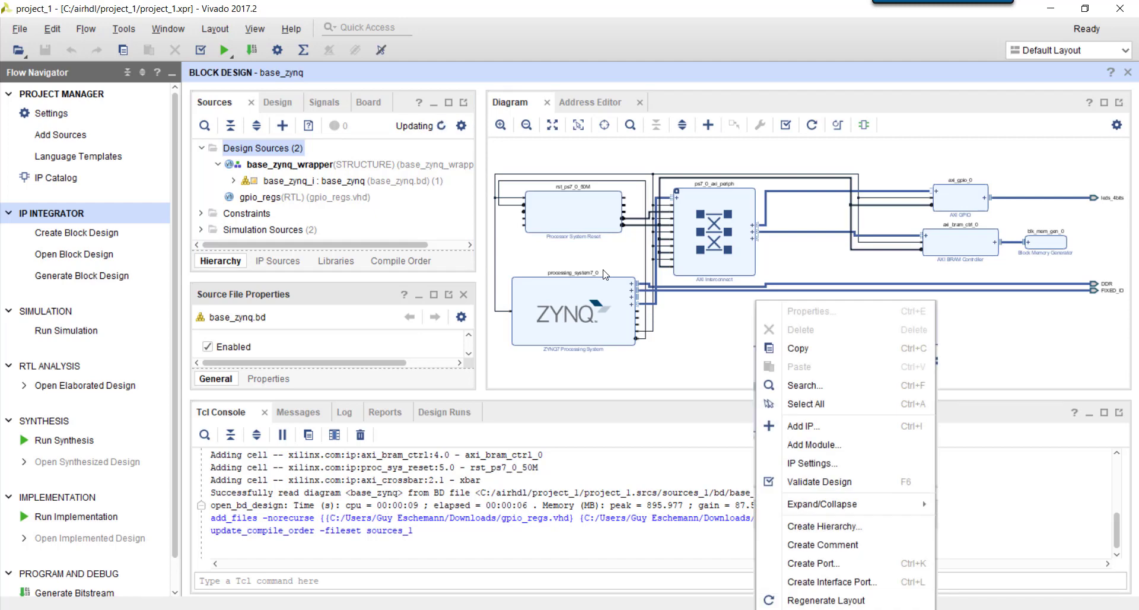
left_click(814, 445)
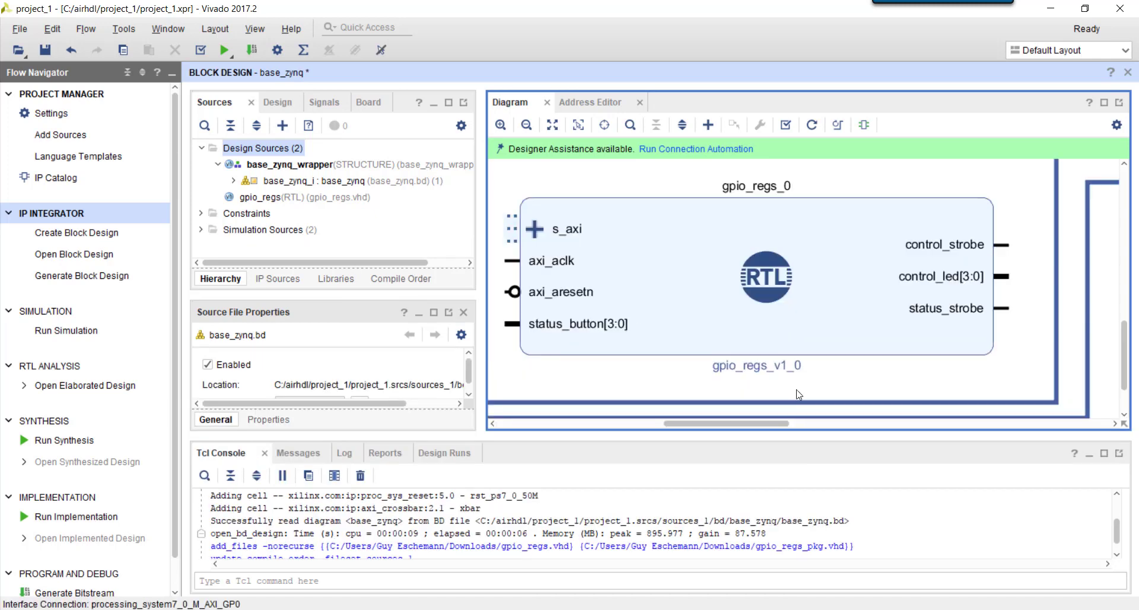
mouse_move(530, 287)
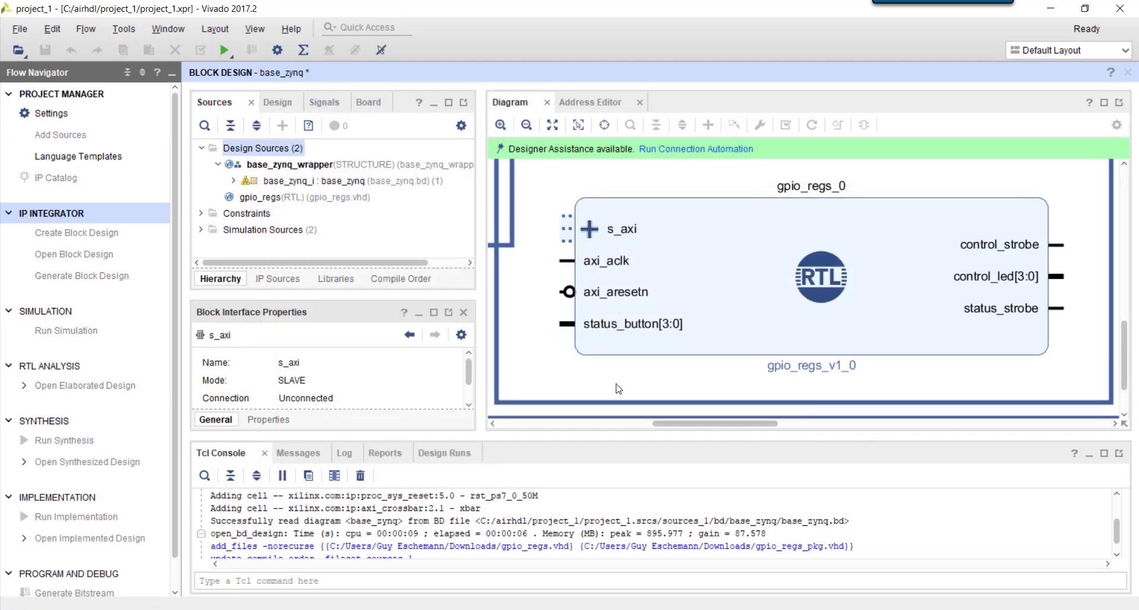
left_click(696, 149)
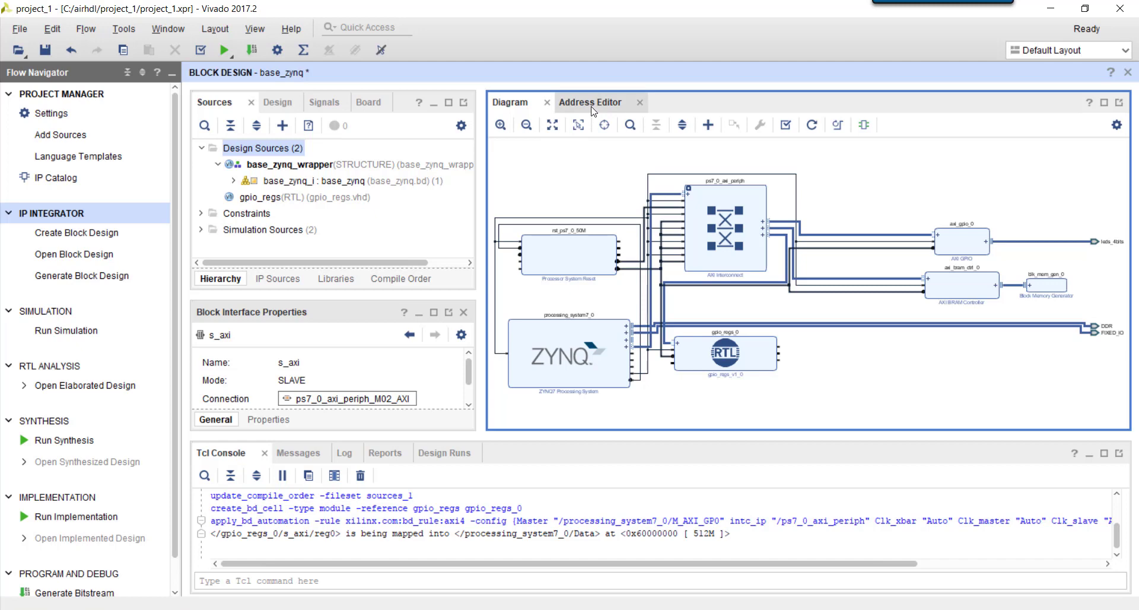
Map gpio_regs_0 at offset 0x41210000 with a 64K range in the Address Editor.
left_click(590, 102)
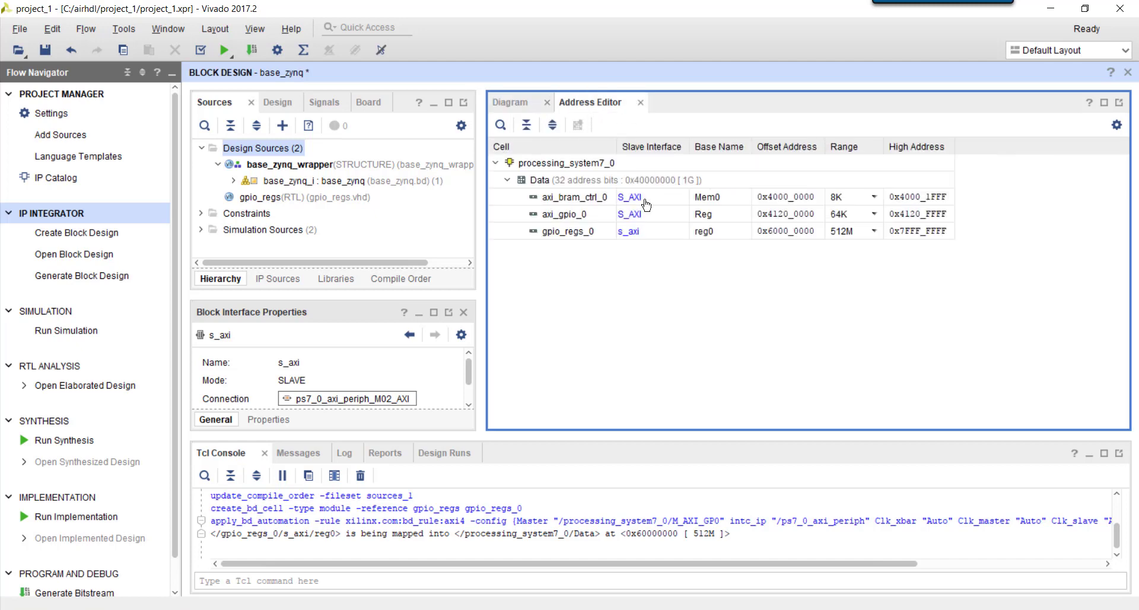
left_click(876, 232)
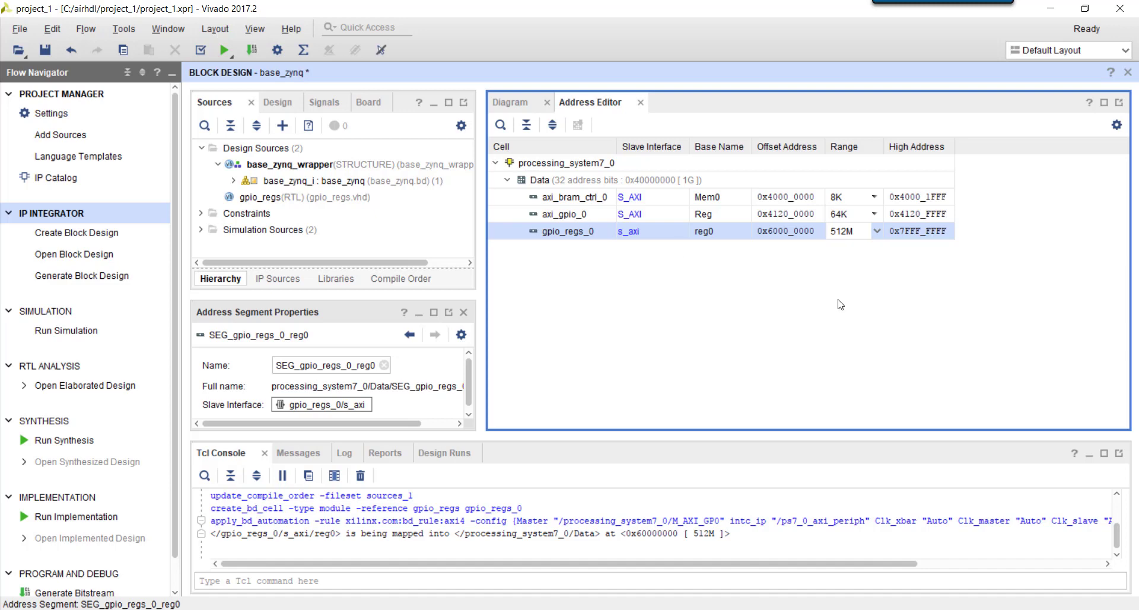
left_click(876, 232)
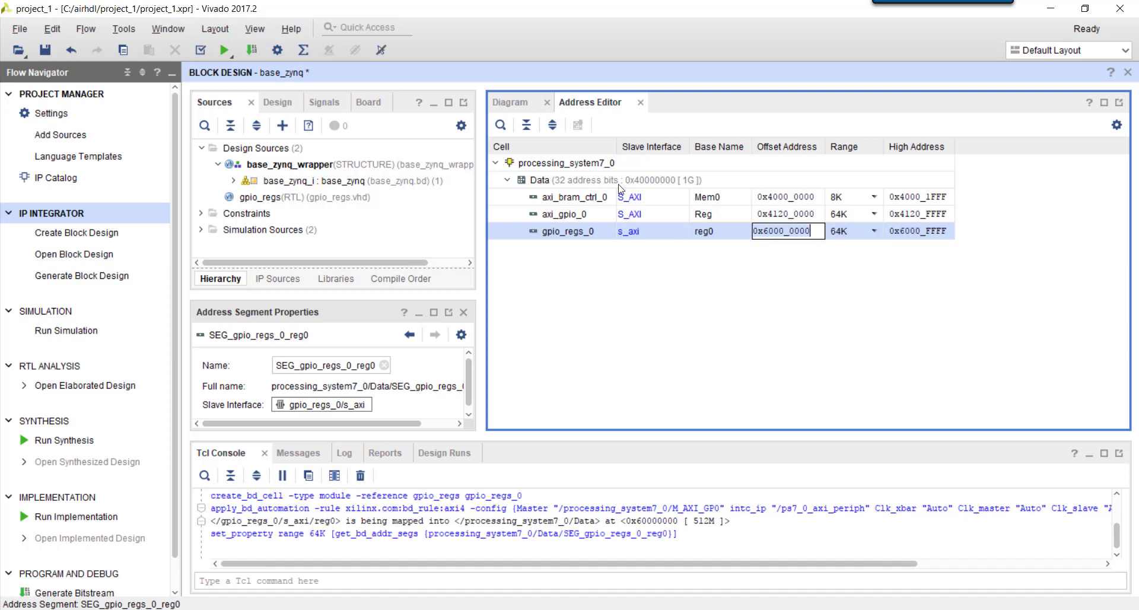
type("0x41210000")
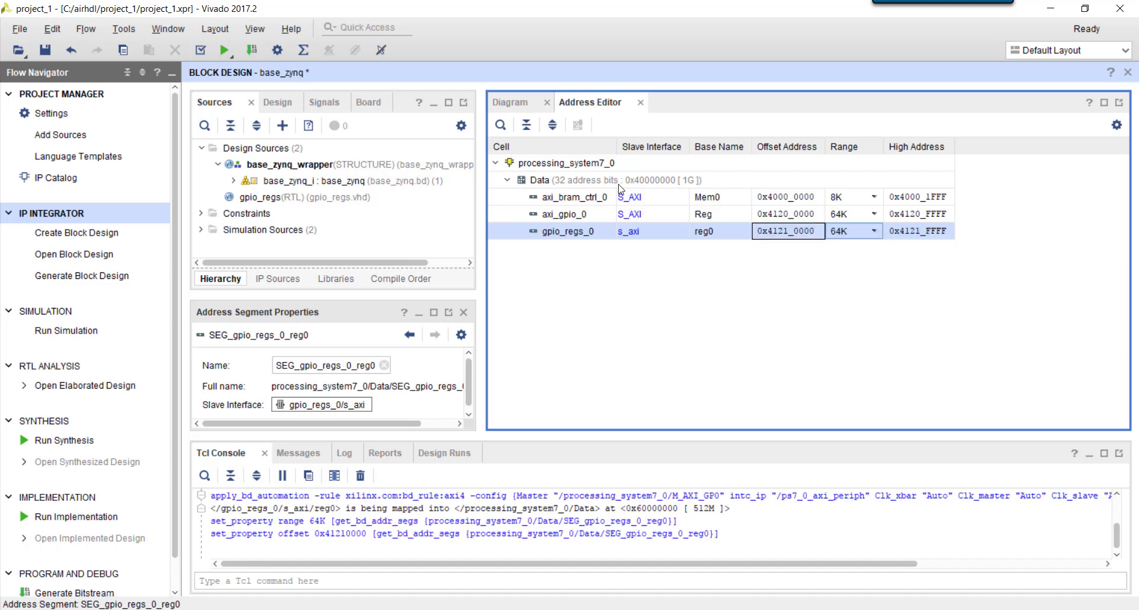
left_click(510, 102)
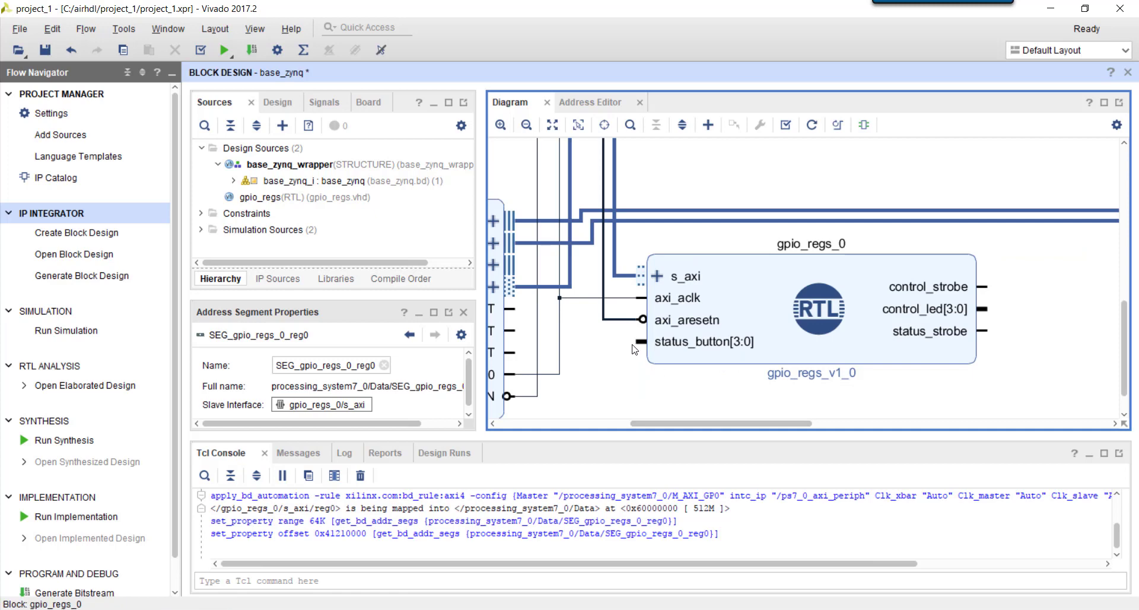
Select the status_button and control_led pins of gpio_regs_0 in the diagram.
left_click(705, 342)
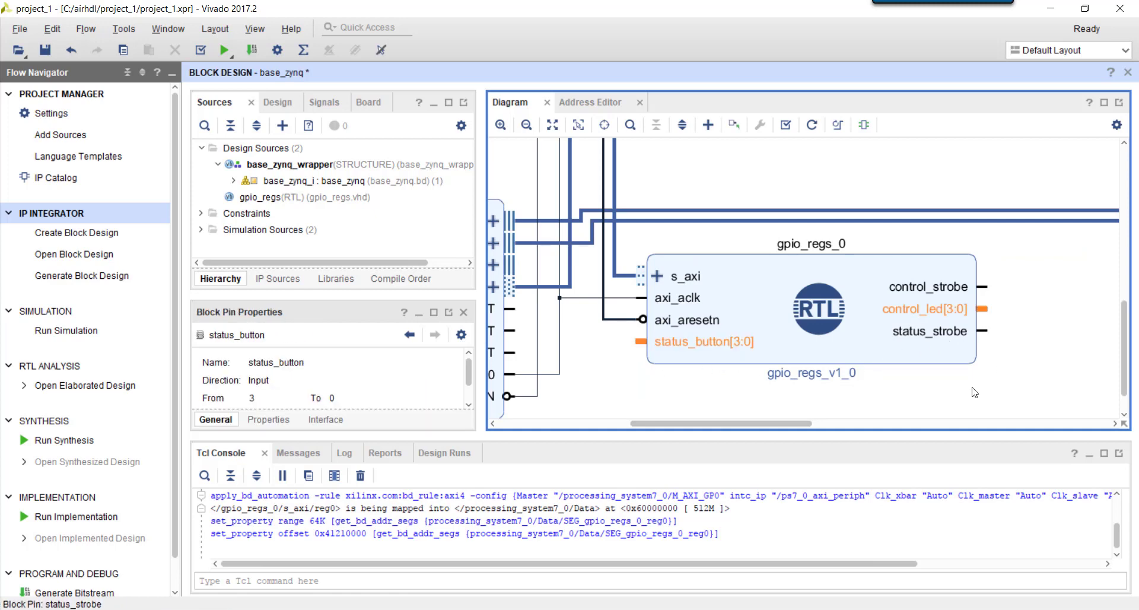
mouse_move(665, 418)
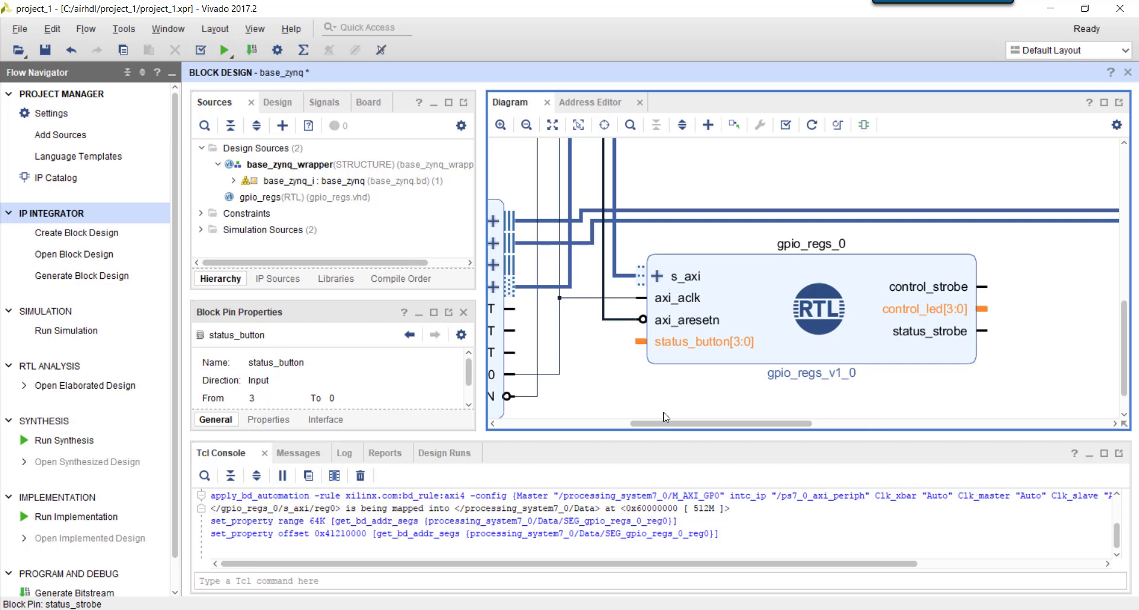